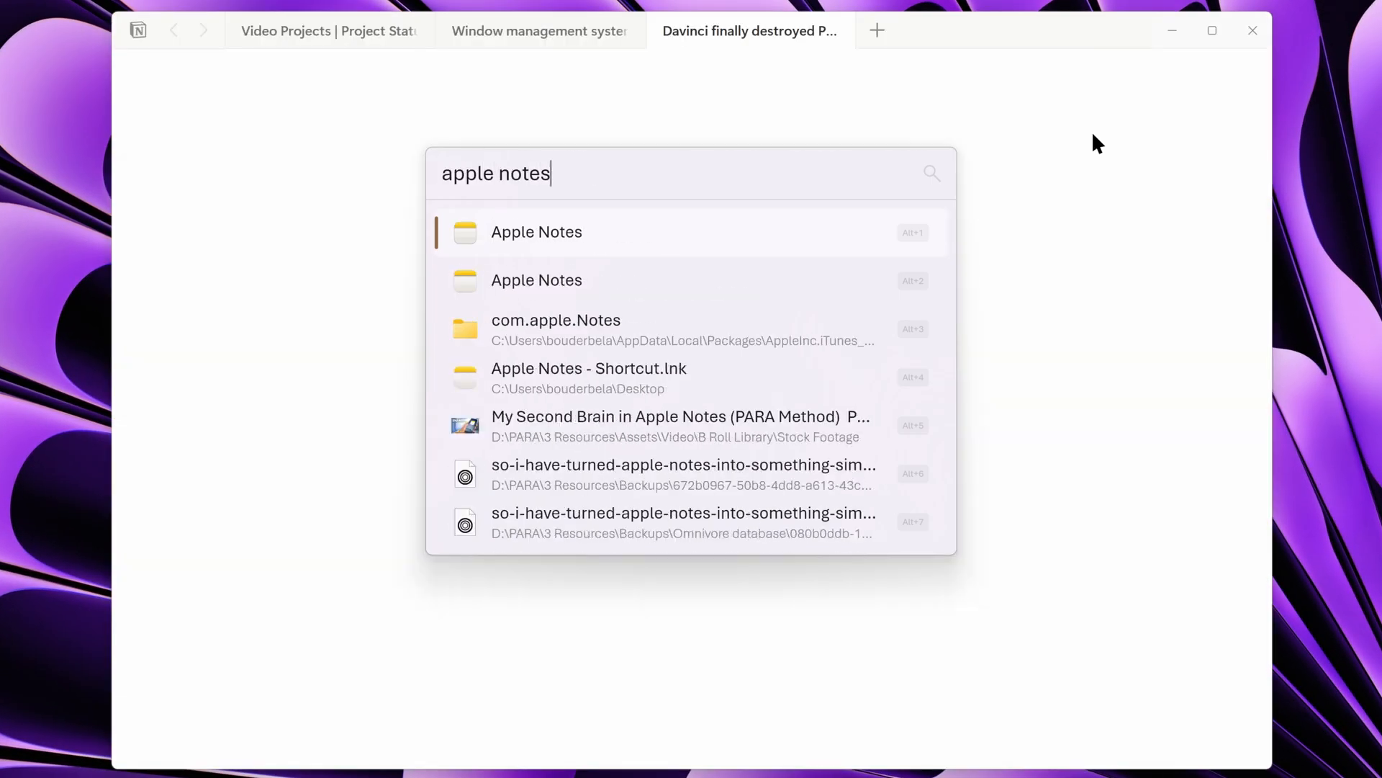
# Launch Apple Notes from the launcher, landing on the Pro Video Editors Workflow note
pyautogui.click(535, 232)
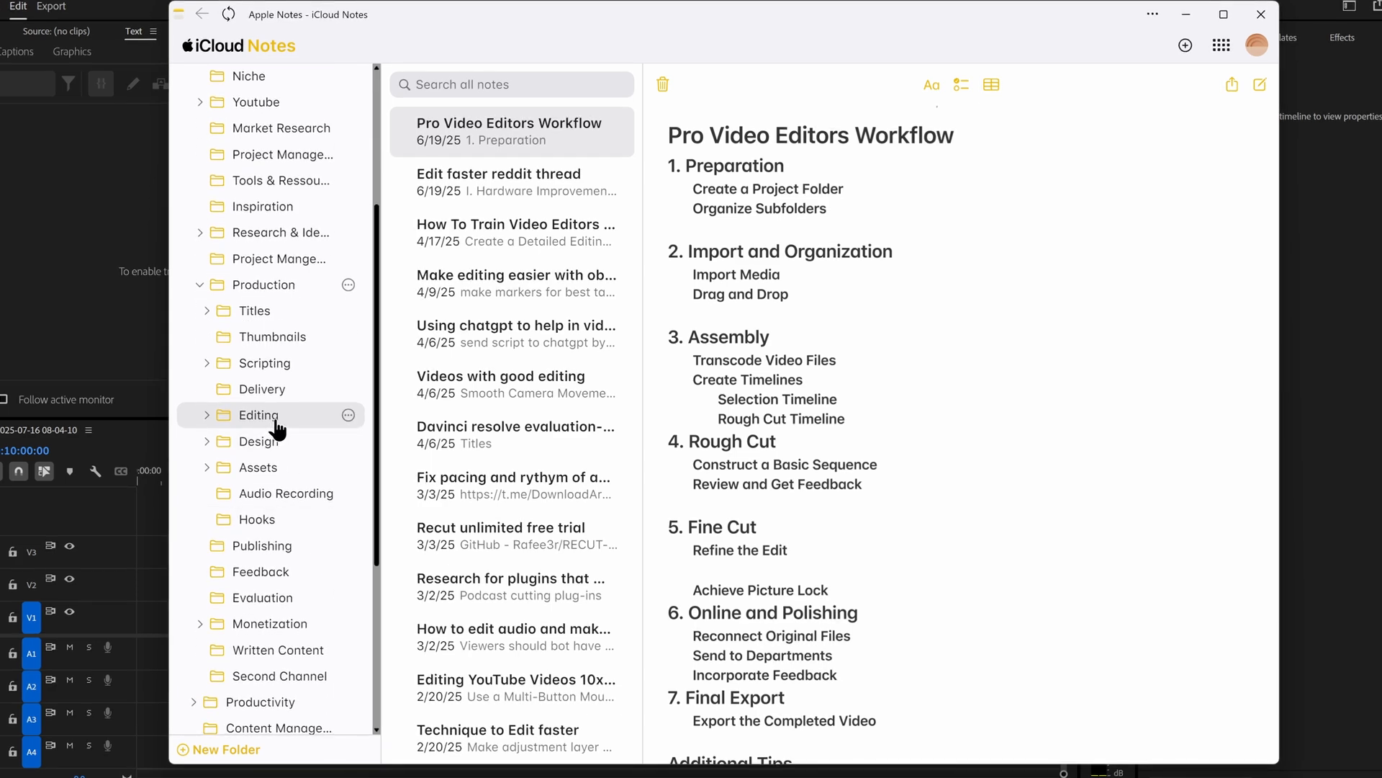
pyautogui.moveTo(256, 428)
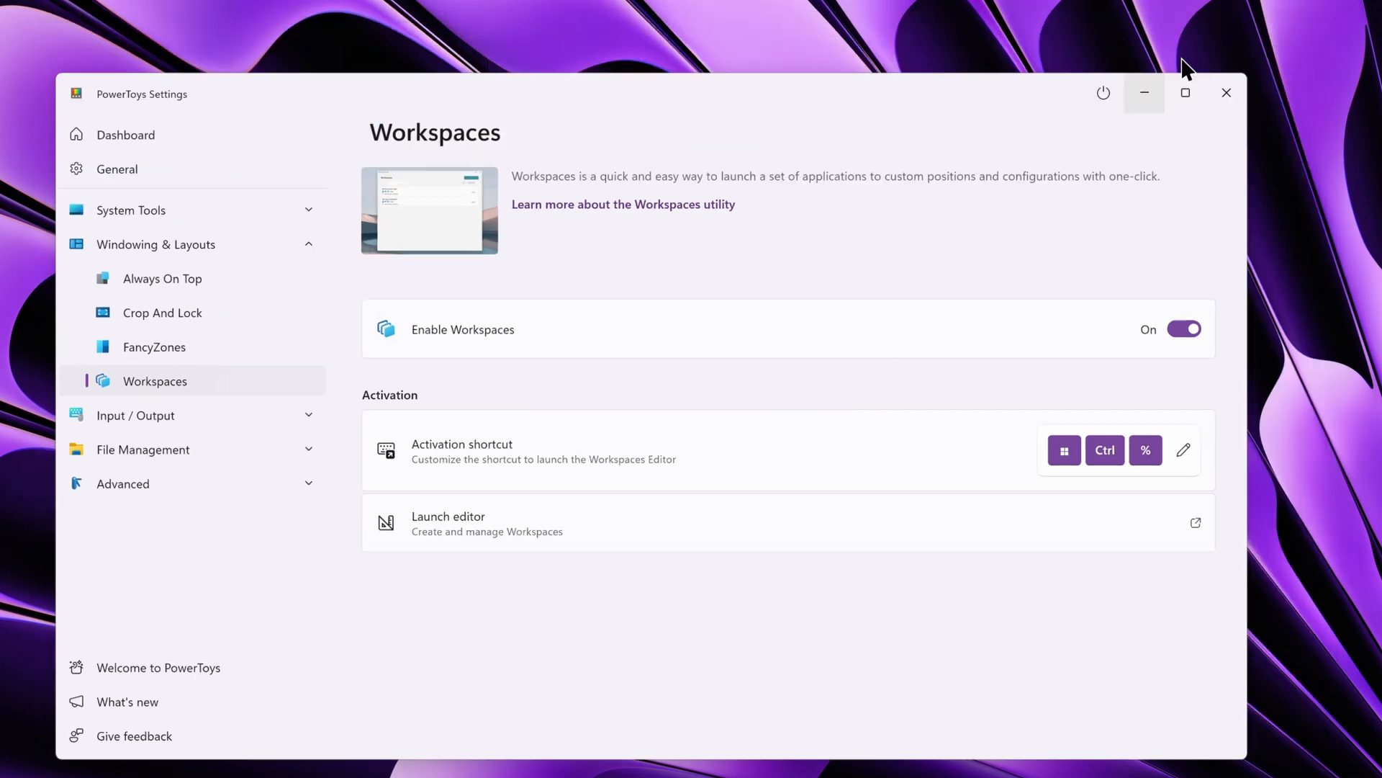
# Minimize PowerToys Settings and bring up the Workspaces Editor with its six saved workspaces
pyautogui.click(236, 760)
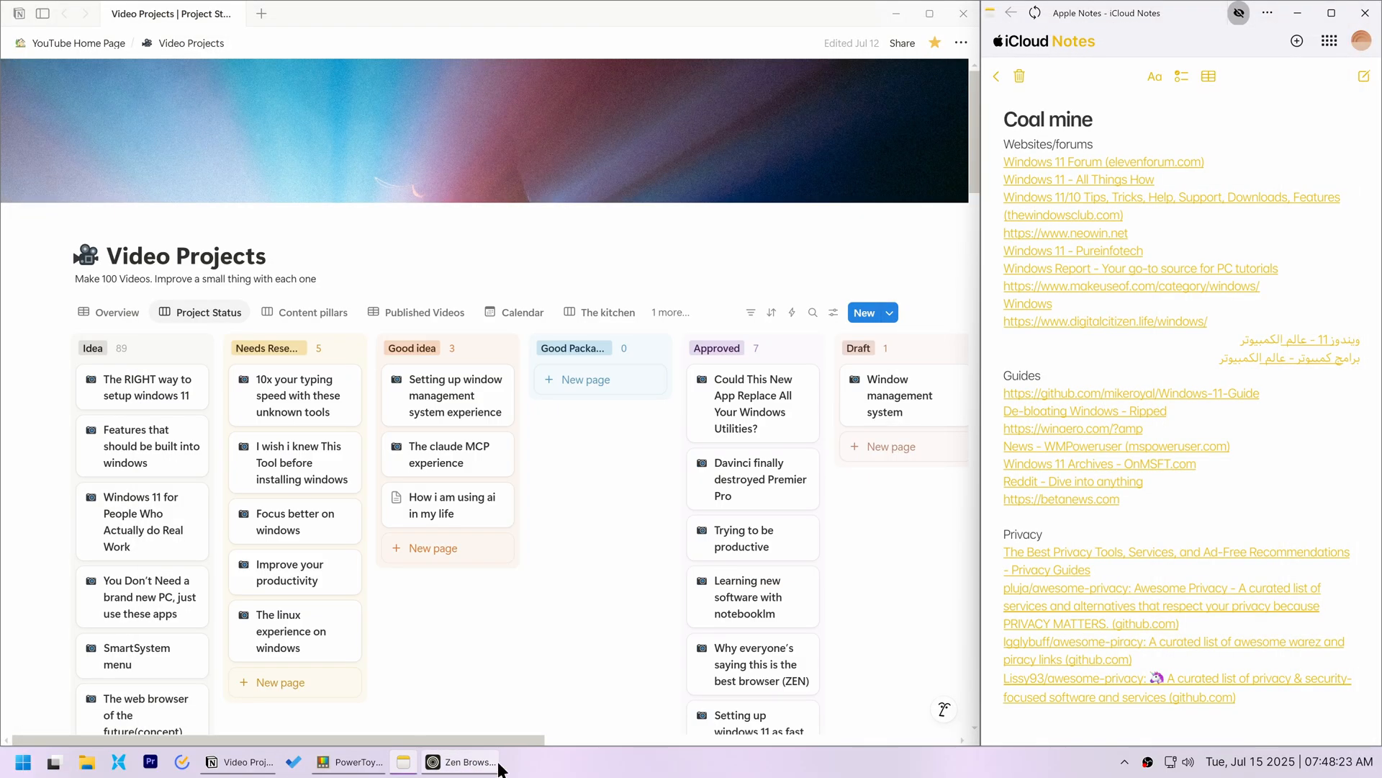
pyautogui.click(351, 761)
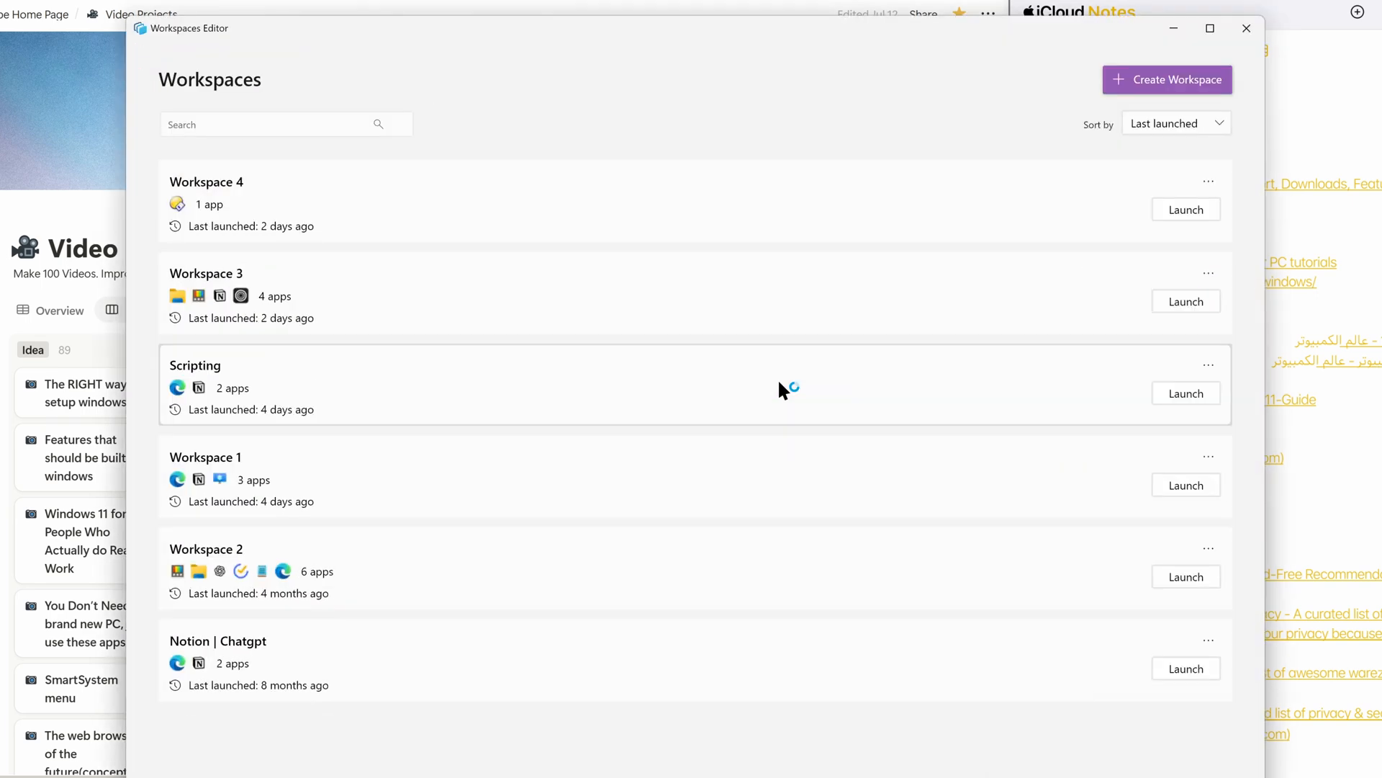
# Launch the Scripting workspace and confirm the launch dialog as its apps open
pyautogui.click(1167, 79)
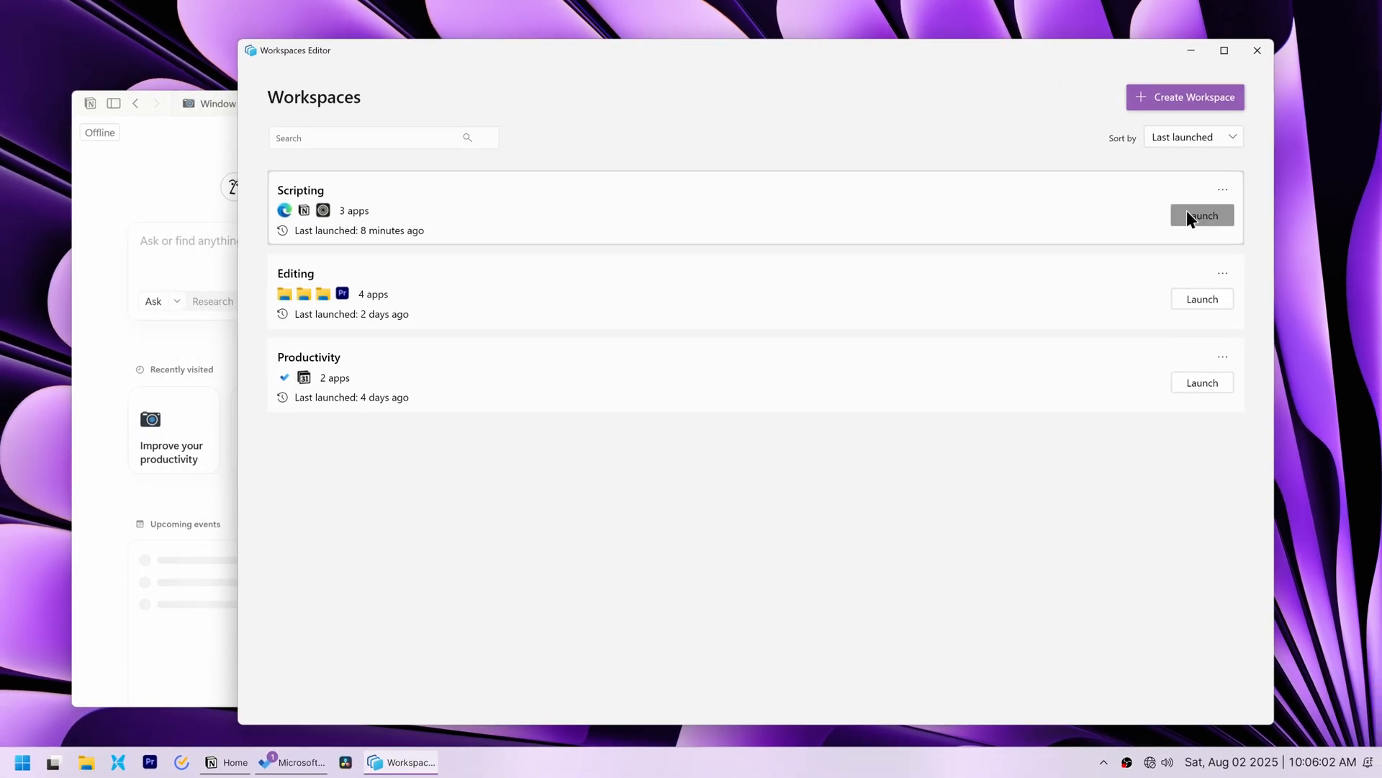
pyautogui.click(1201, 214)
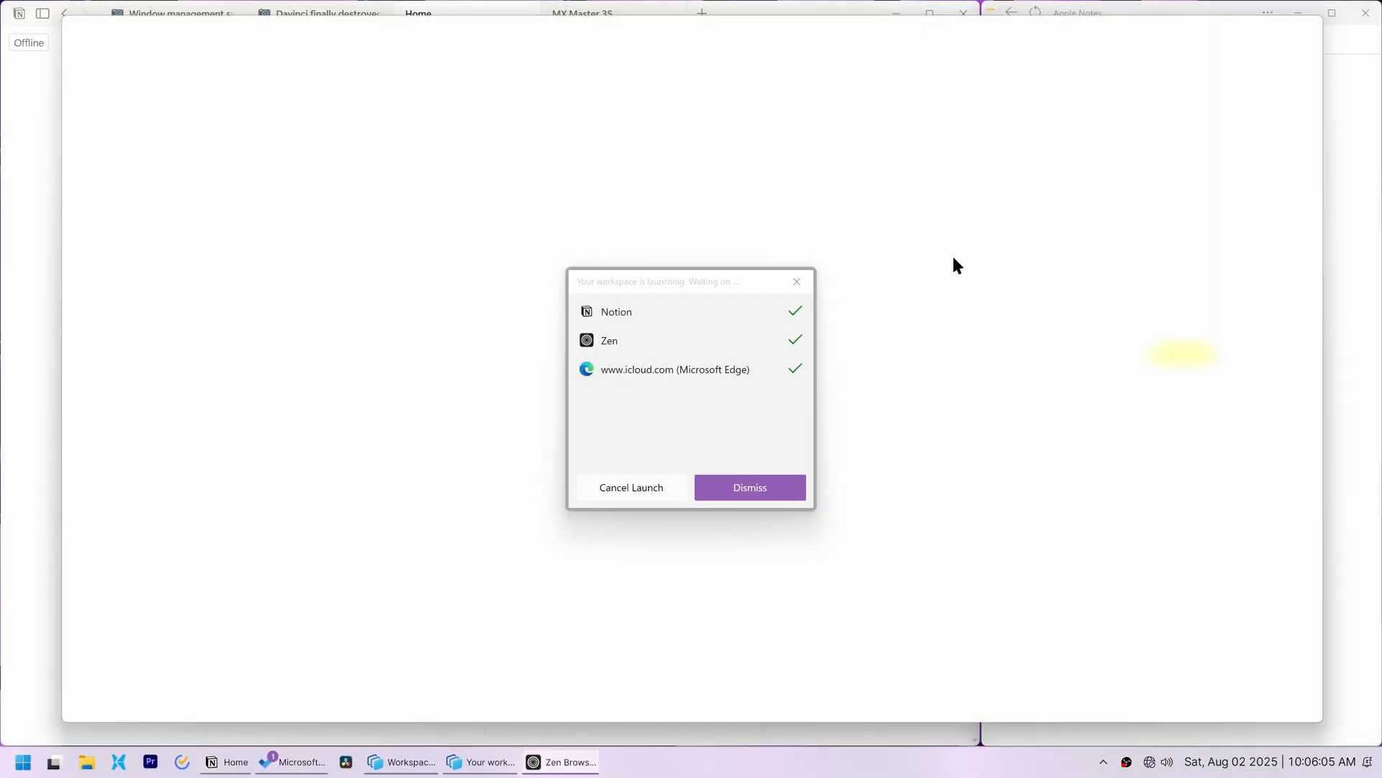
pyautogui.click(749, 488)
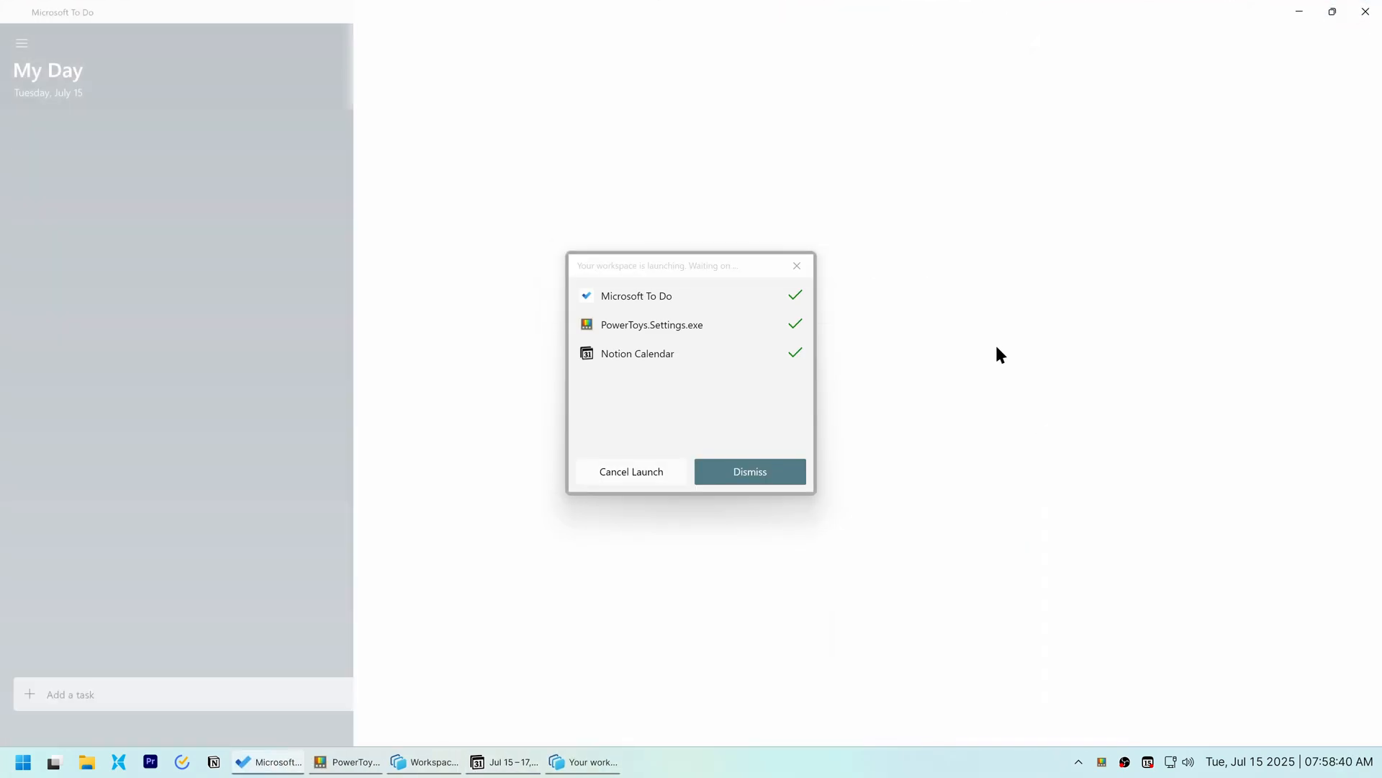
# Launch Productivity, then inspect Microsoft To Do's Window position choices in Edit Workspace
pyautogui.click(749, 471)
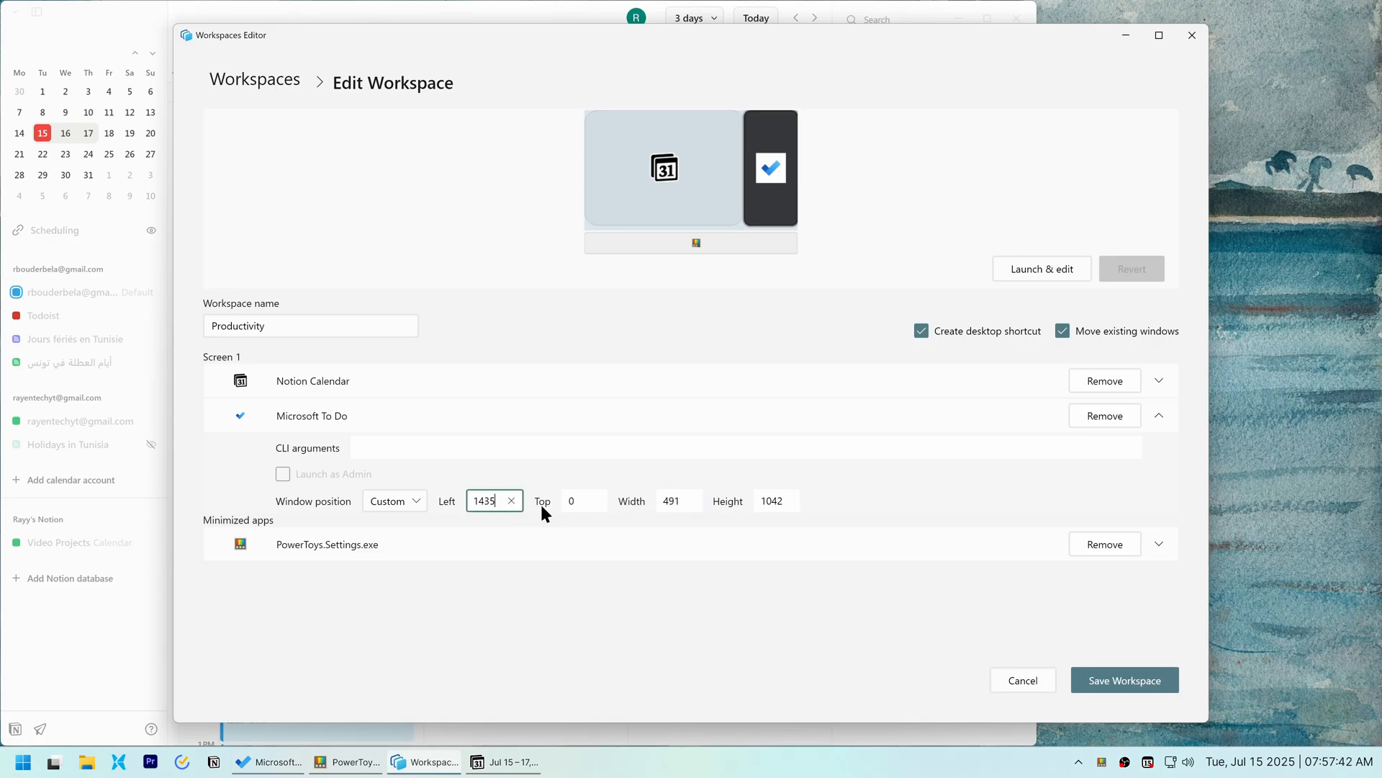
pyautogui.click(395, 500)
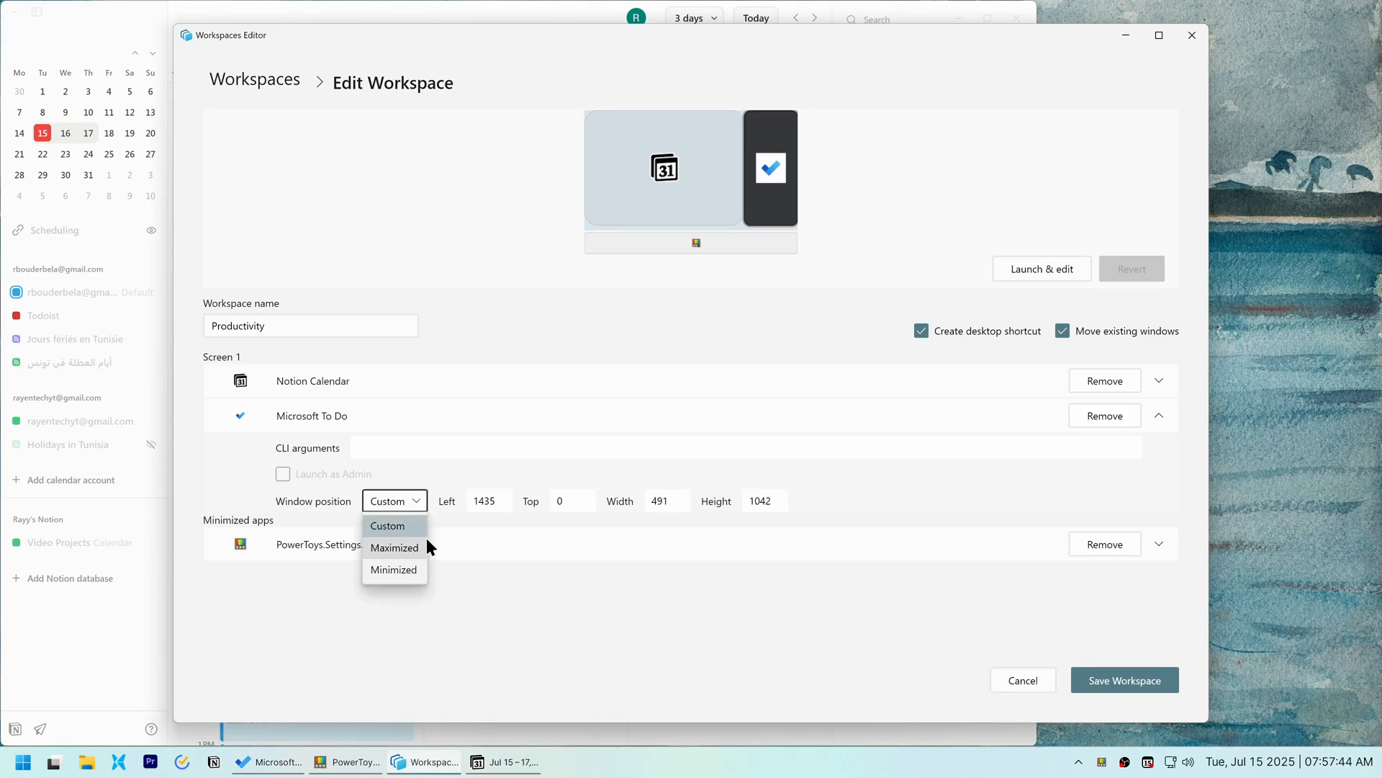
pyautogui.click(394, 547)
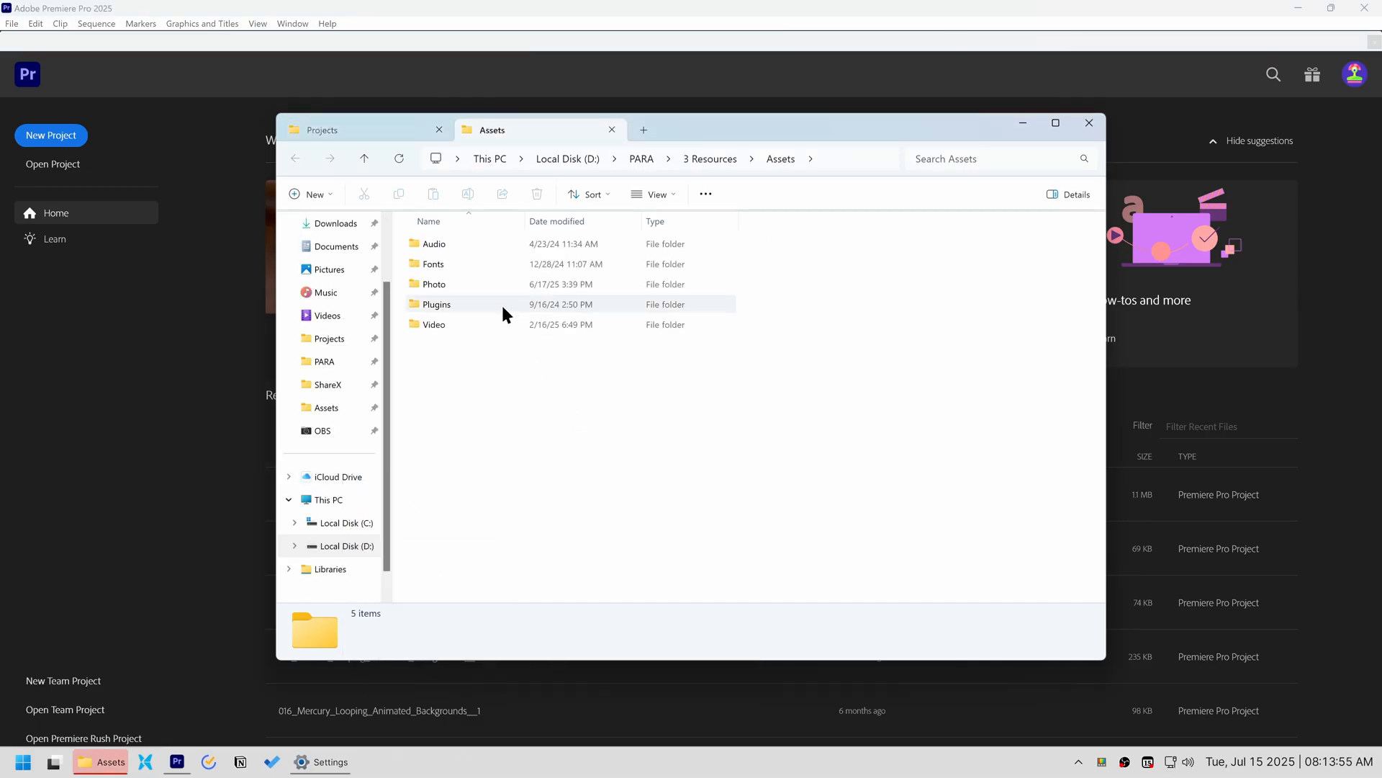
# Open the Video subfolder inside the Assets resources folder
pyautogui.click(433, 324)
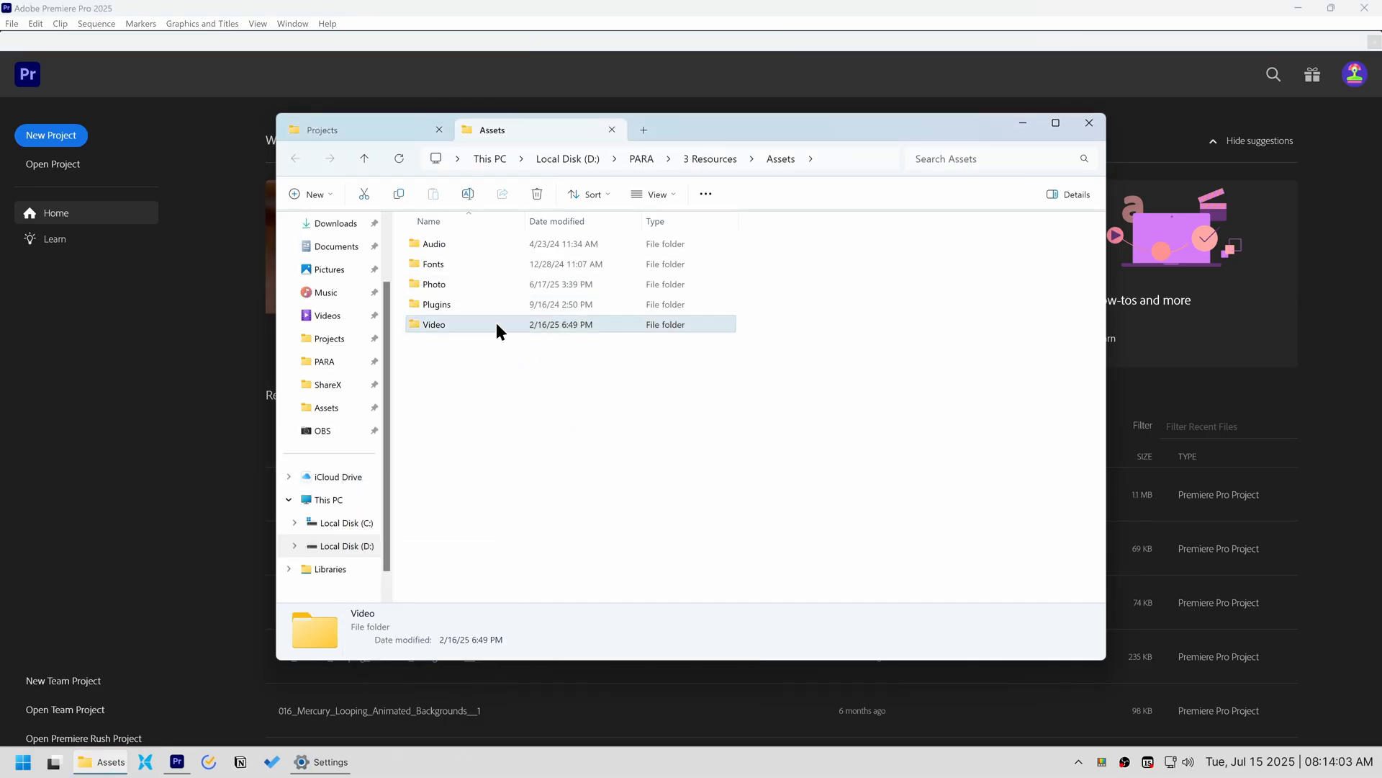
pyautogui.doubleClick(434, 324)
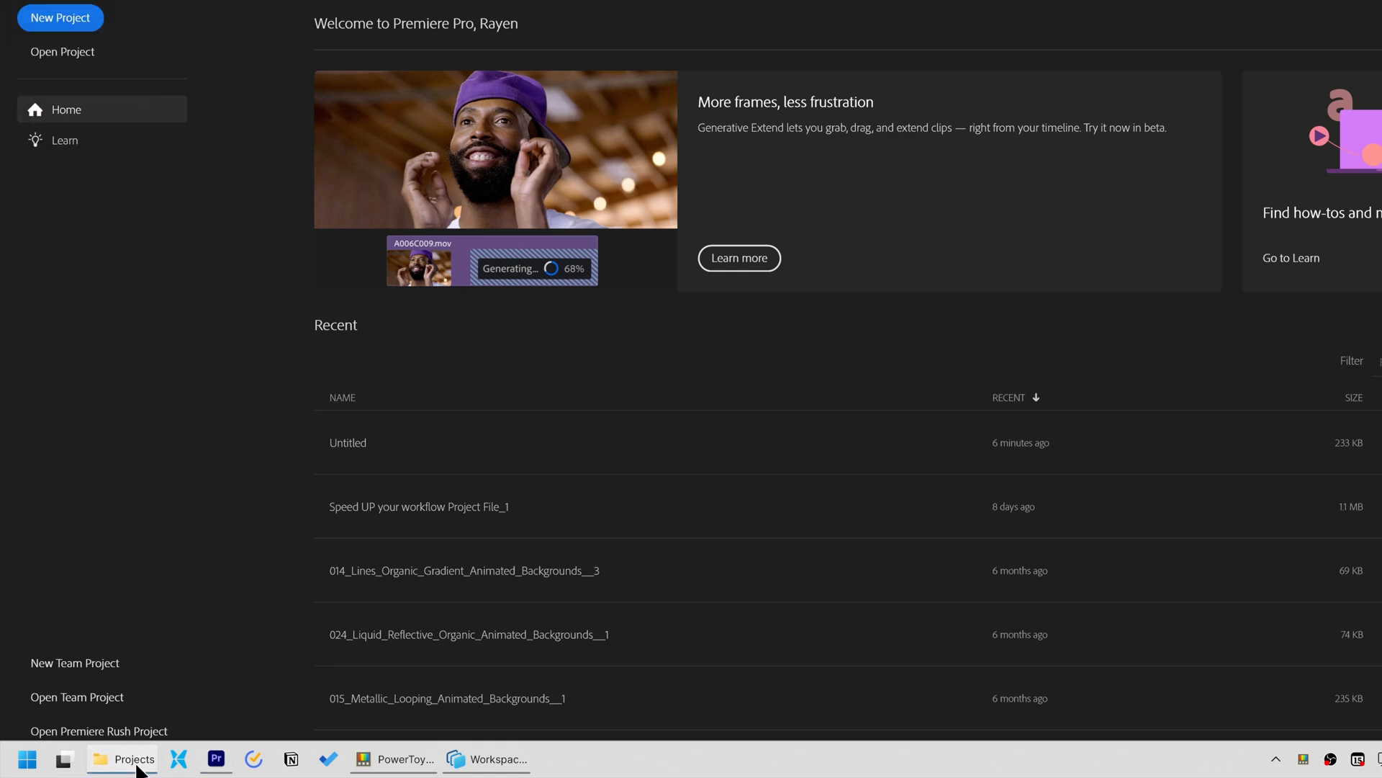
pyautogui.moveTo(120, 255)
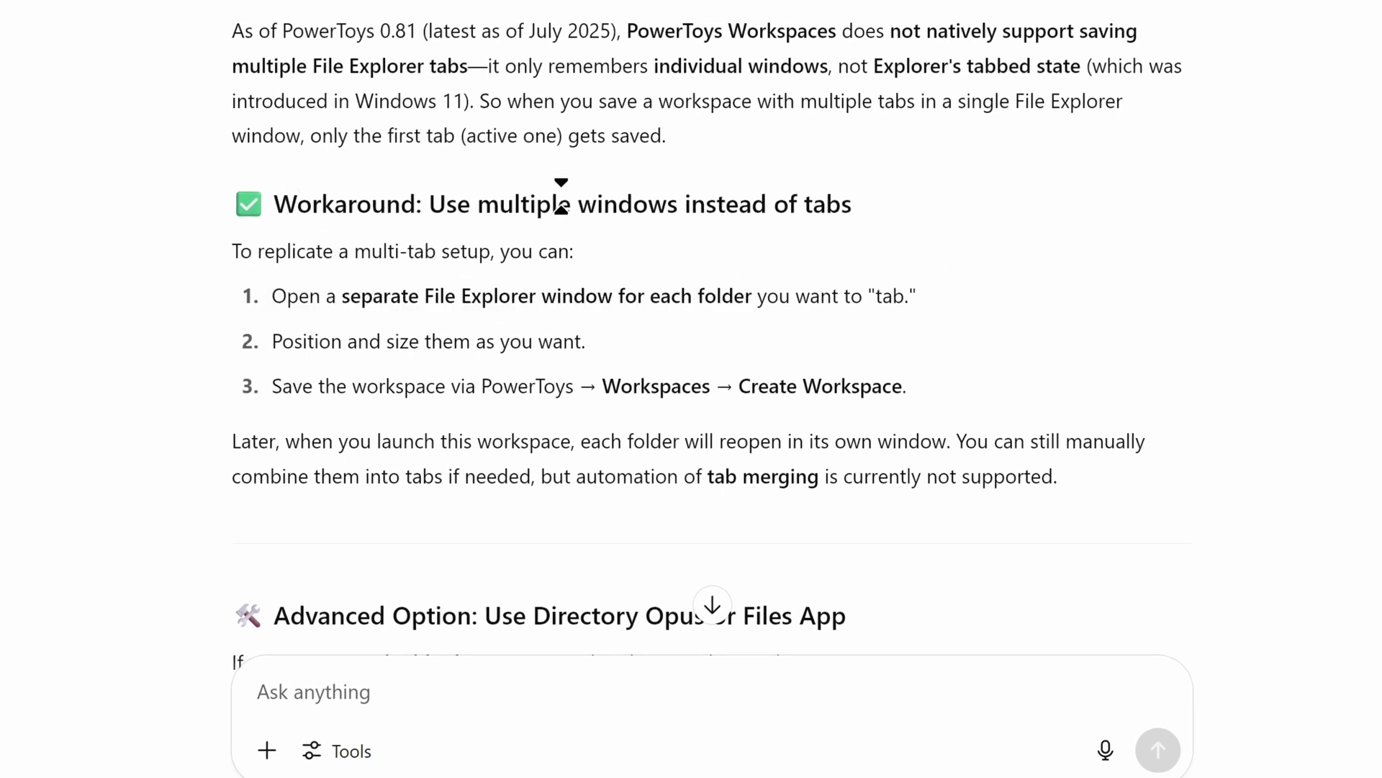
pyautogui.moveTo(913, 221)
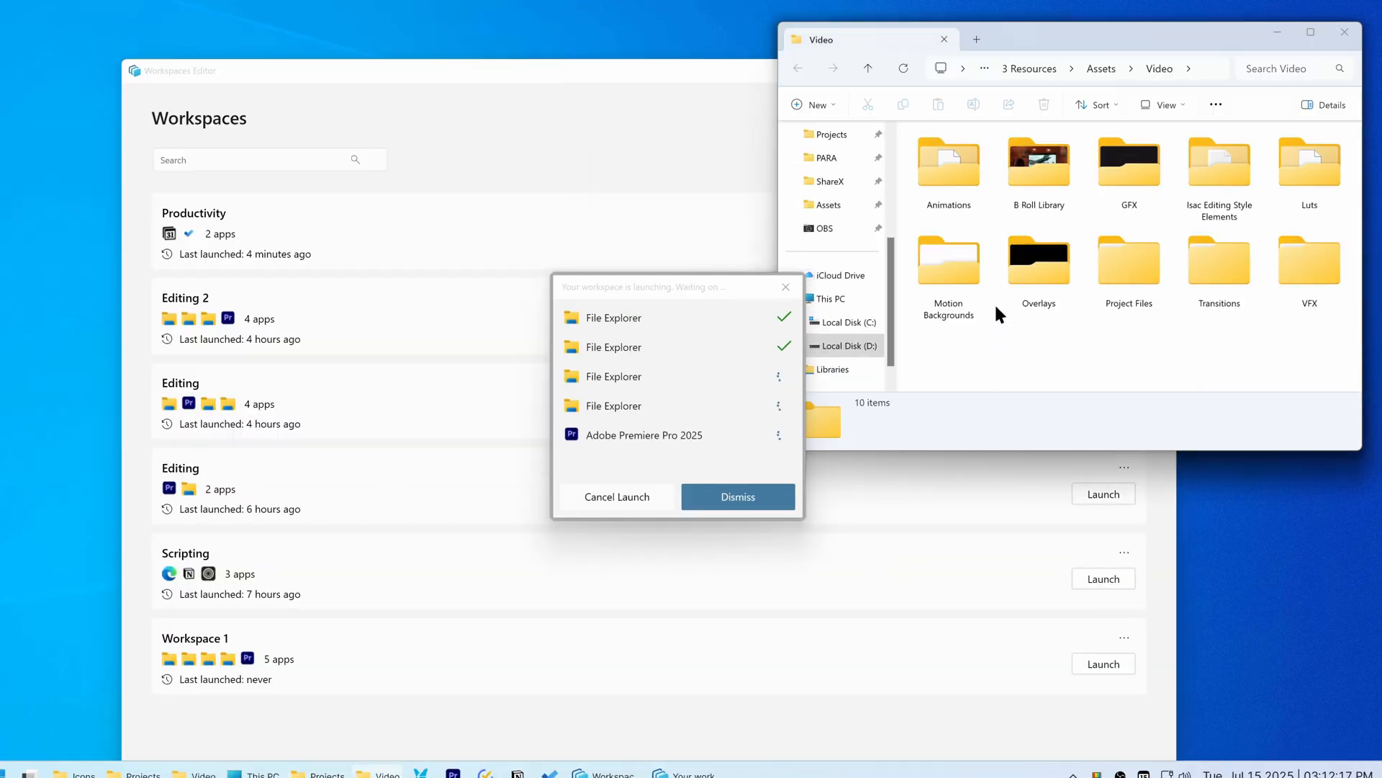
# Uncheck Move existing windows for the Editing workspace and save the change
pyautogui.click(737, 496)
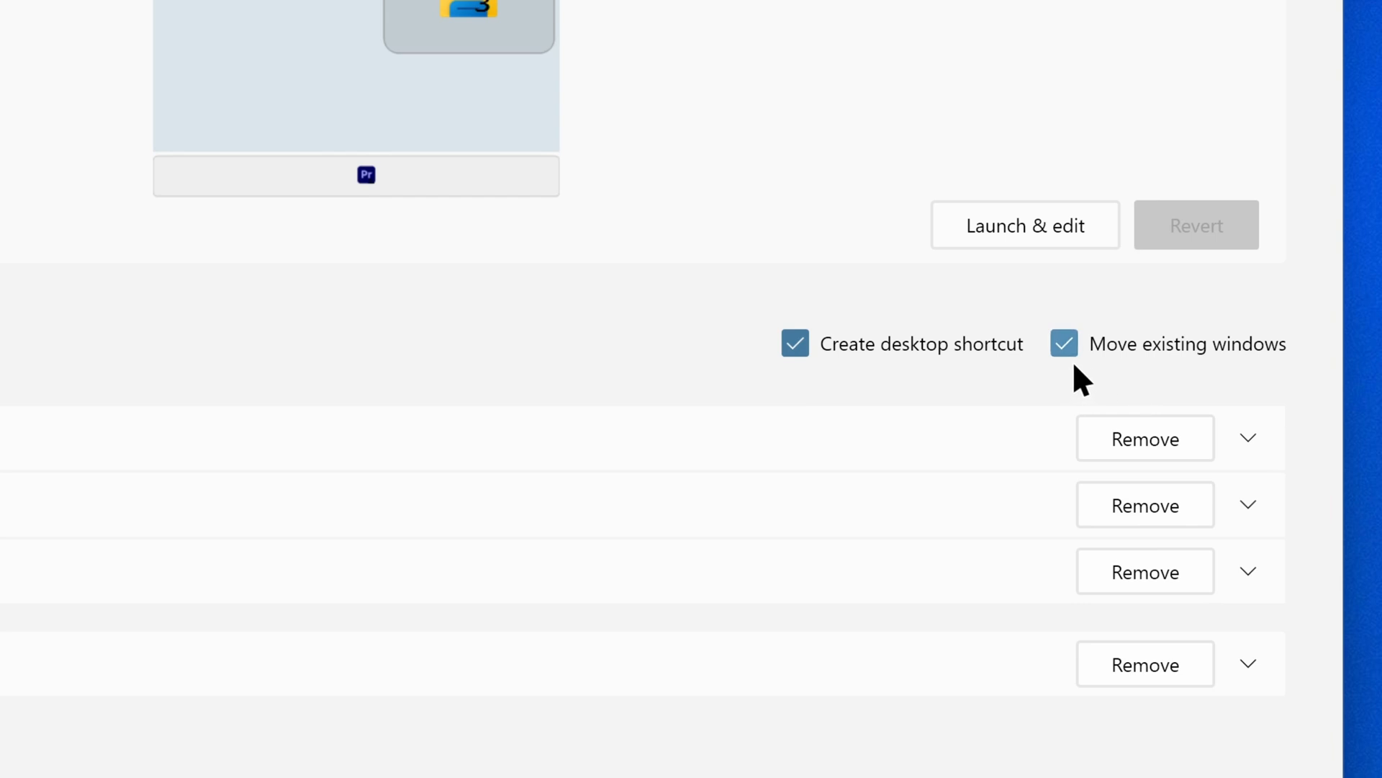
pyautogui.click(1145, 438)
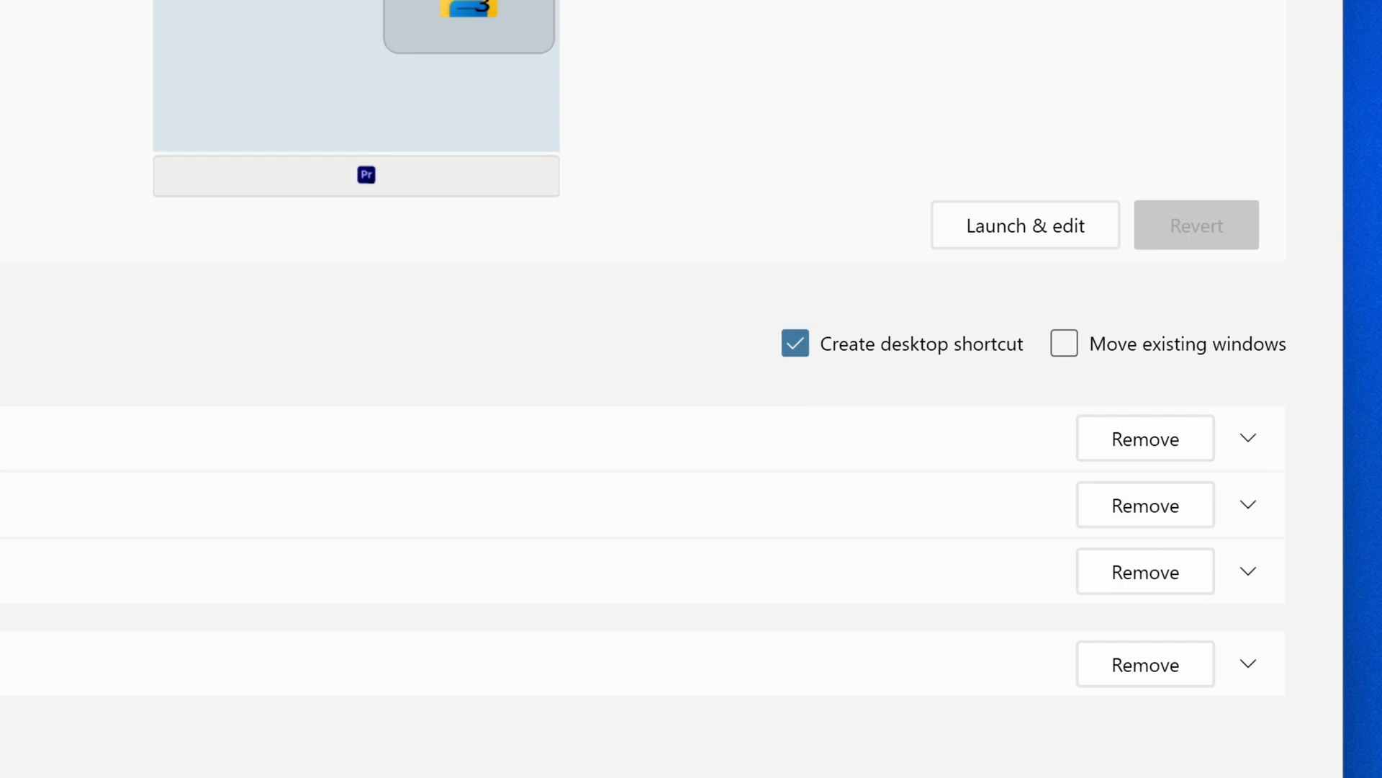
pyautogui.click(1024, 225)
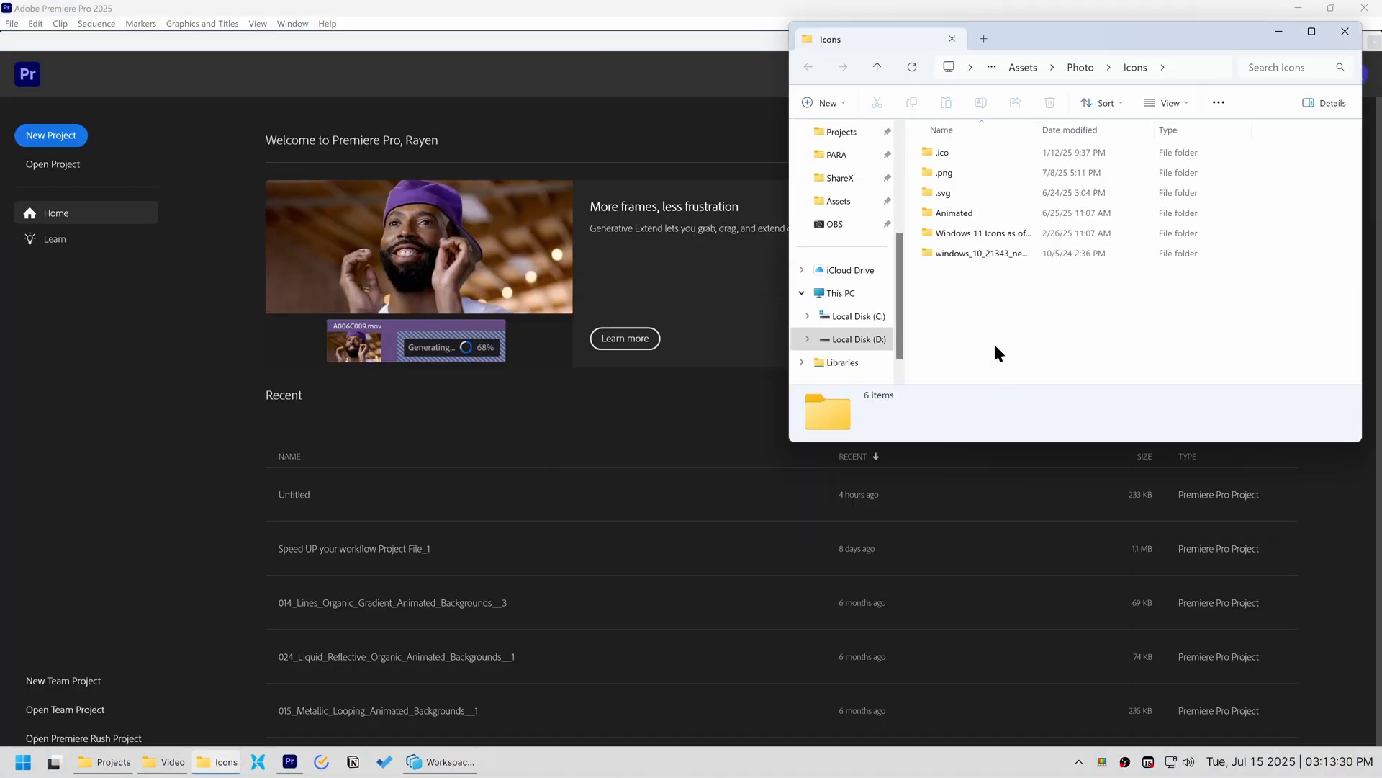
pyautogui.moveTo(440, 761)
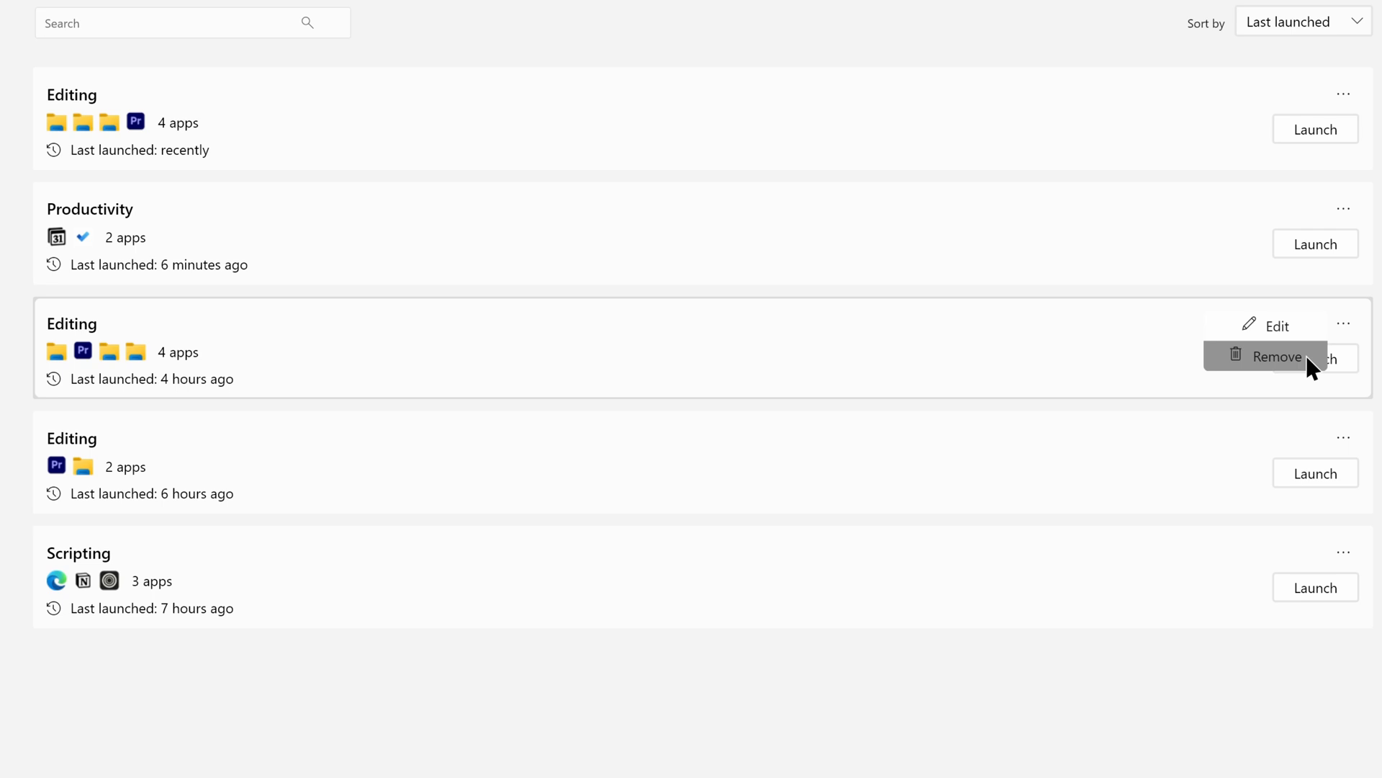
# Remove the duplicate Editing workspace, then review the Scripting workspace's app list
pyautogui.click(1271, 355)
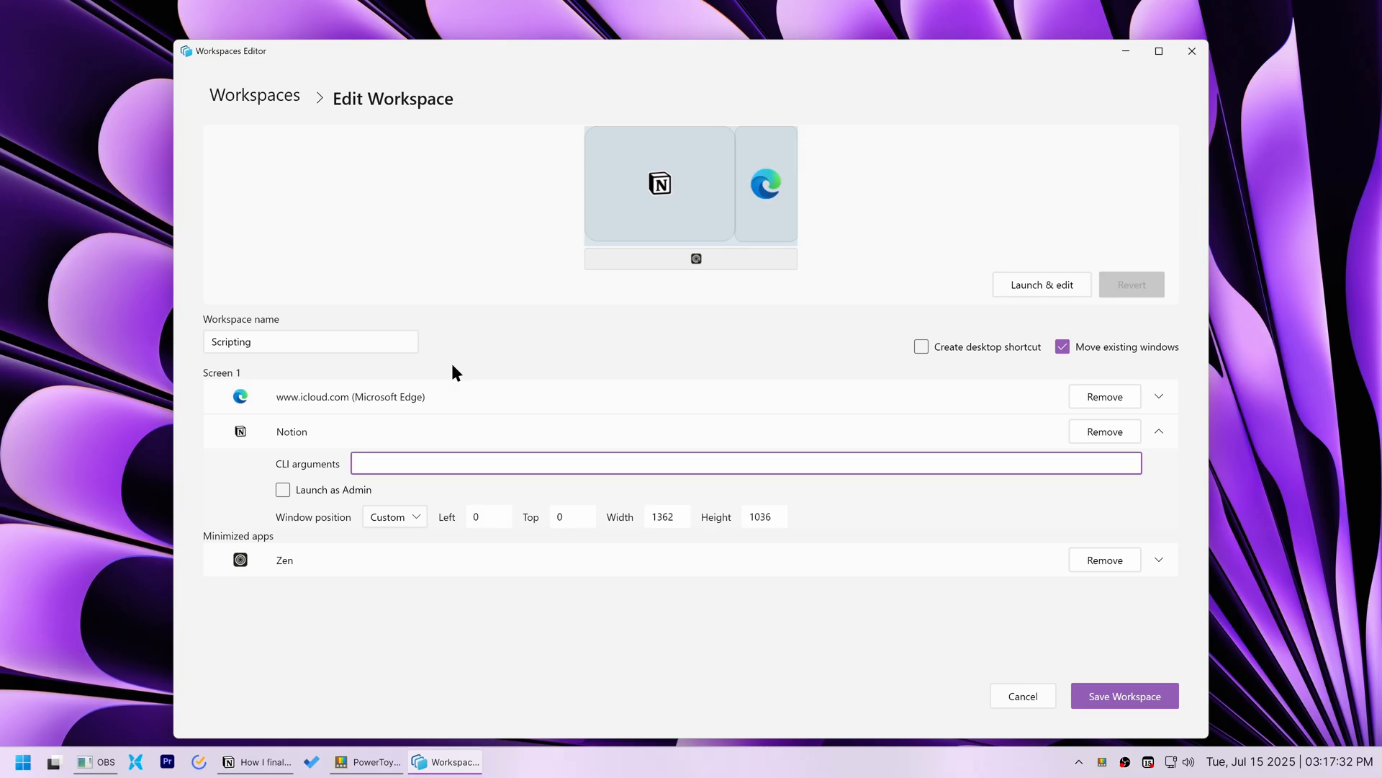
pyautogui.click(660, 182)
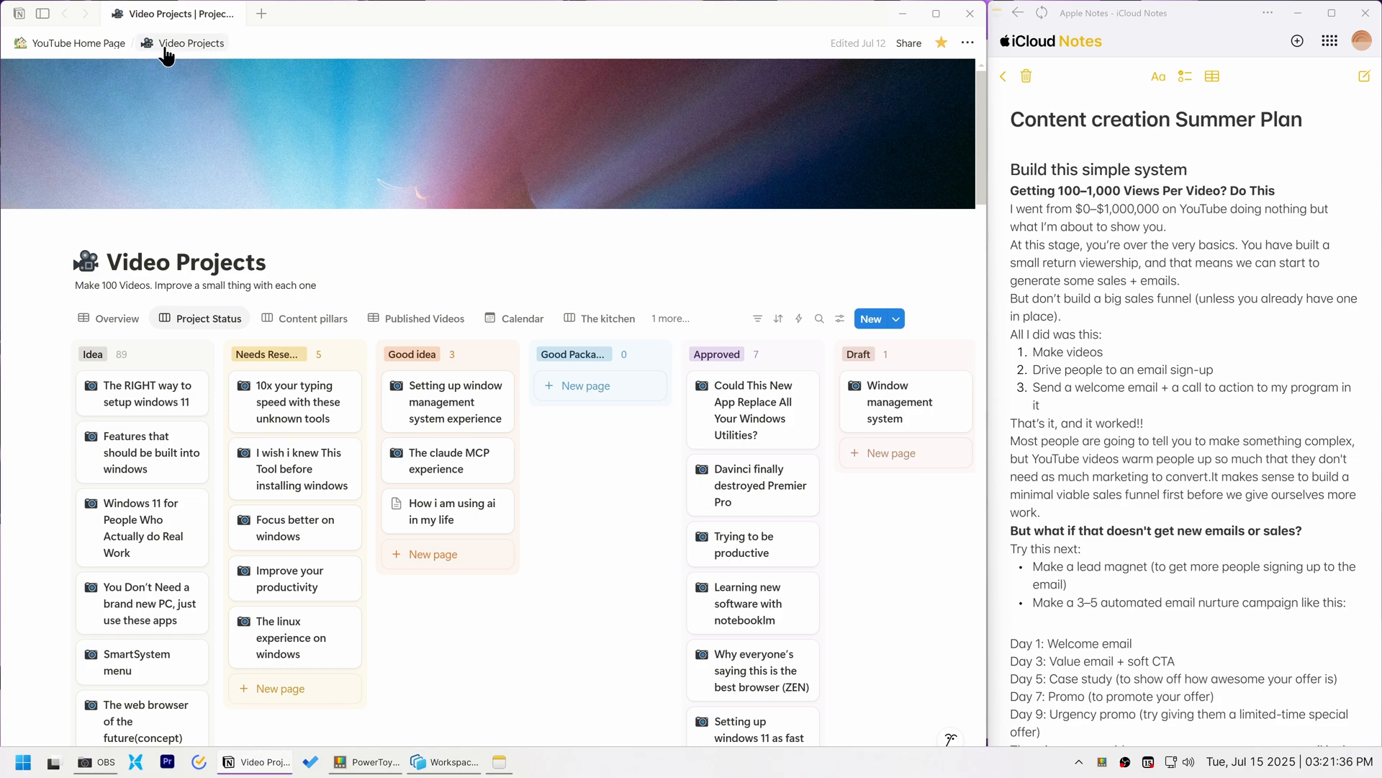
pyautogui.click(42, 13)
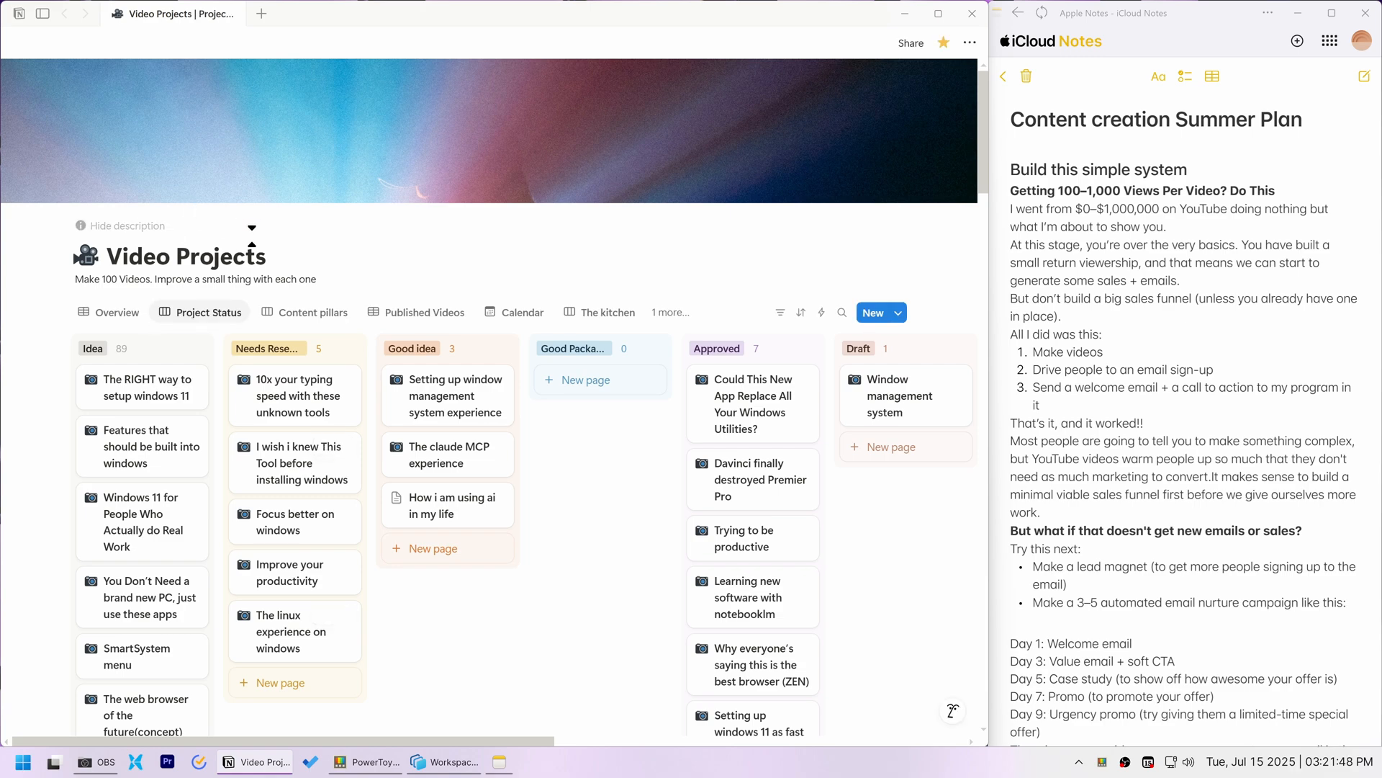
pyautogui.moveTo(268, 760)
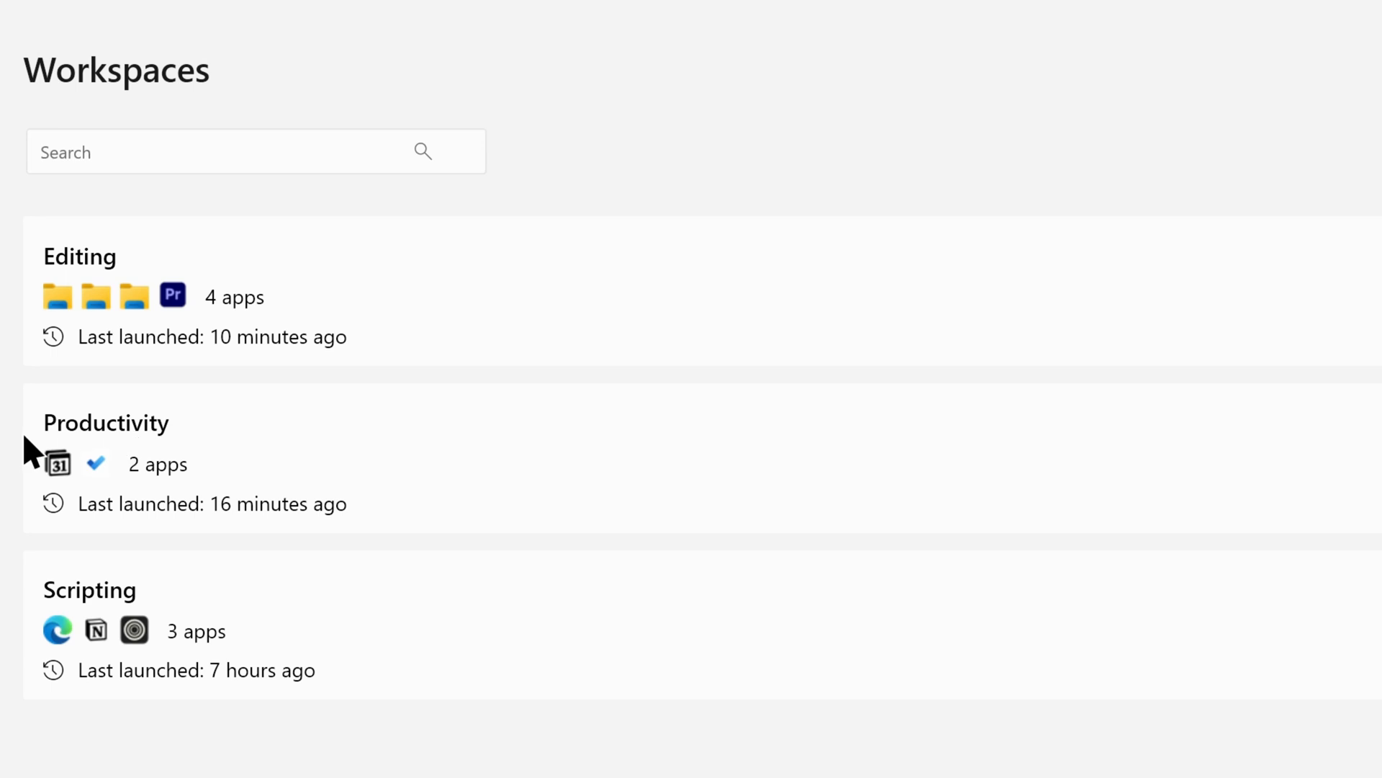
pyautogui.moveTo(183, 326)
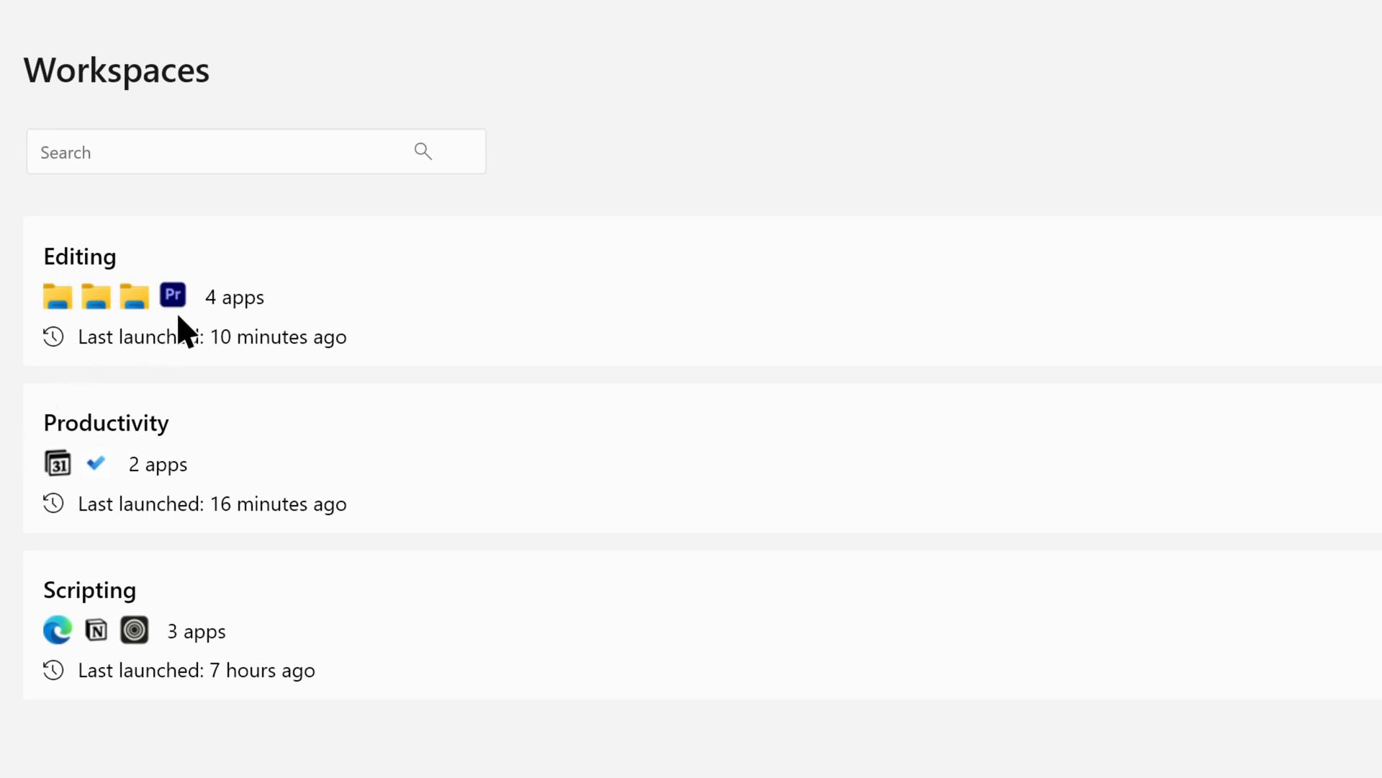
pyautogui.moveTo(104, 273)
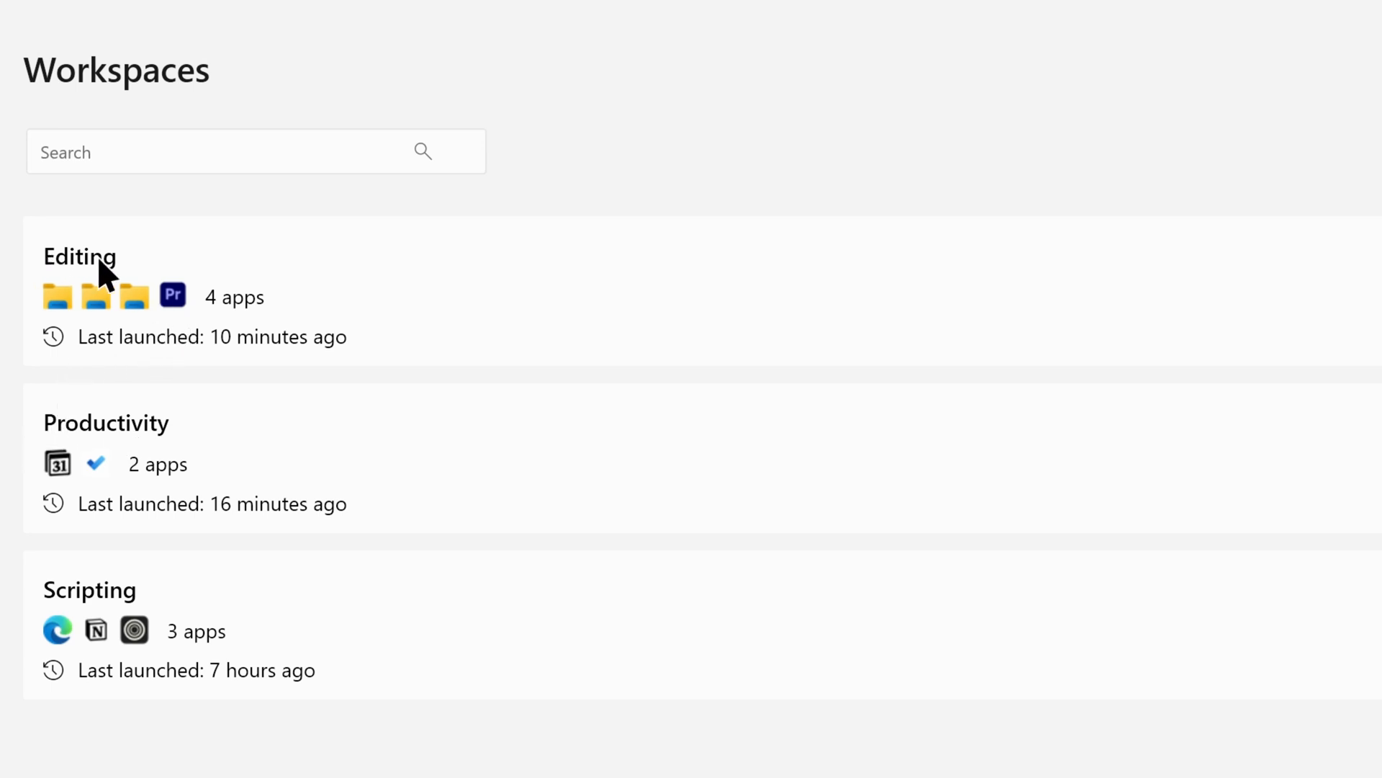
pyautogui.moveTo(70, 599)
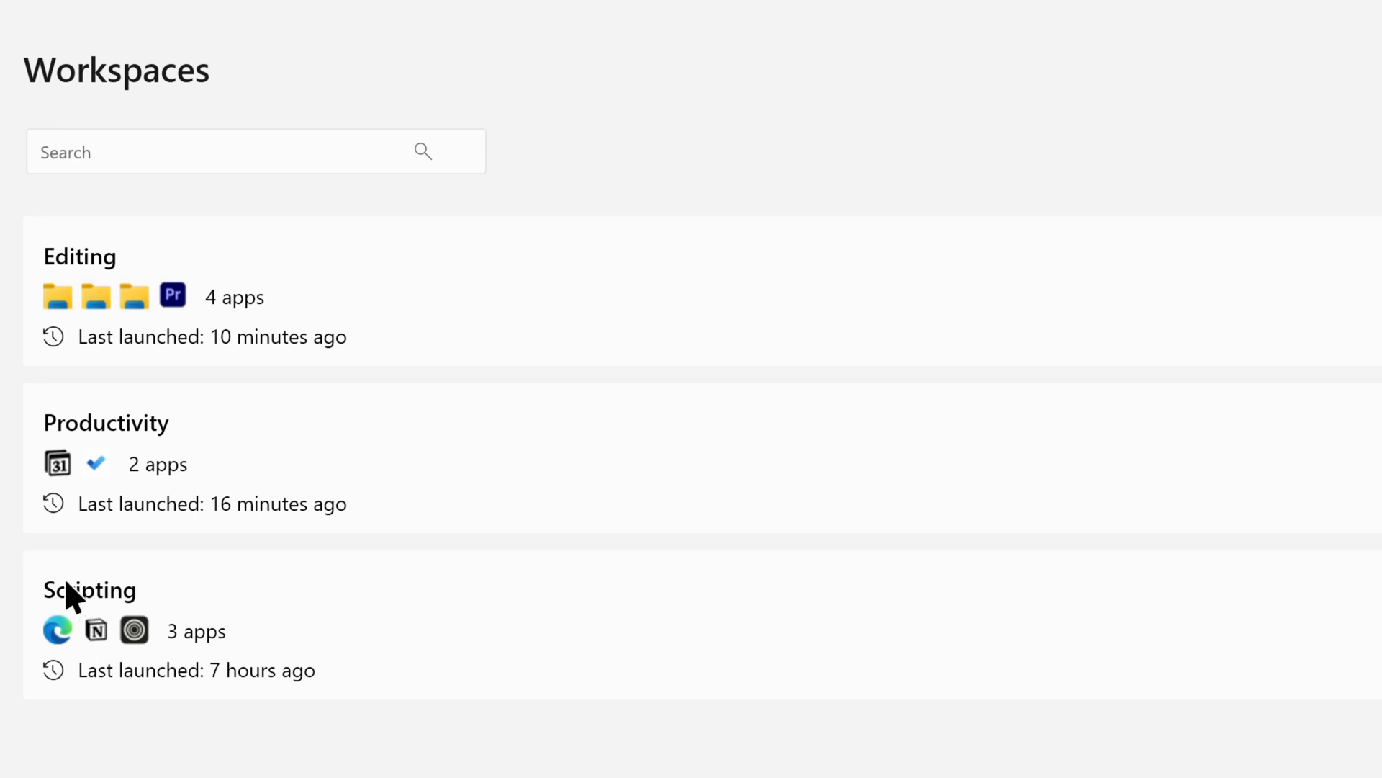
pyautogui.moveTo(146, 607)
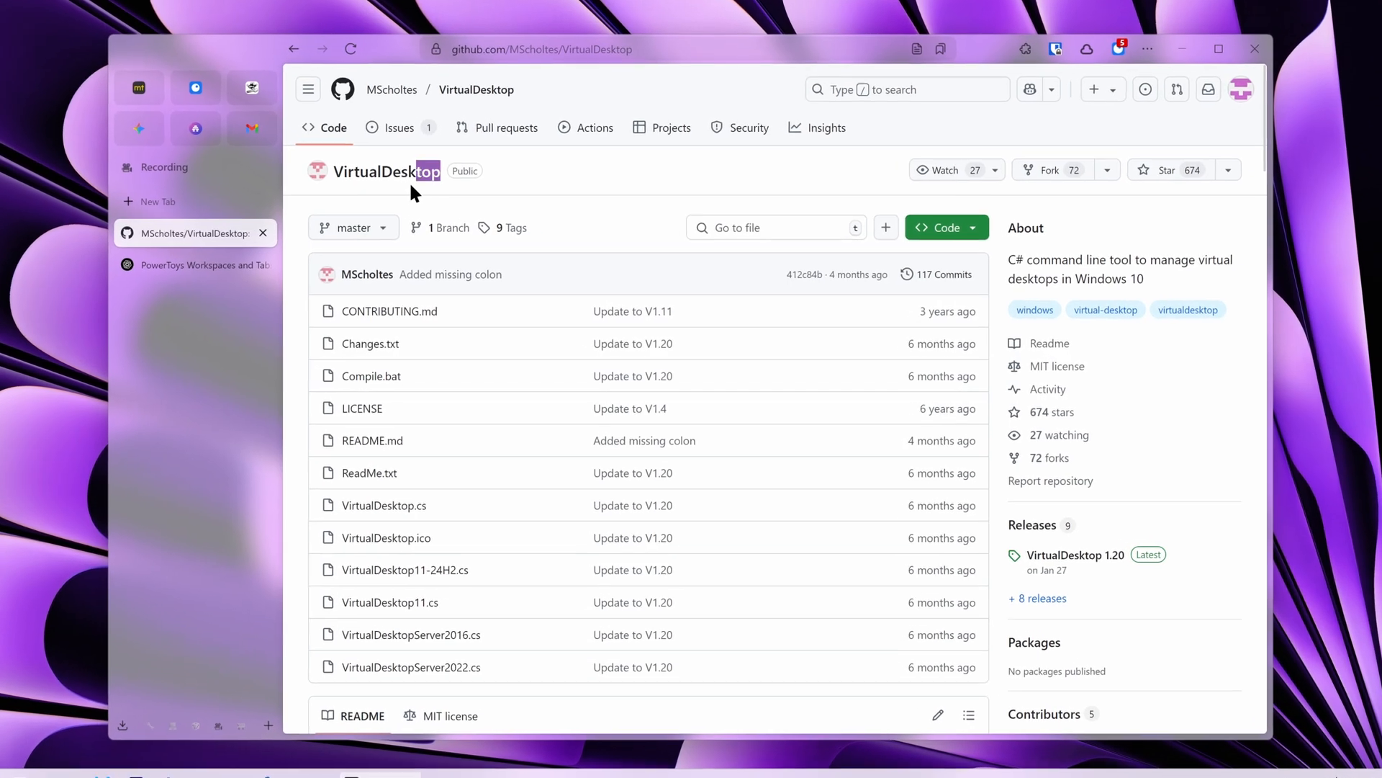
# Finish reading the VirtualDesktop command list and switch to the ChatGPT Premiere-desktop conversation
pyautogui.scroll(-3)
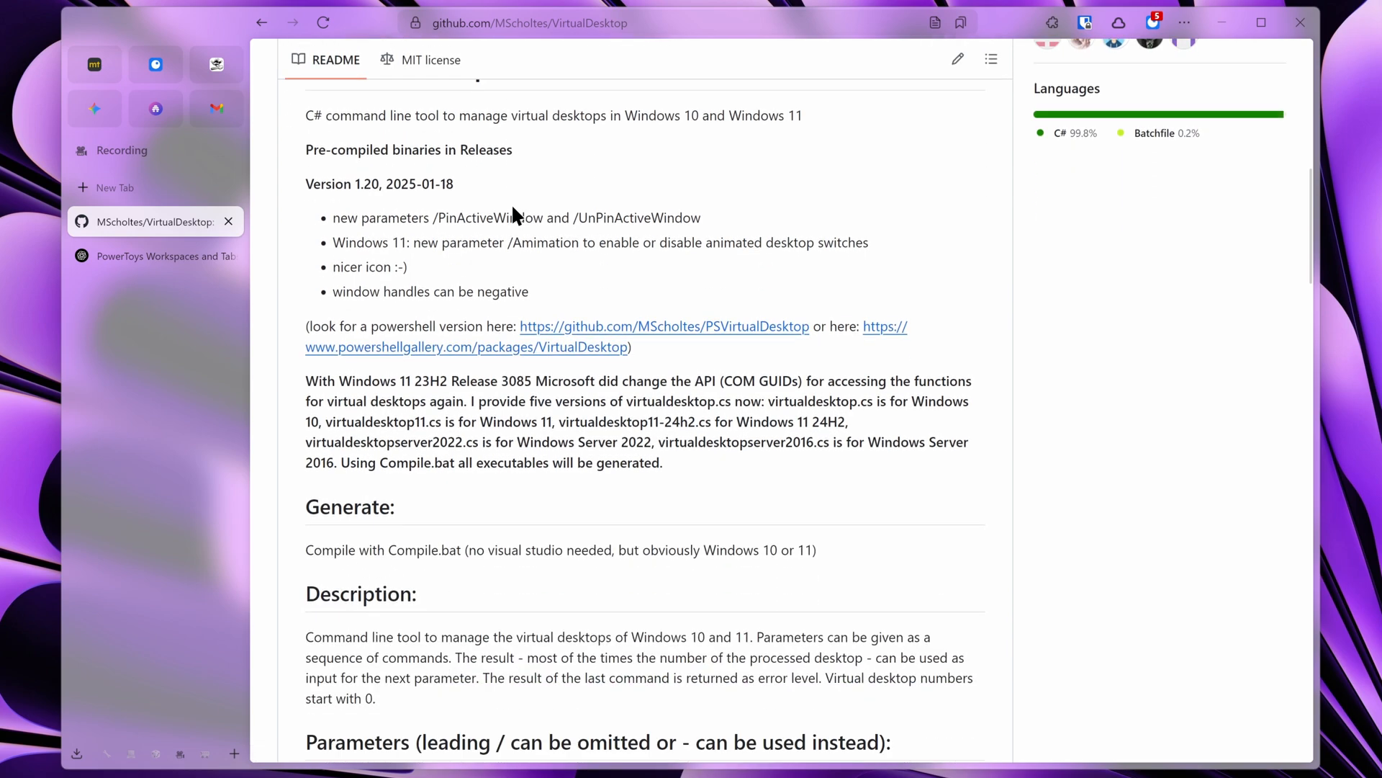
pyautogui.scroll(-3)
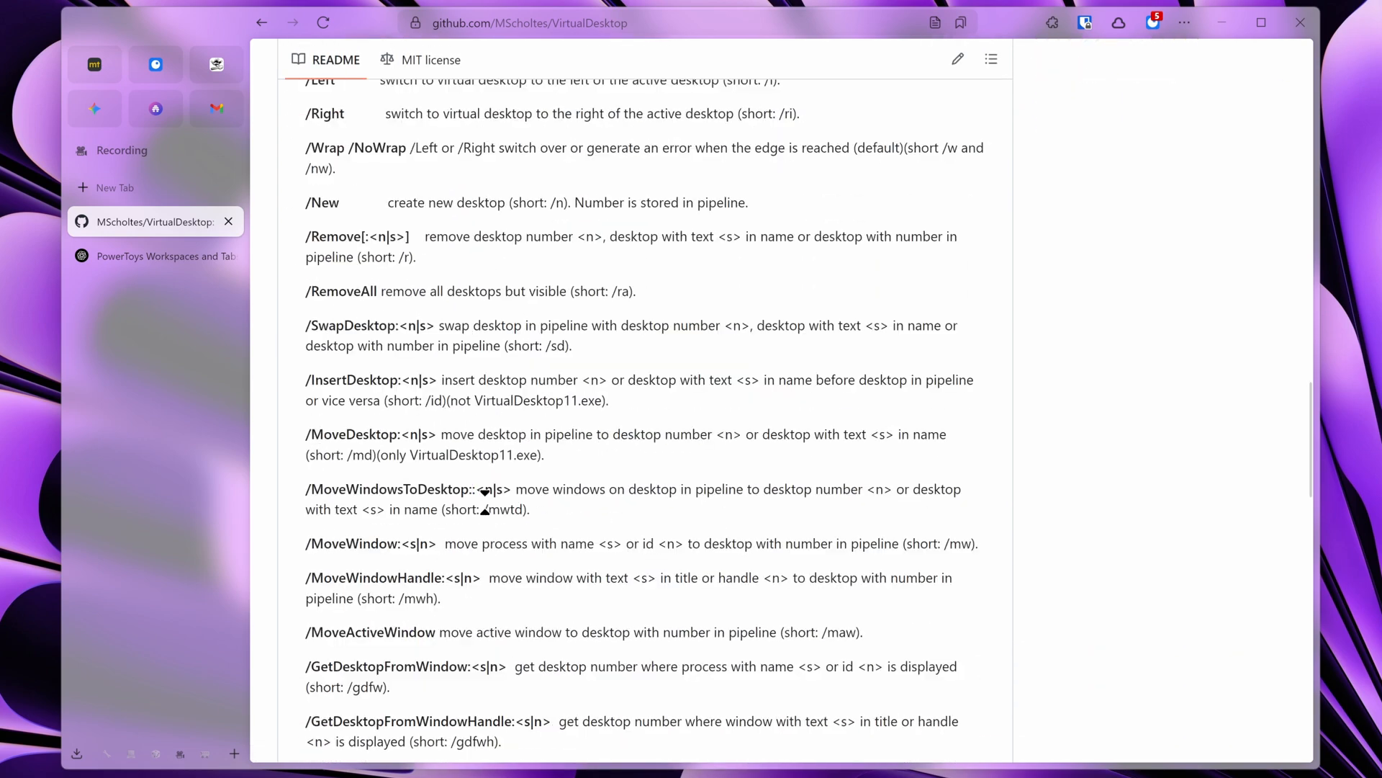
pyautogui.click(54, 760)
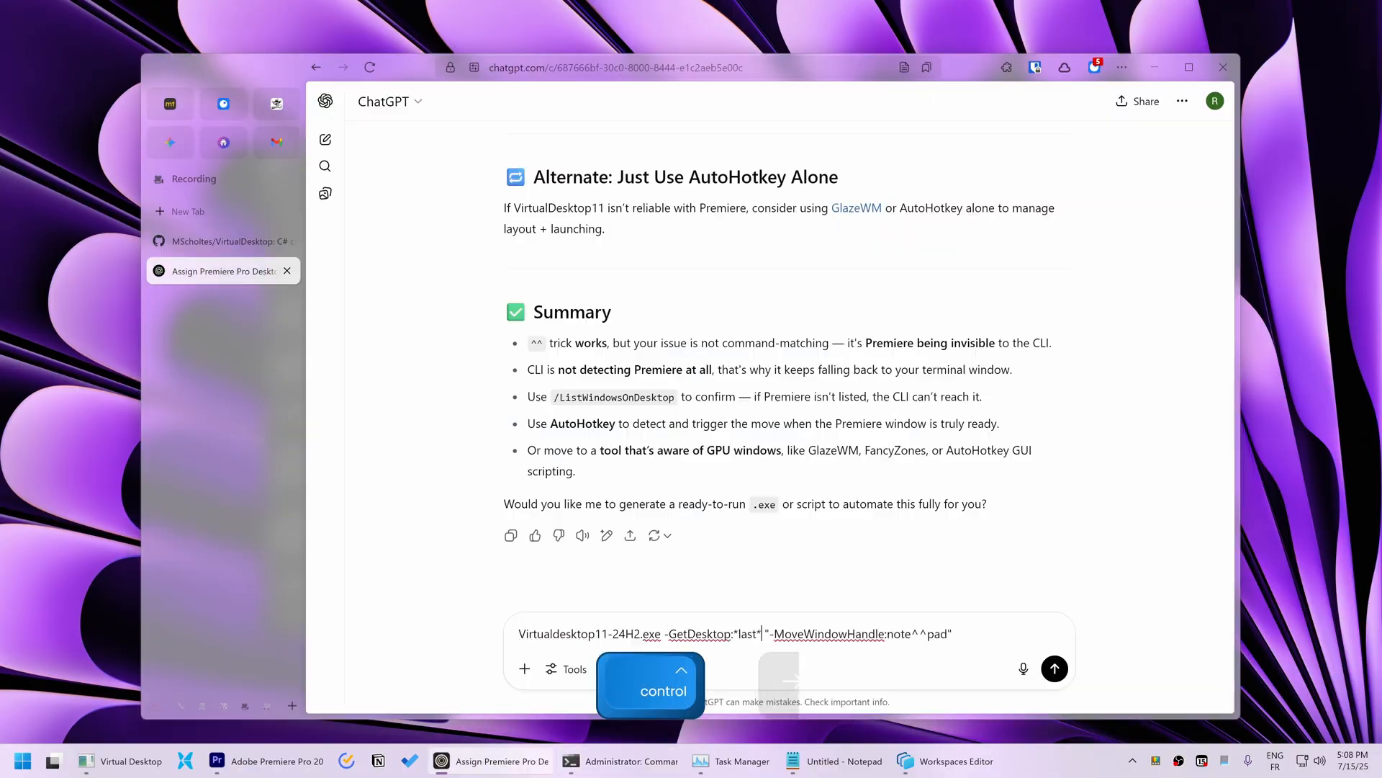
pyautogui.click(619, 760)
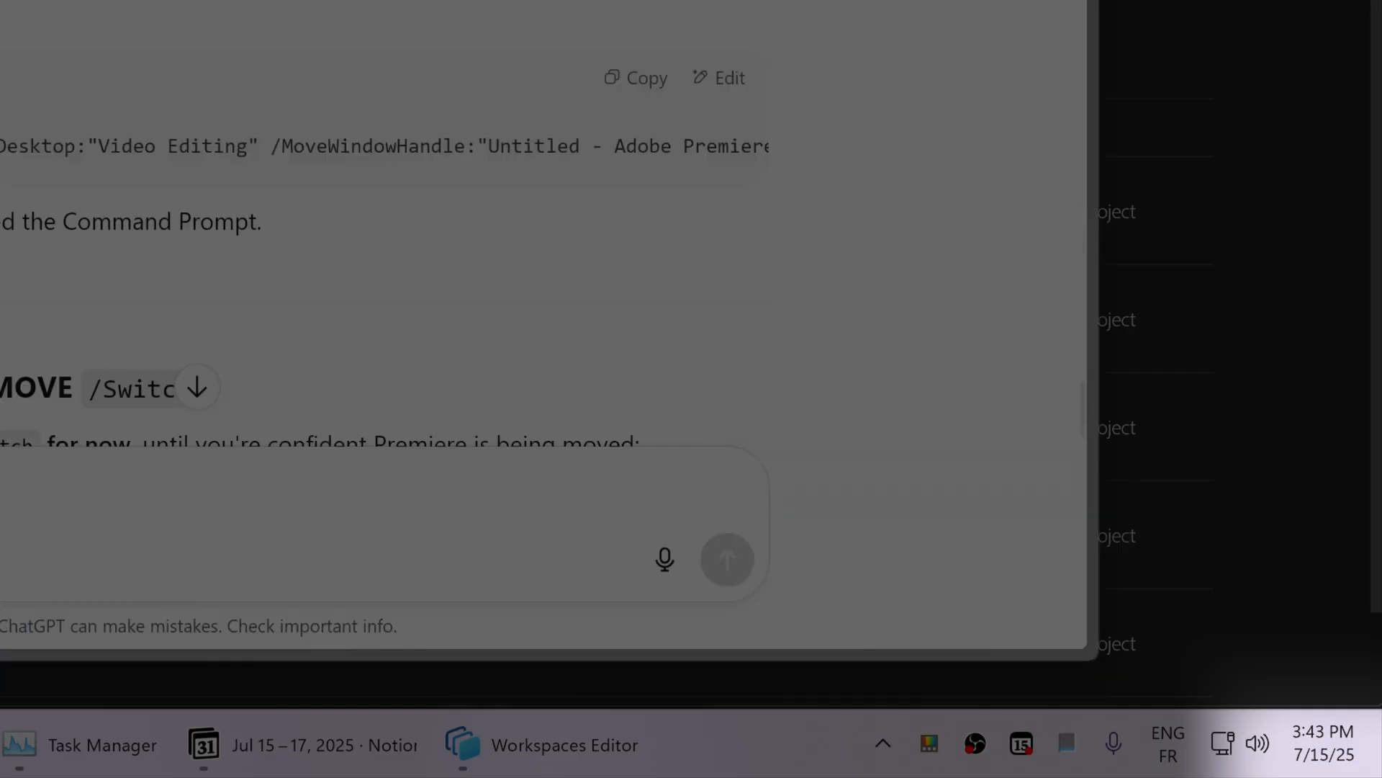
pyautogui.click(725, 559)
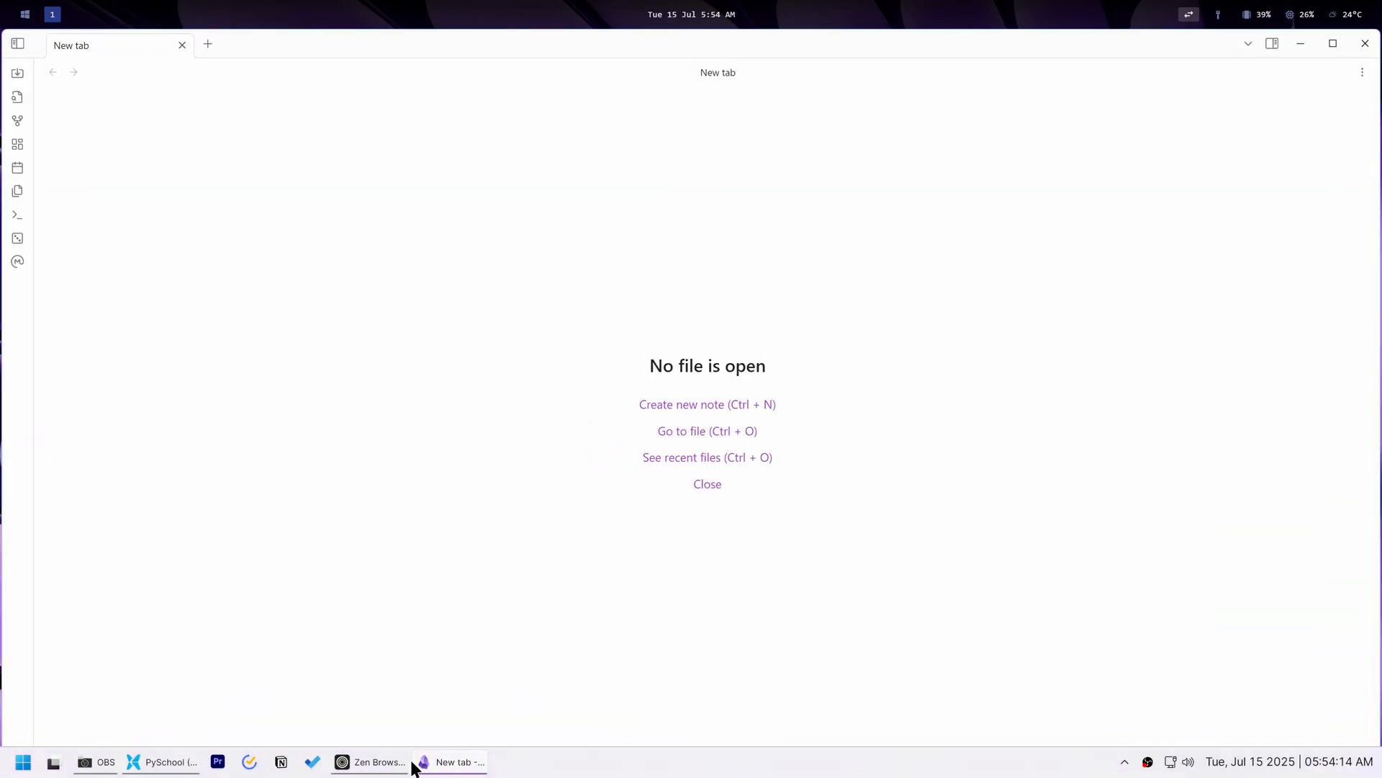
# Preview a screen recording in Downloads before launching the glazewm-v3.9.1(1).exe installer
pyautogui.click(163, 760)
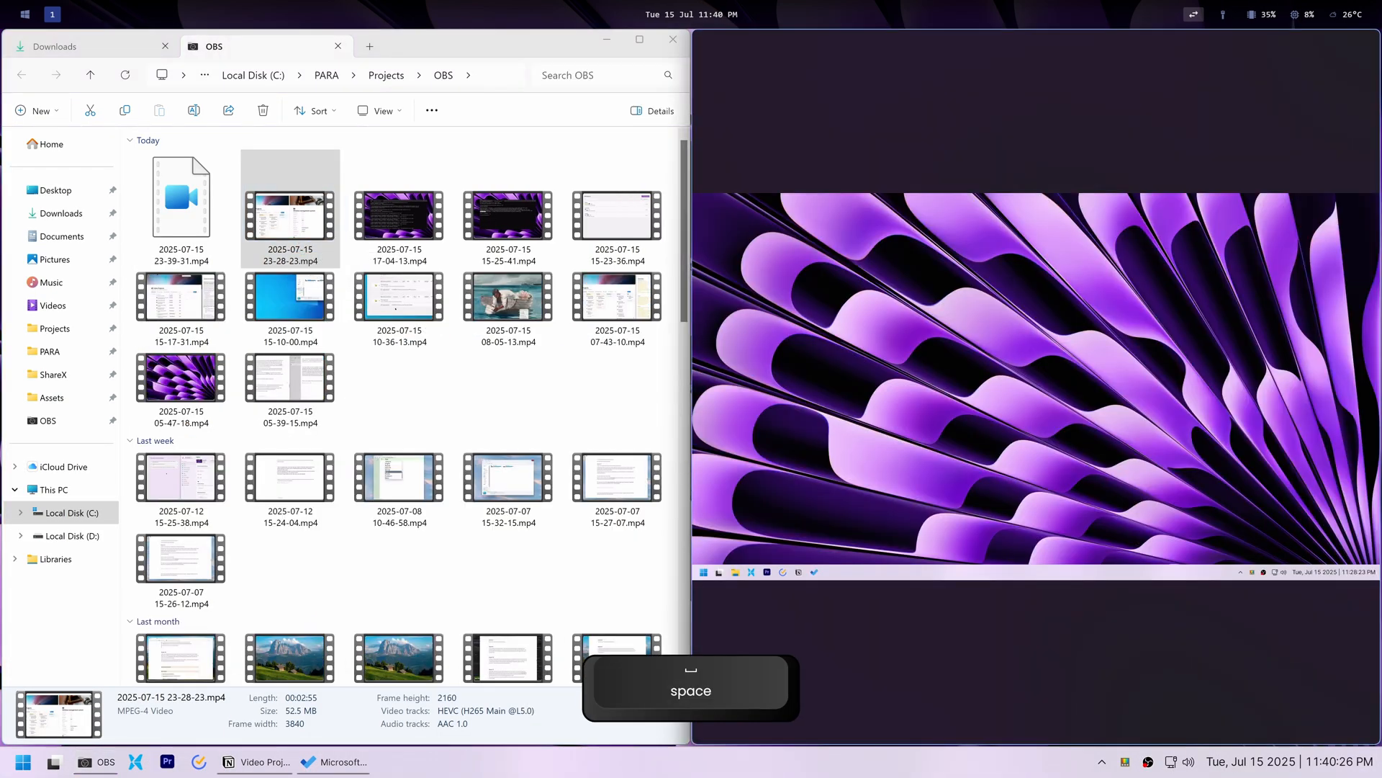
pyautogui.press('space')
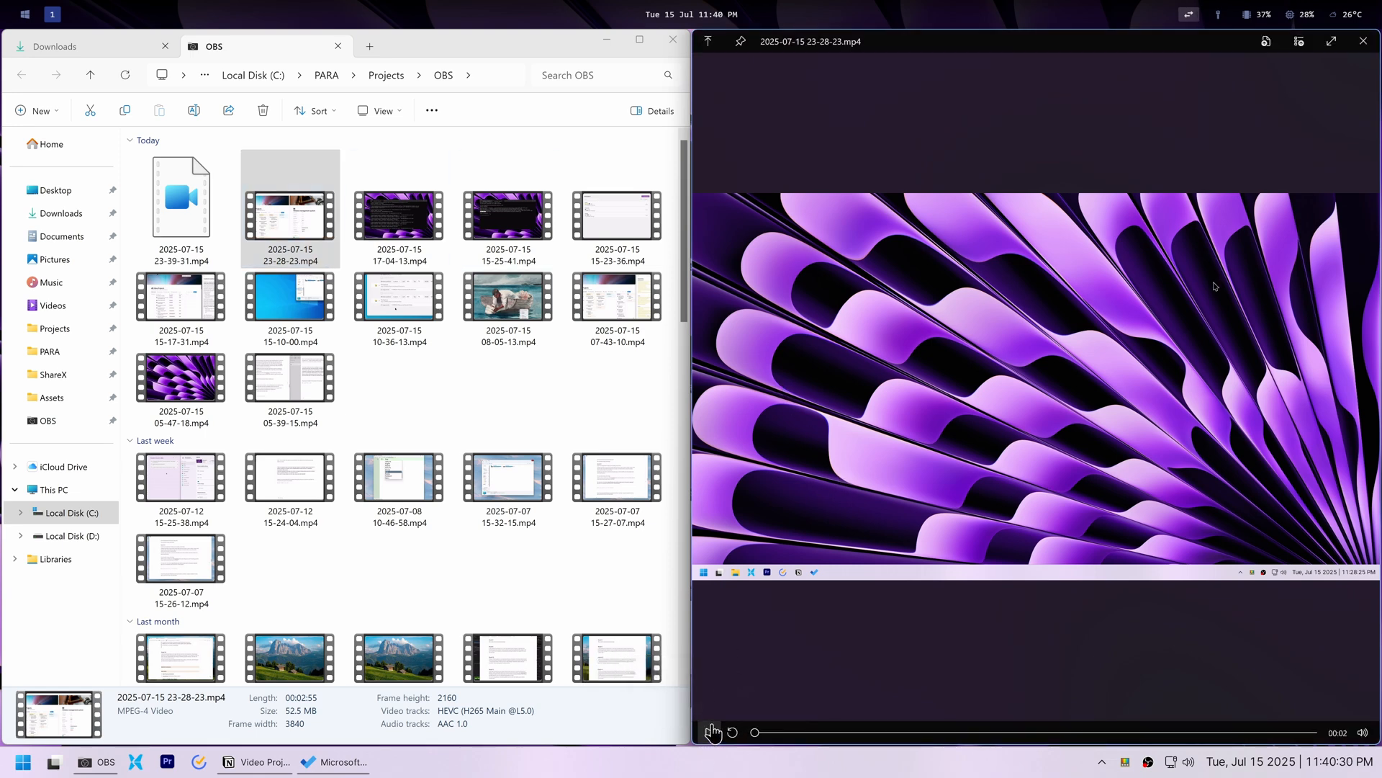
pyautogui.click(712, 731)
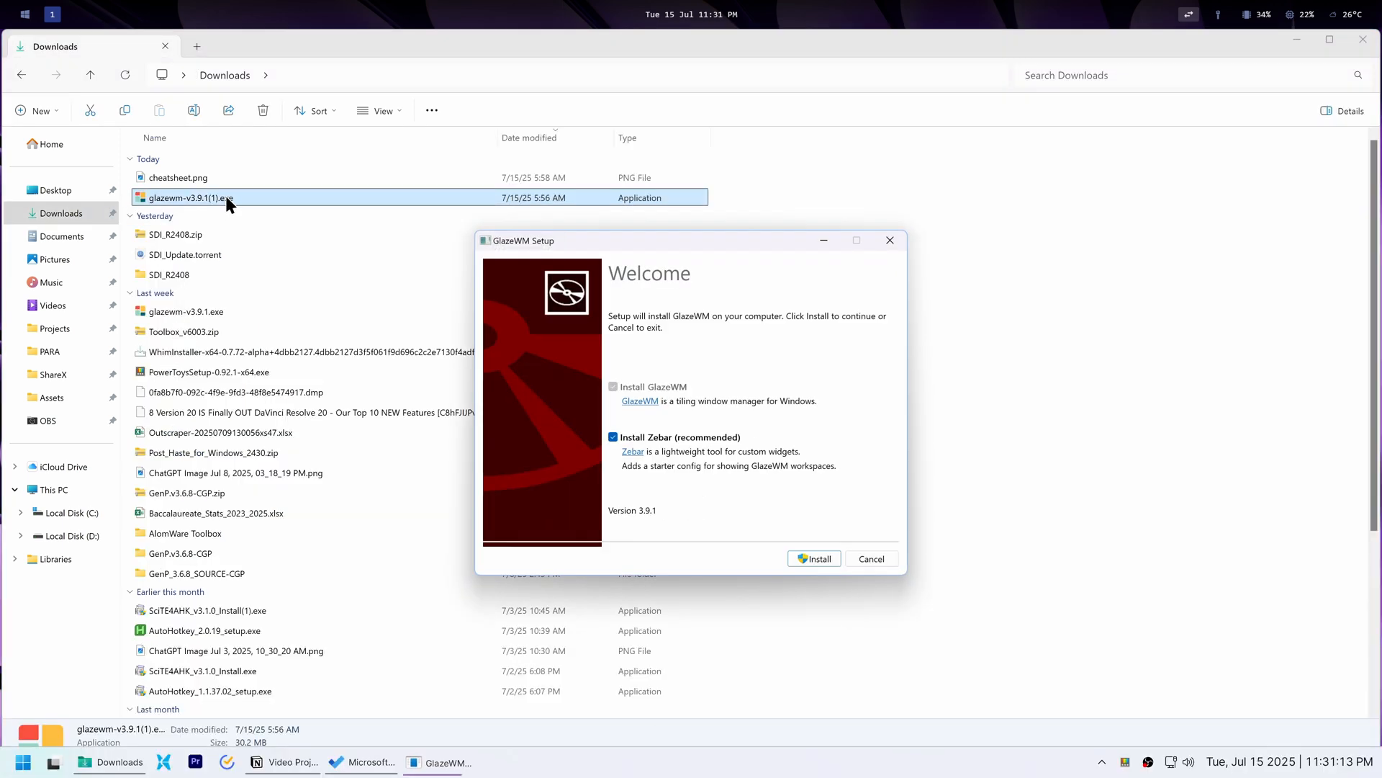
pyautogui.moveTo(879, 254)
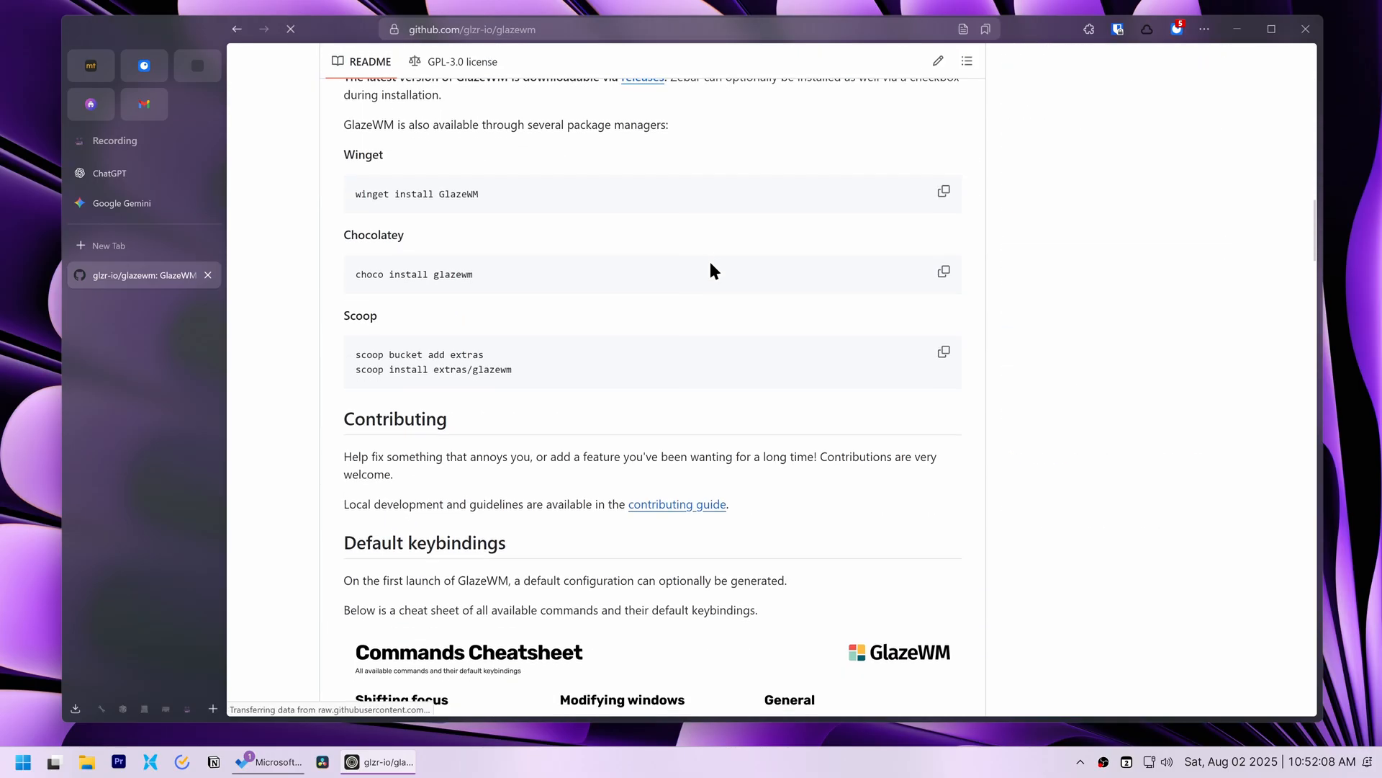
# Scroll the GlazeWM README to 'Config: Workspaces' and select the heading word Workspaces
pyautogui.scroll(-3)
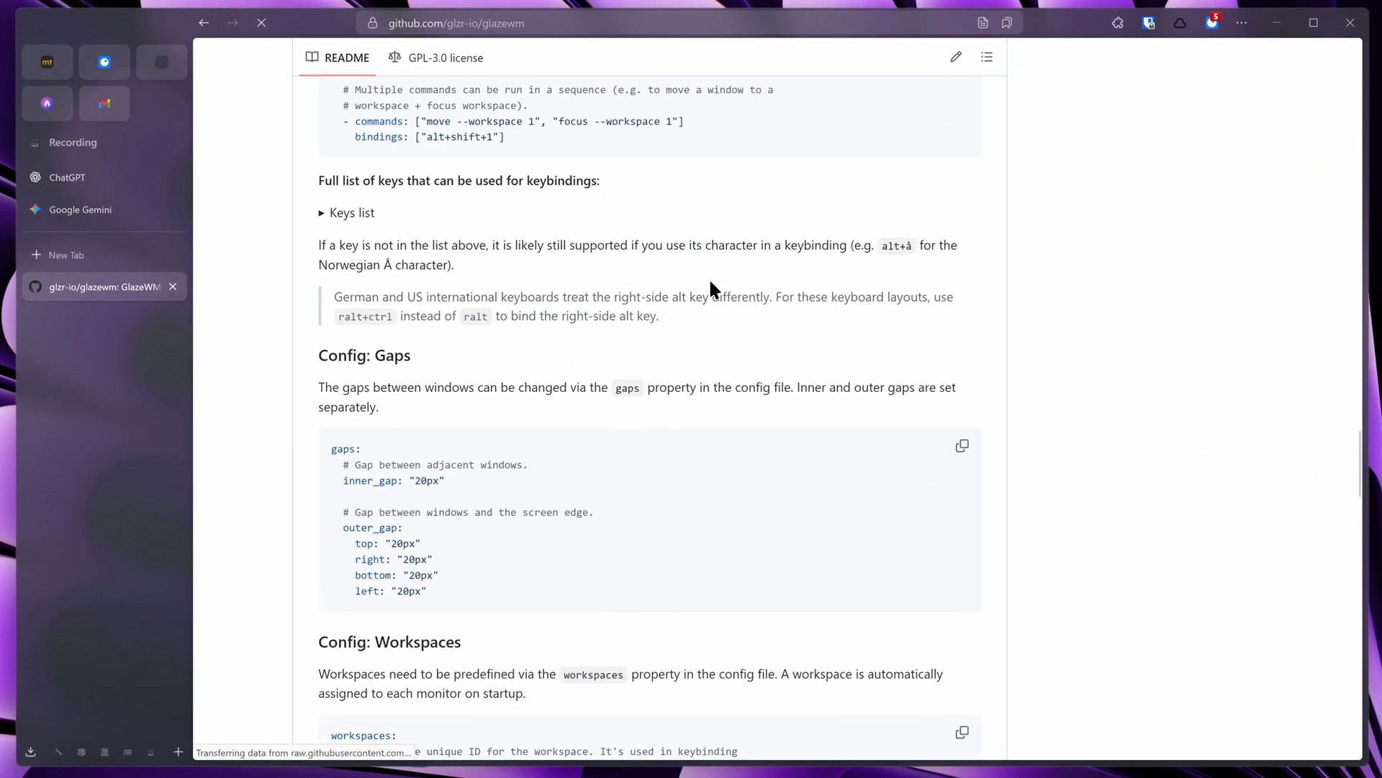
pyautogui.scroll(-3)
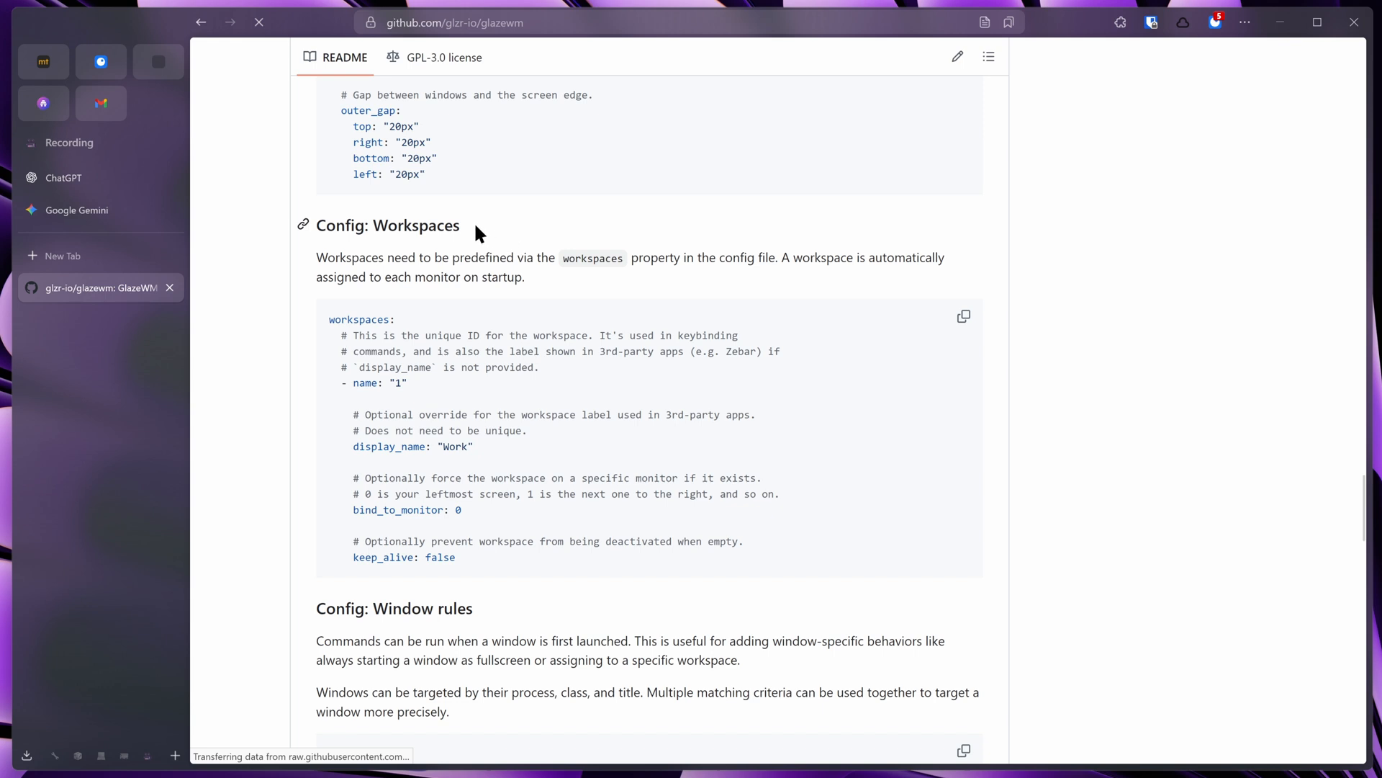
pyautogui.doubleClick(415, 224)
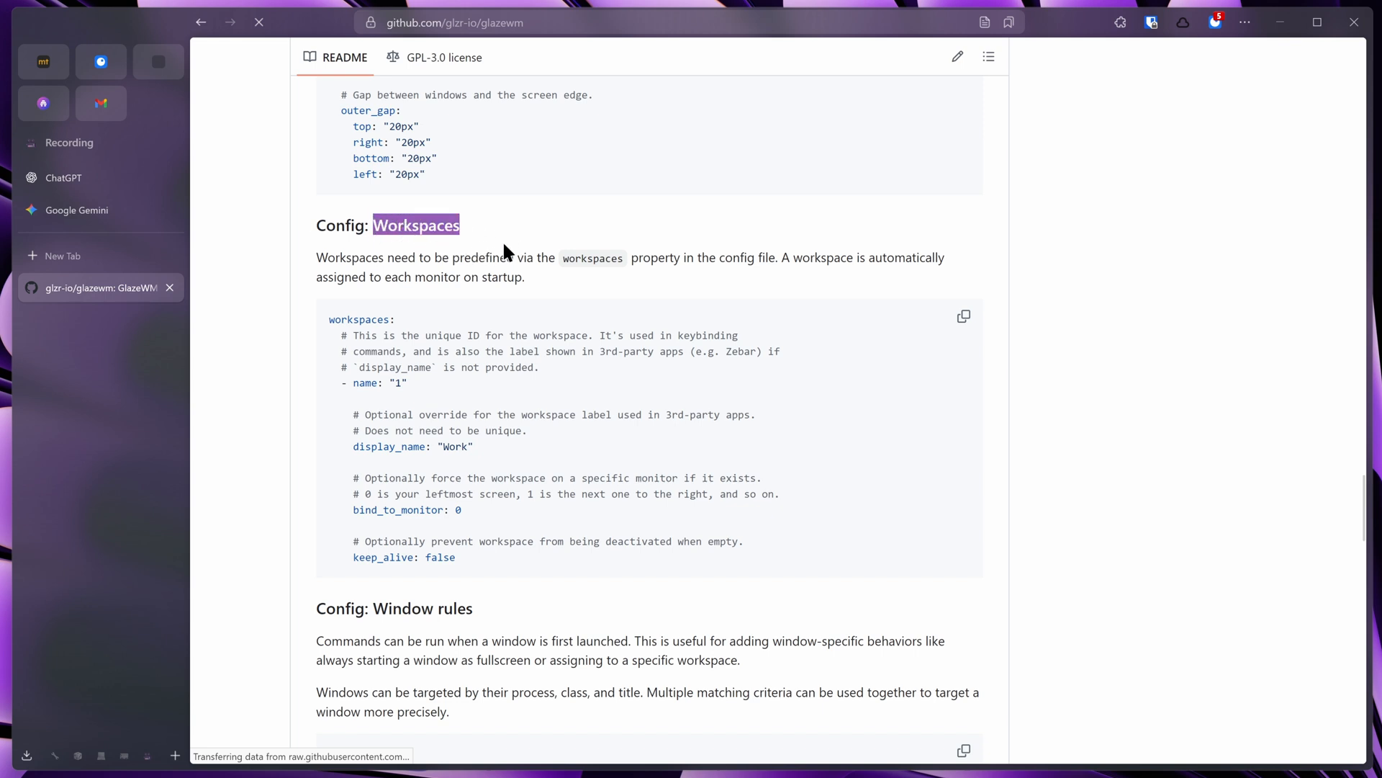
pyautogui.moveTo(520, 248)
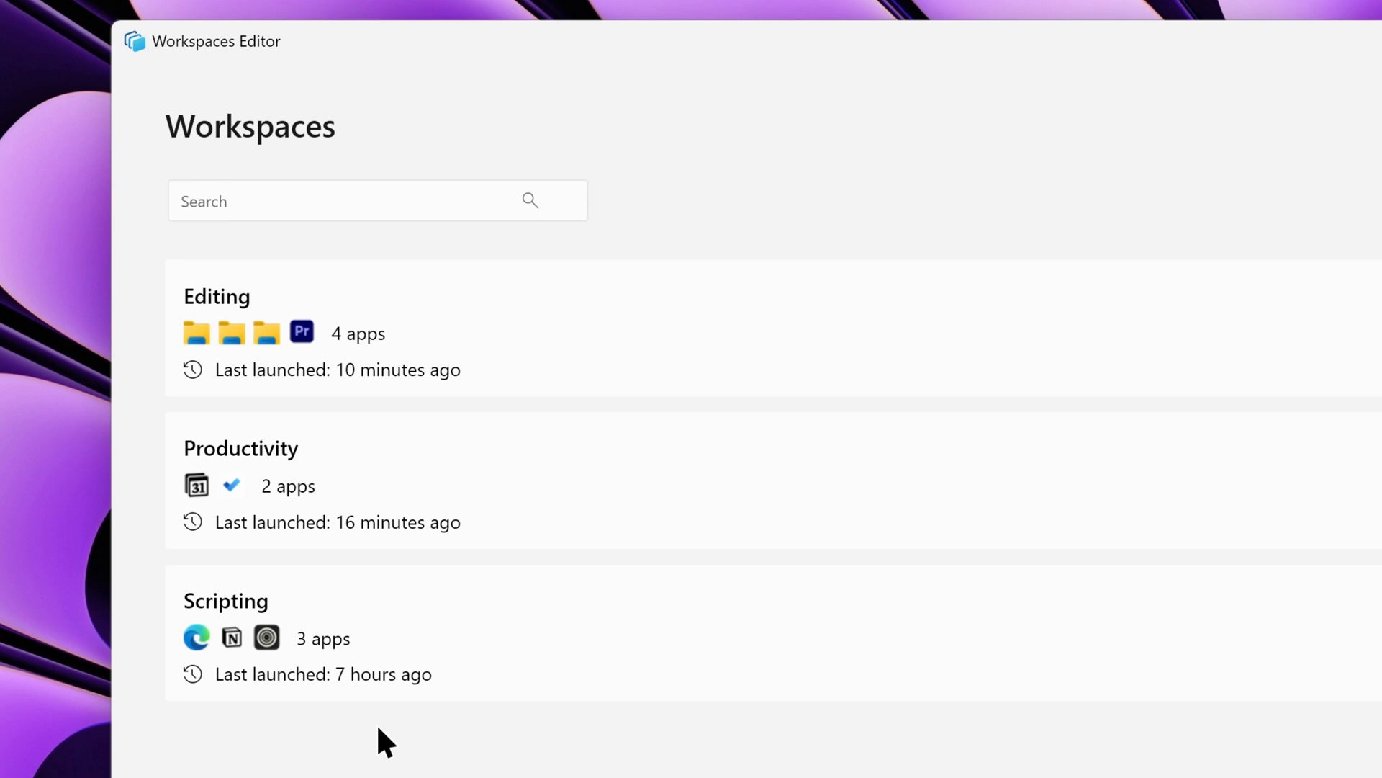
pyautogui.moveTo(202, 495)
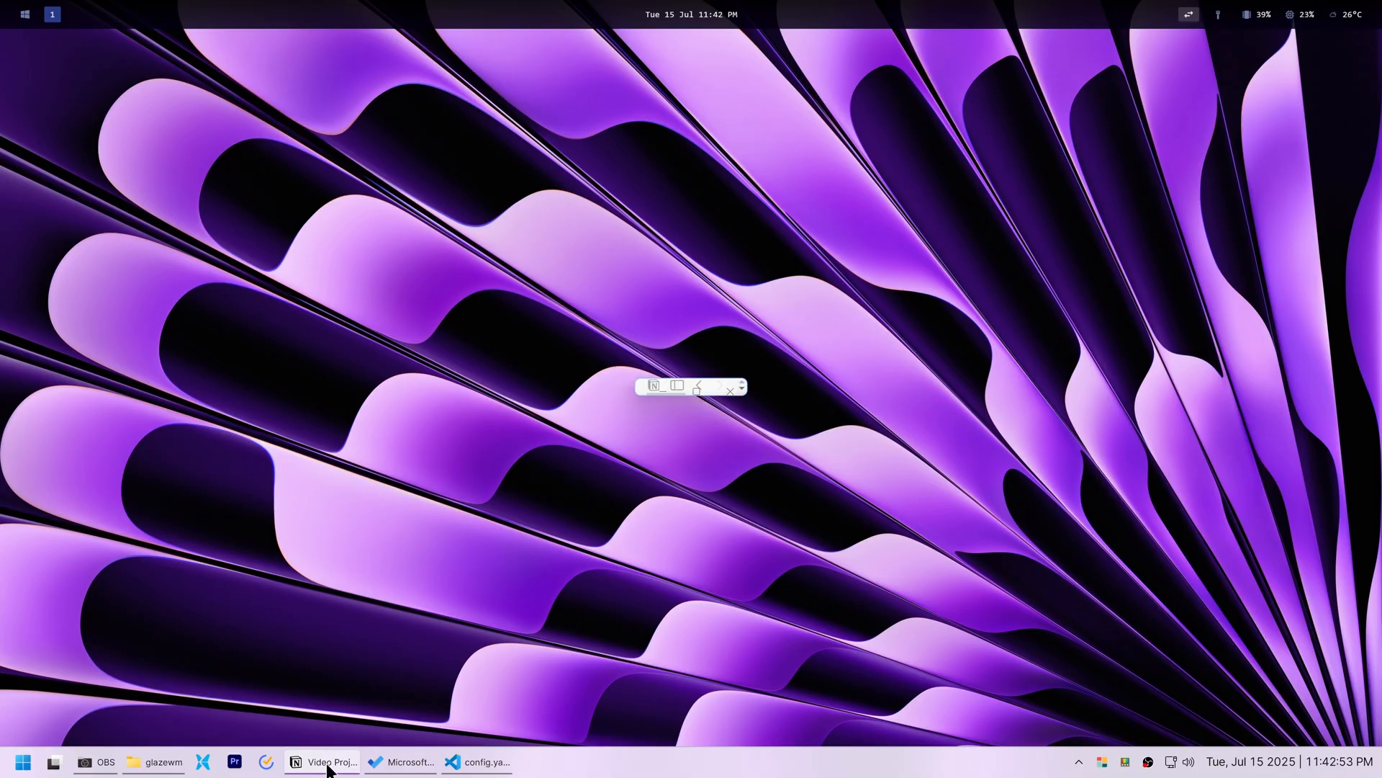
# Bring up the Video Projects notes window and move it as a floating window on the desktop
pyautogui.click(327, 762)
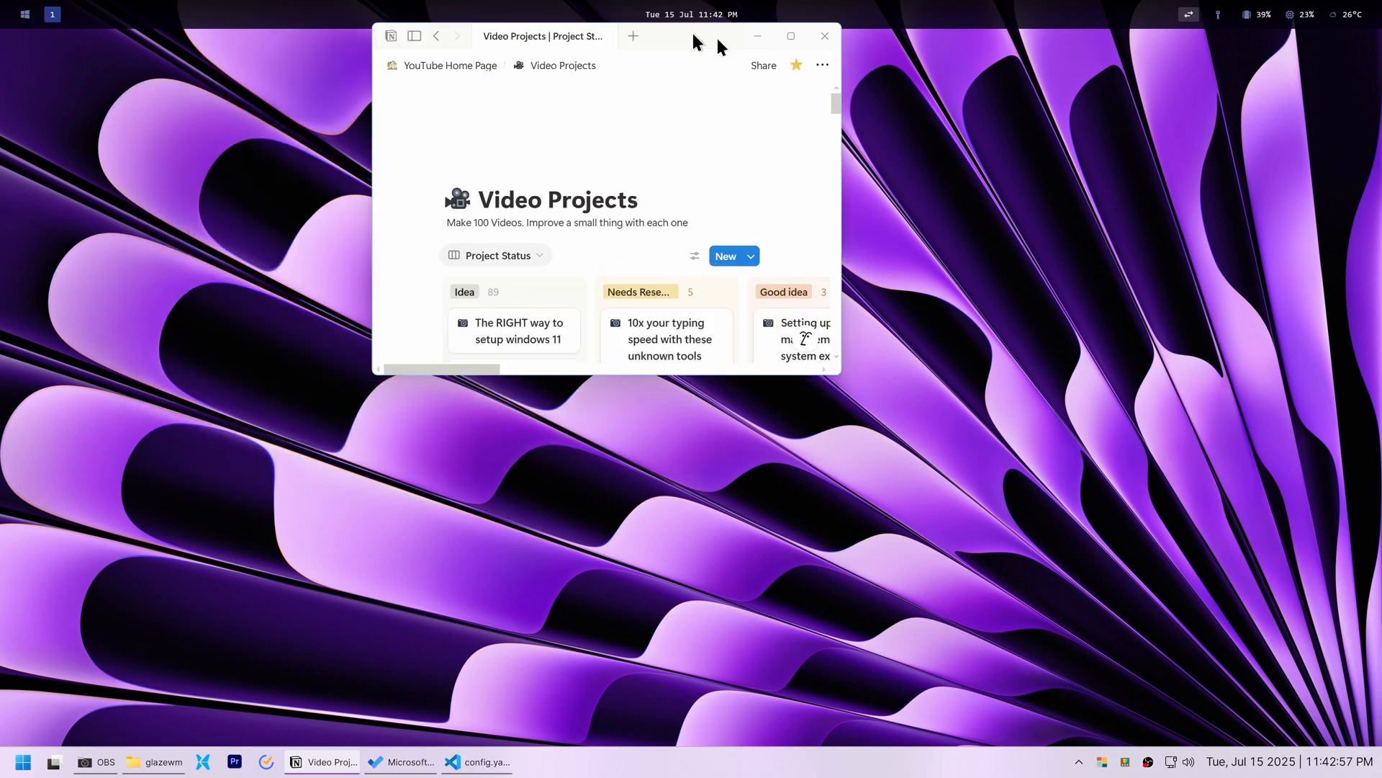
pyautogui.moveTo(696, 36); pyautogui.dragTo(1057, 222)
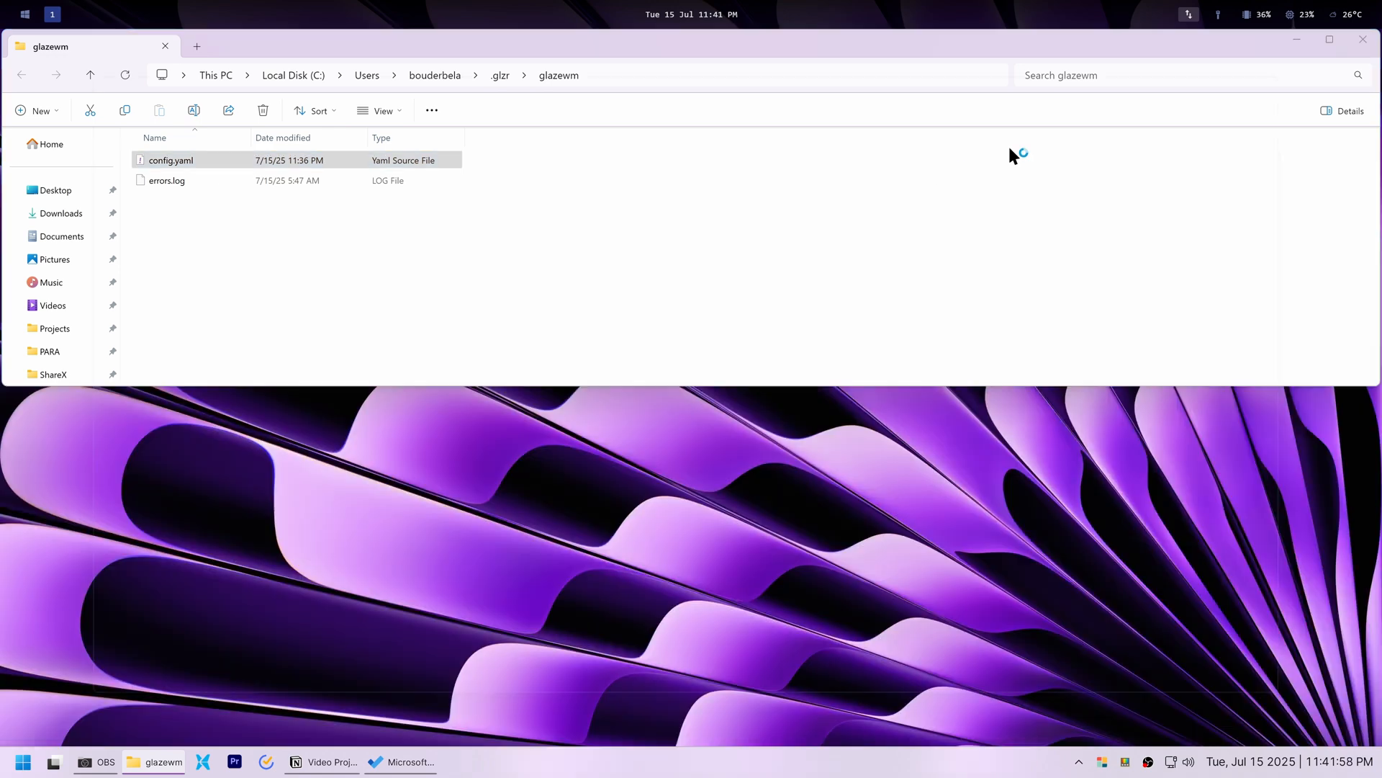
# In config.yaml, change window_behavior initial_state from tiling to floating
pyautogui.doubleClick(172, 160)
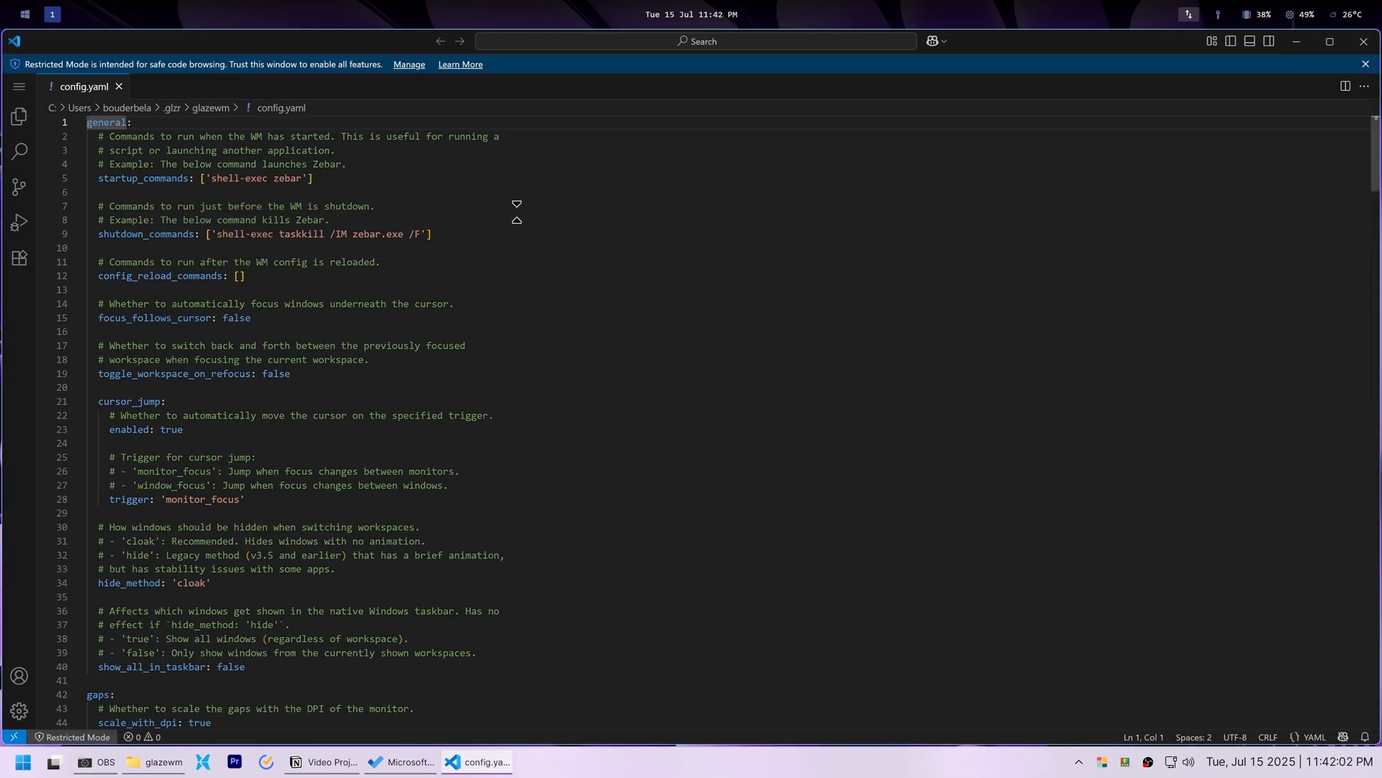
pyautogui.scroll(-3)
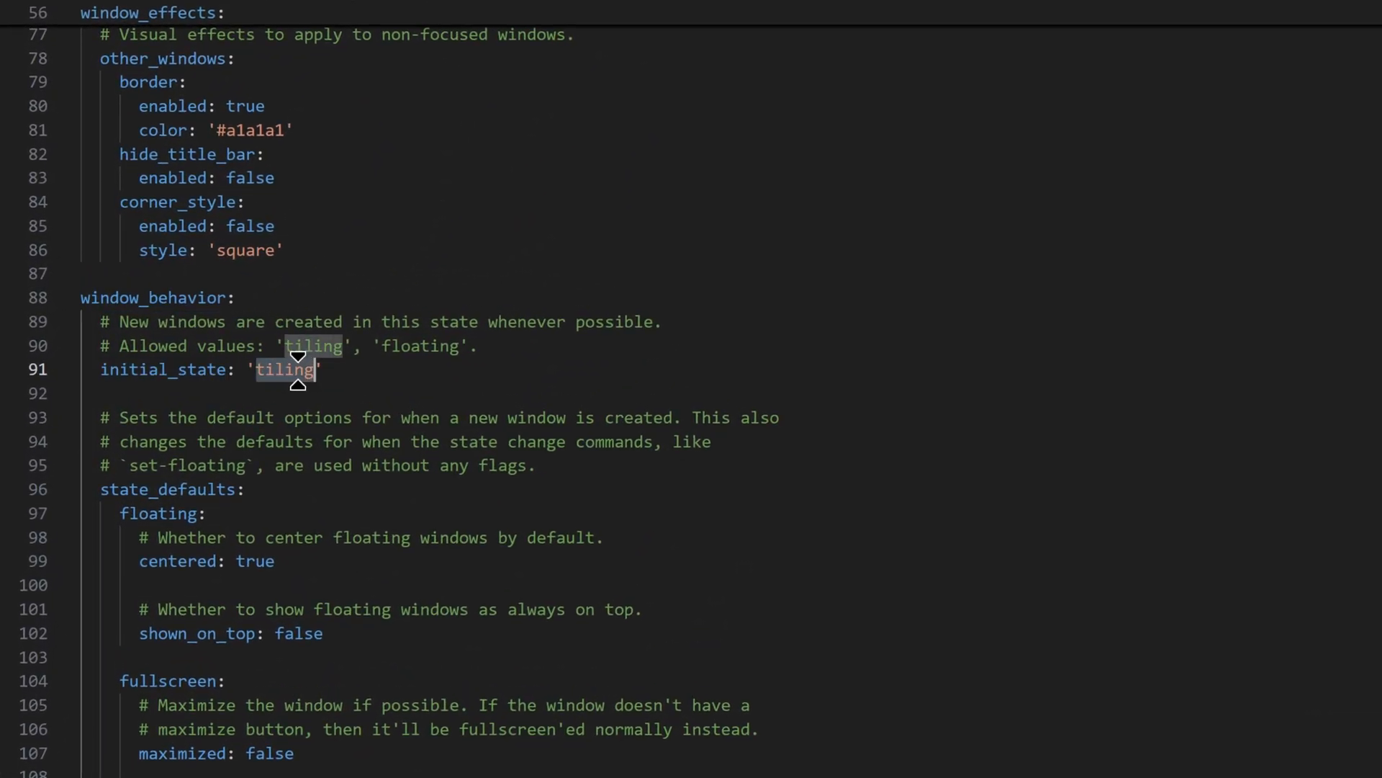
pyautogui.write('floating')
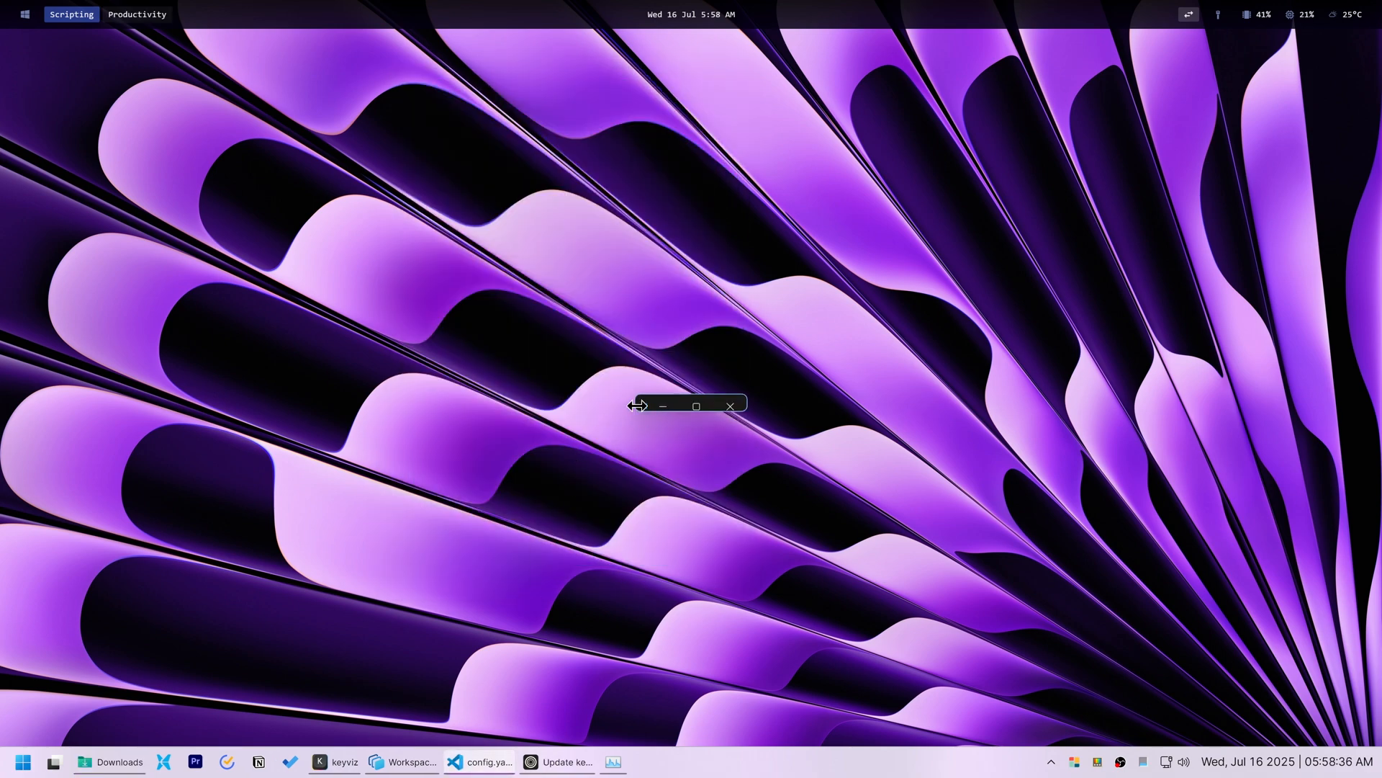
# Review the README's window rules example and select its move command for browsers to workspace 1
pyautogui.click(484, 761)
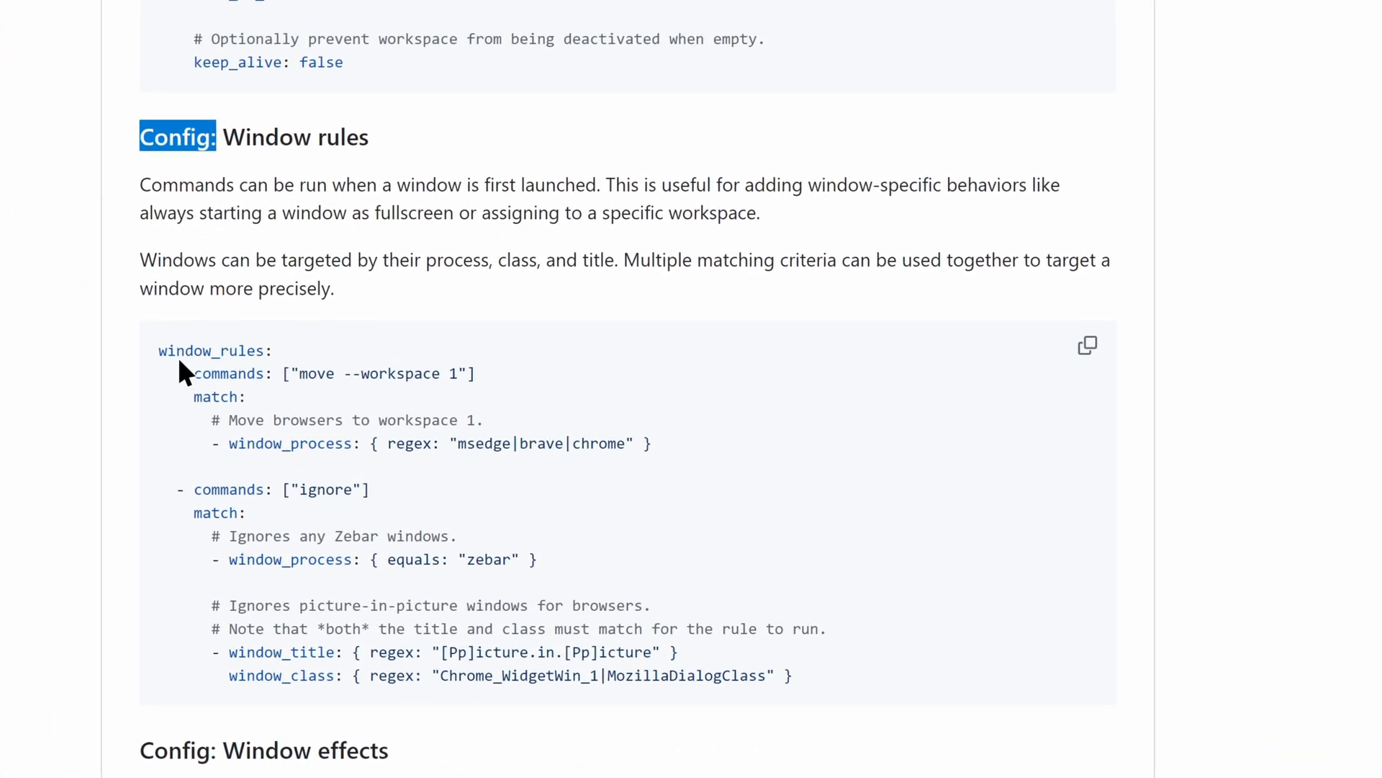
pyautogui.doubleClick(315, 373)
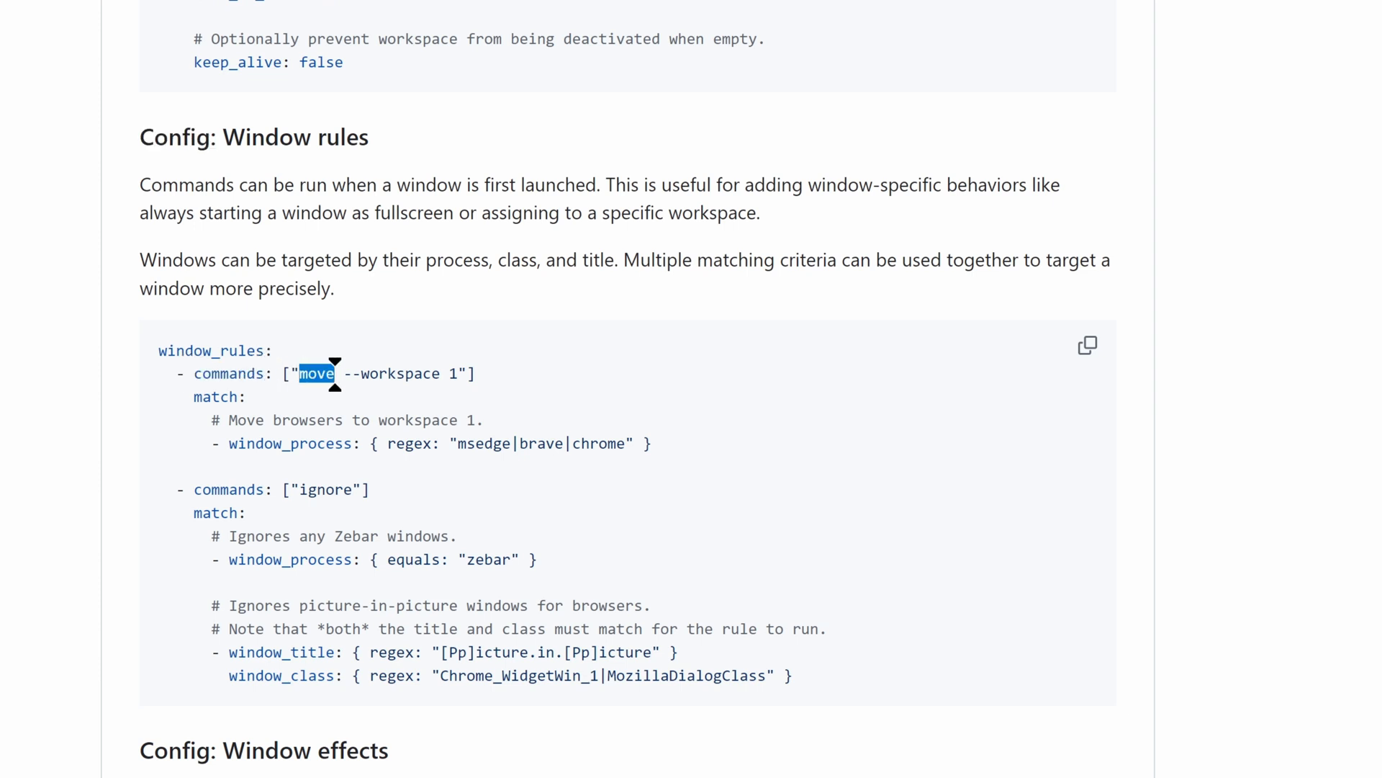
pyautogui.moveTo(336, 373); pyautogui.dragTo(458, 373)
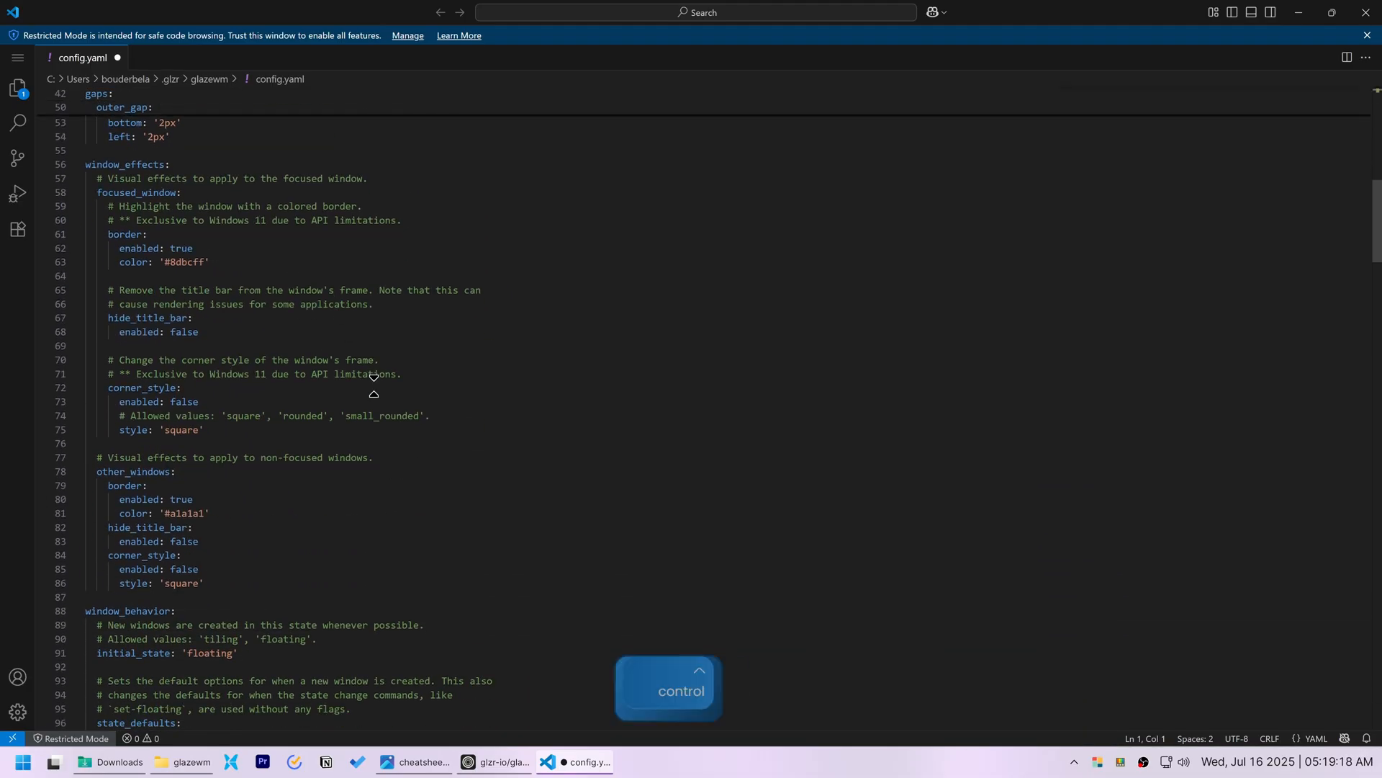
# Leave the edited config.yaml and bring up Task Manager's running processes list
pyautogui.click(1314, 98)
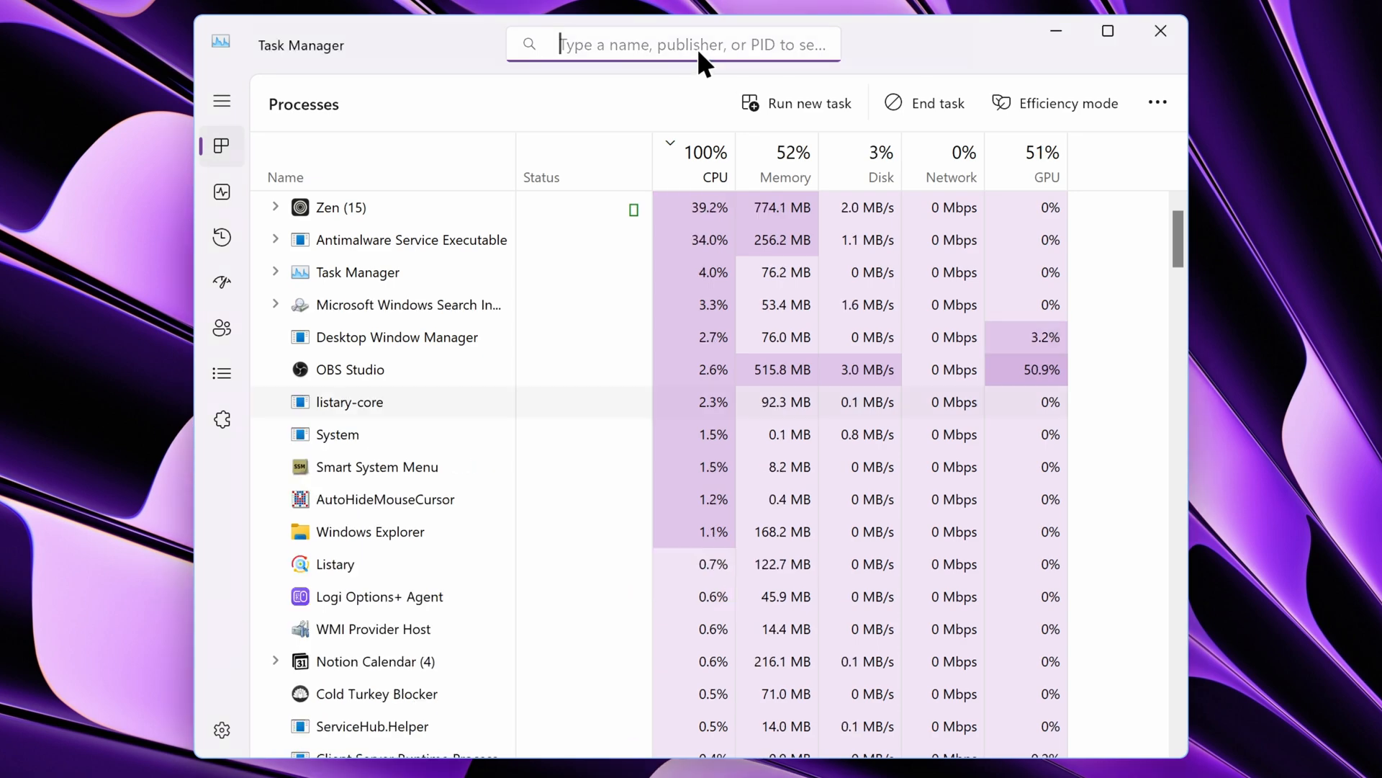
# Use AutoHotkey Window Spy to read Ambie's ahk_class ApplicationFrameWindow and ahk_exe ApplicationFrameHost.exe
pyautogui.write('zen')
pyautogui.write('autohot')
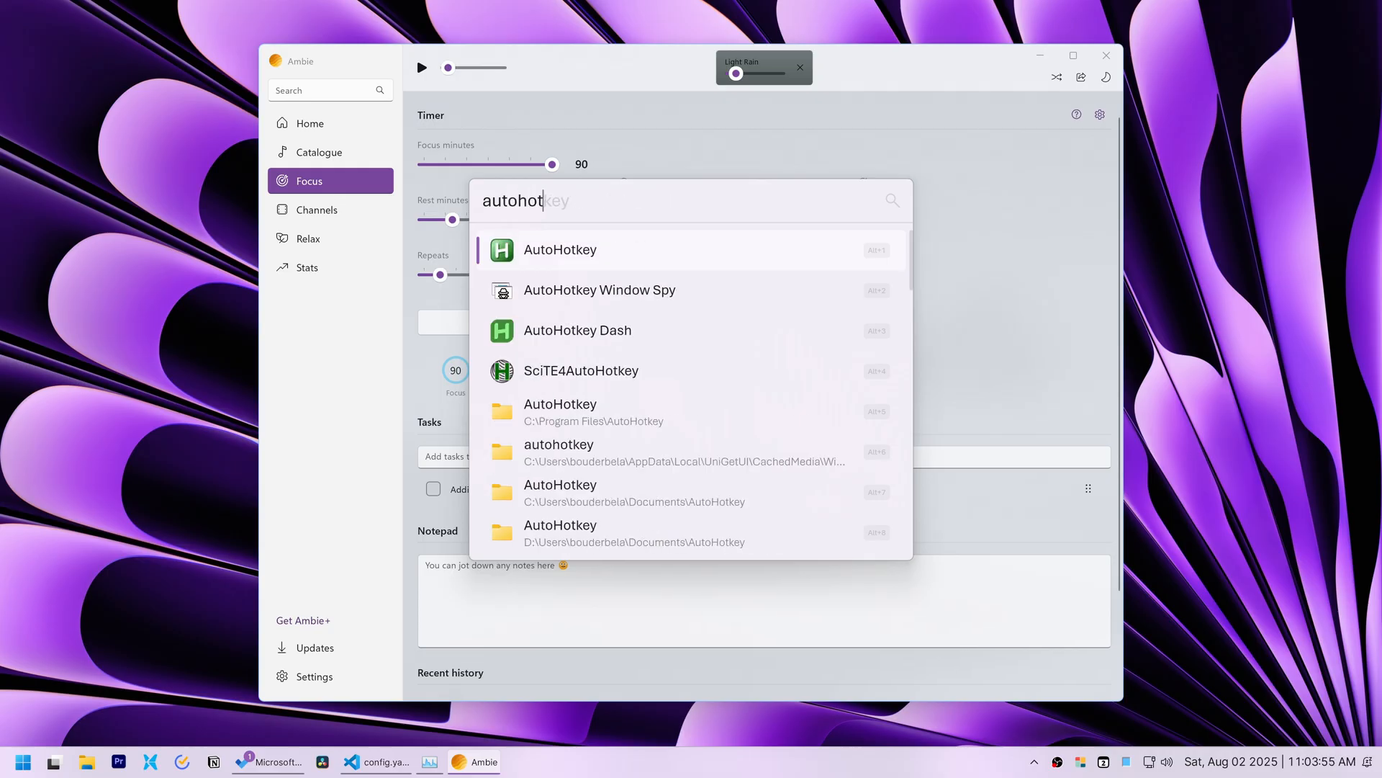
pyautogui.click(599, 289)
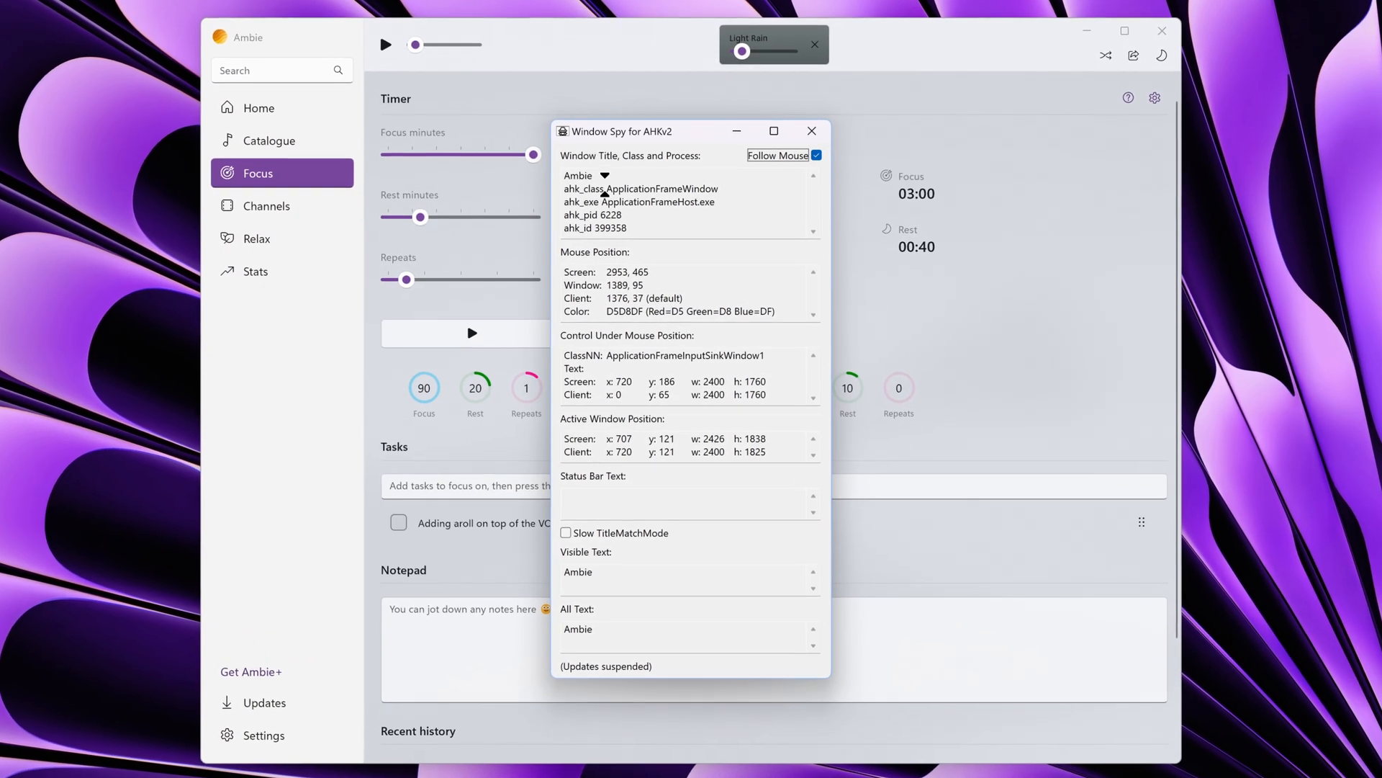
pyautogui.doubleClick(639, 187)
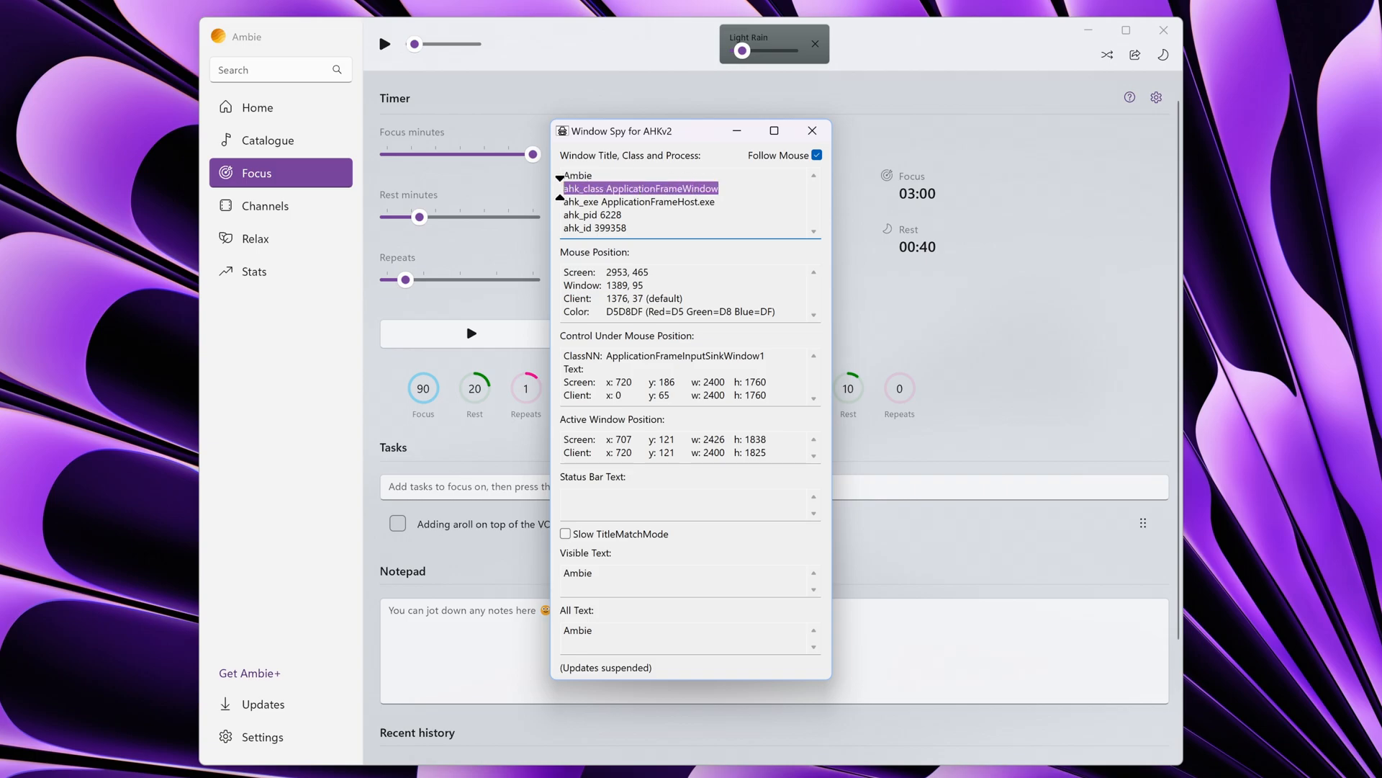
pyautogui.click(811, 131)
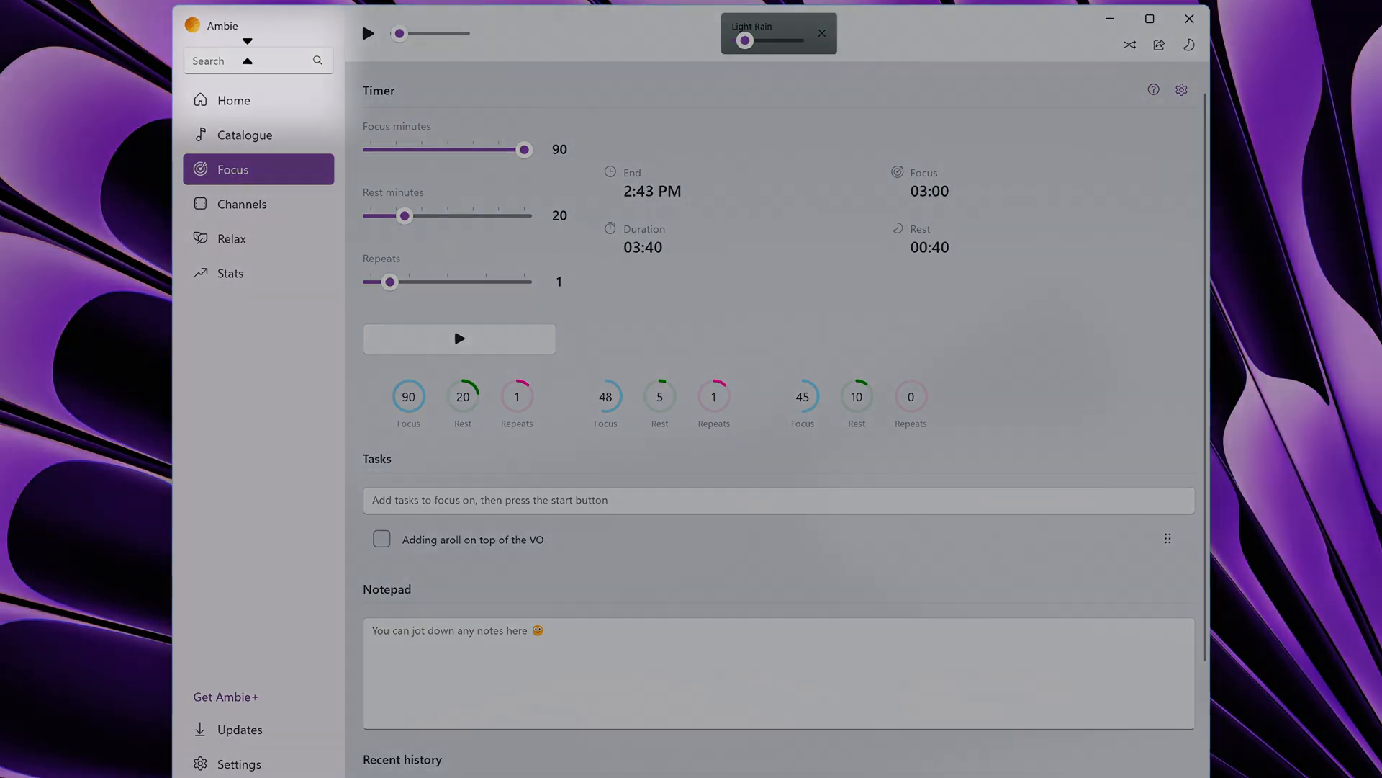
# Return to the README window rules section and select the phrase Multiple matching criteria
pyautogui.scroll(-3)
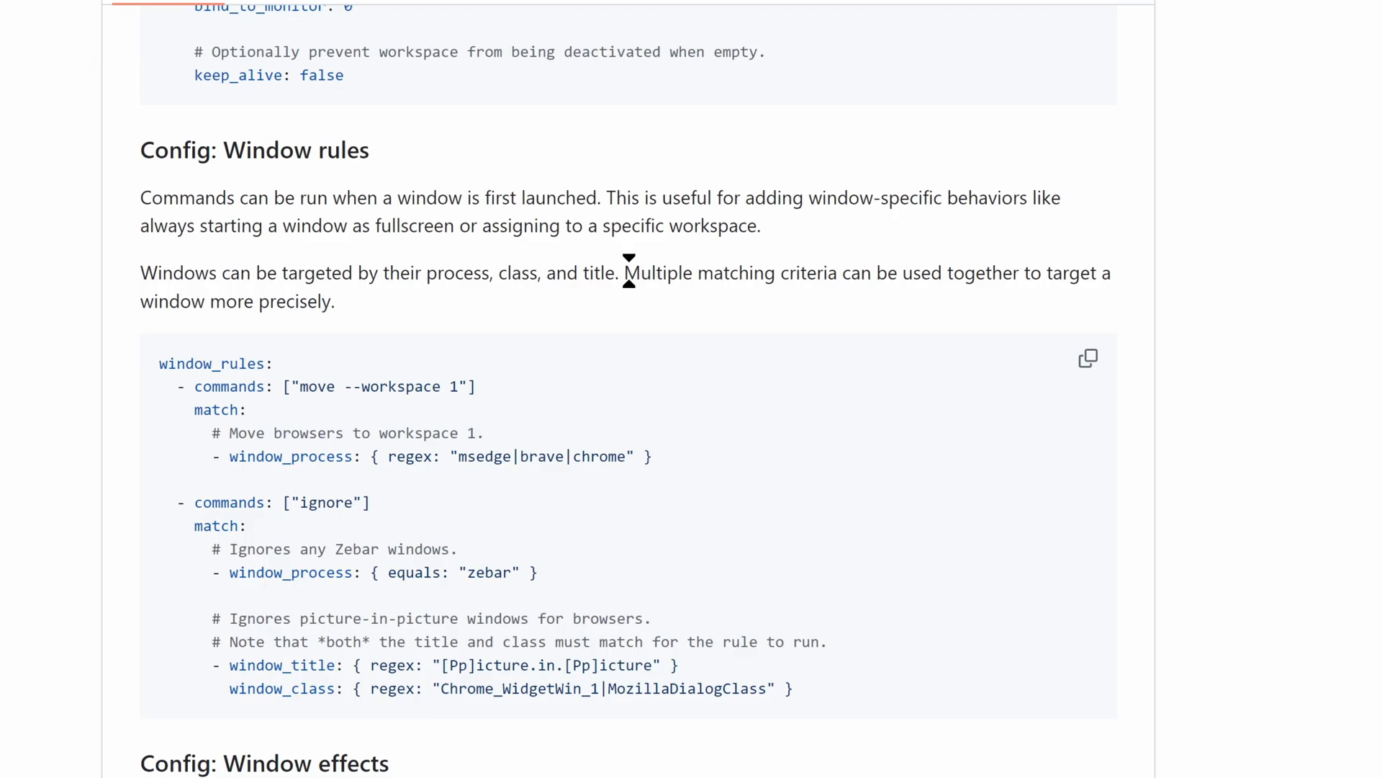
pyautogui.moveTo(625, 272); pyautogui.dragTo(835, 272)
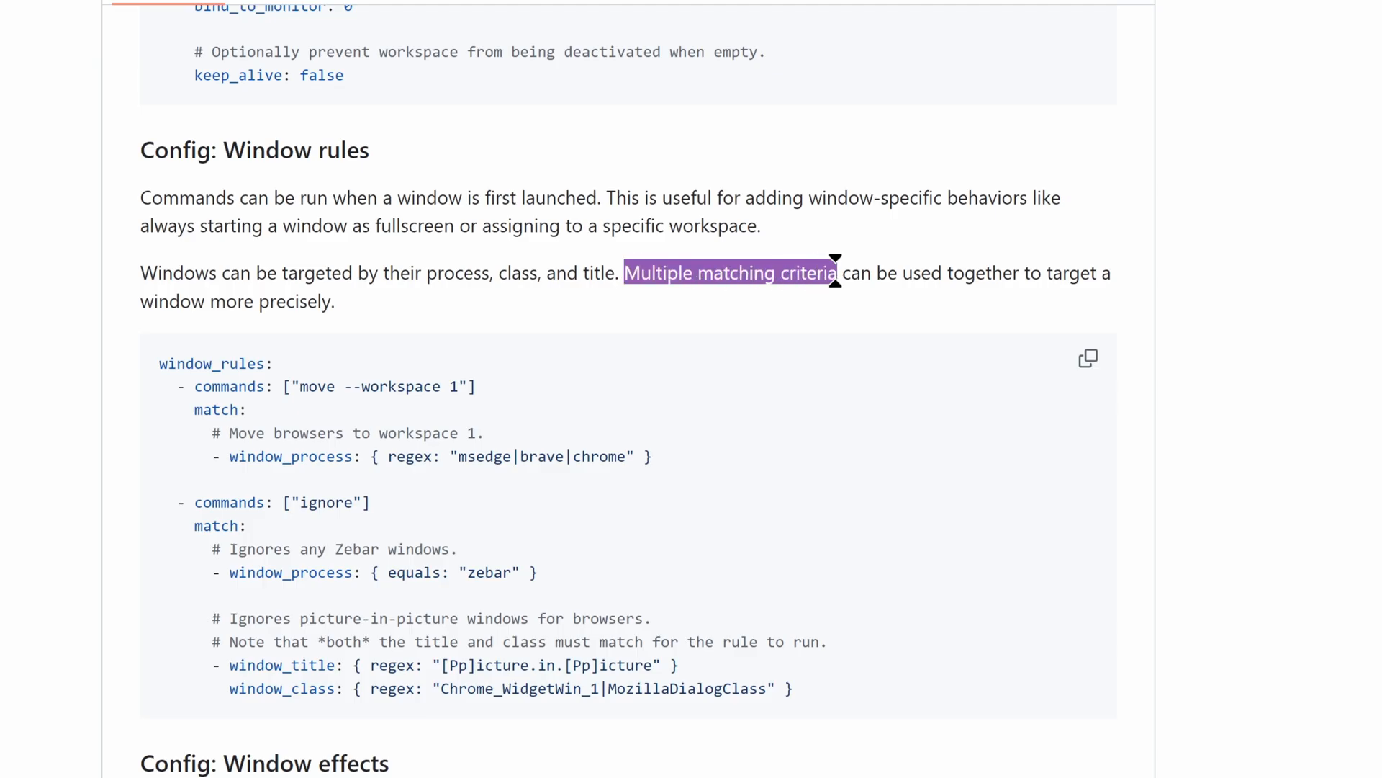
# Search config.yaml for window_rules and unfold the browsers rule
pyautogui.click(572, 760)
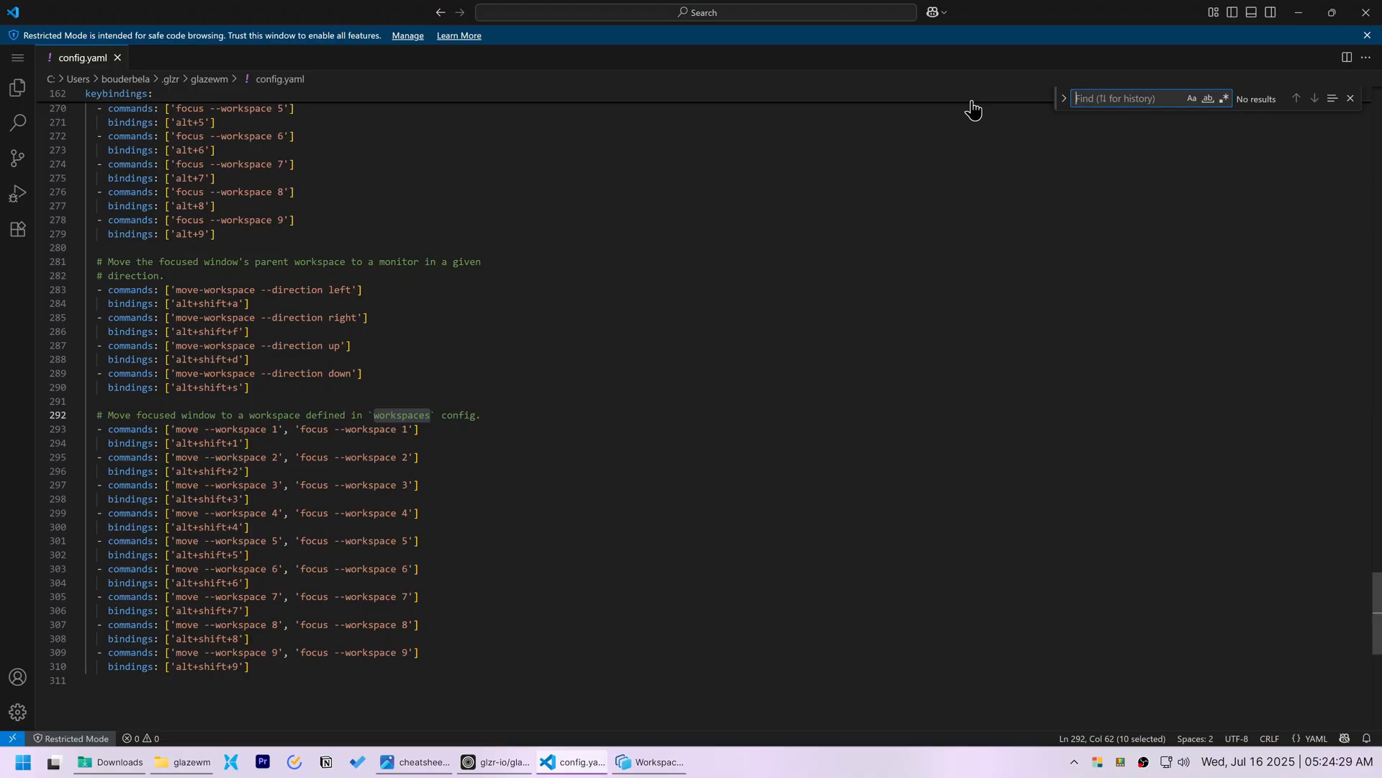
pyautogui.write('window_r')
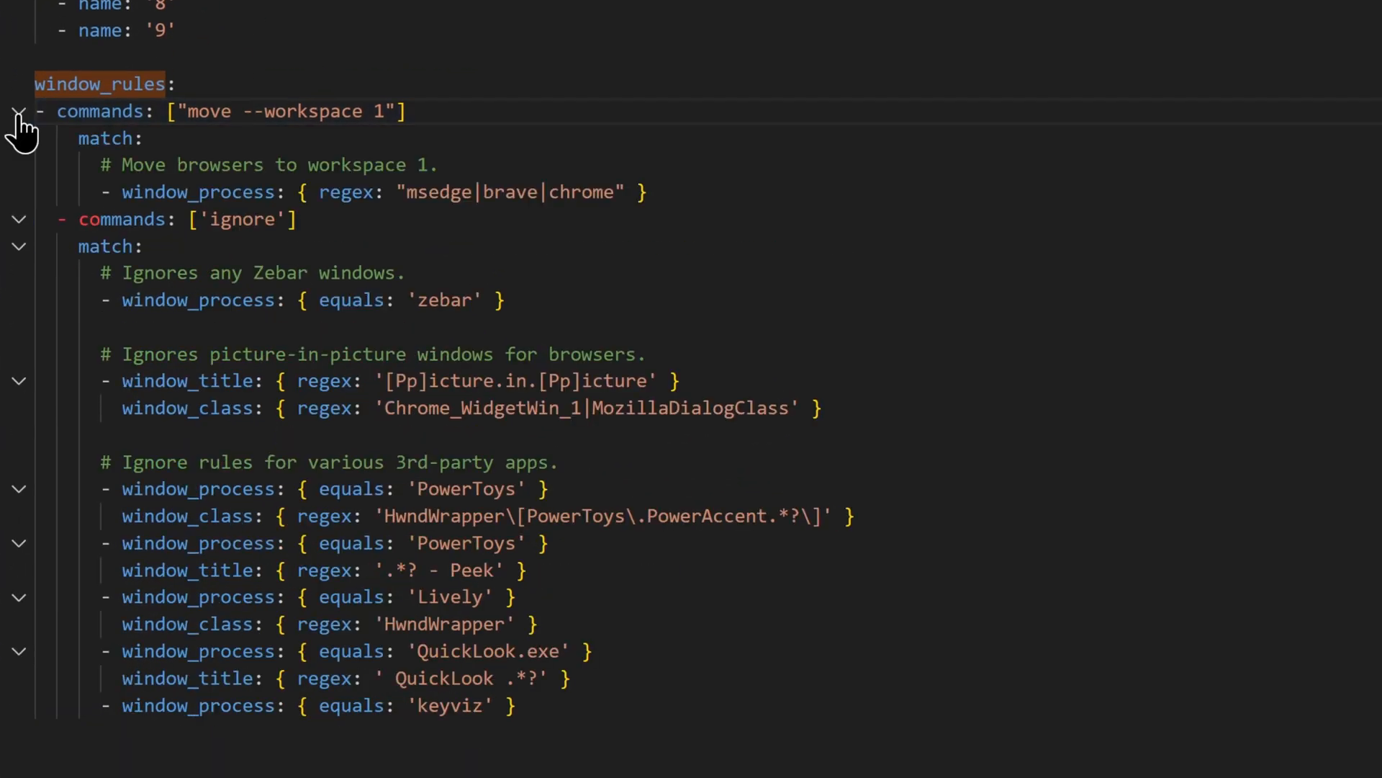
pyautogui.click(17, 111)
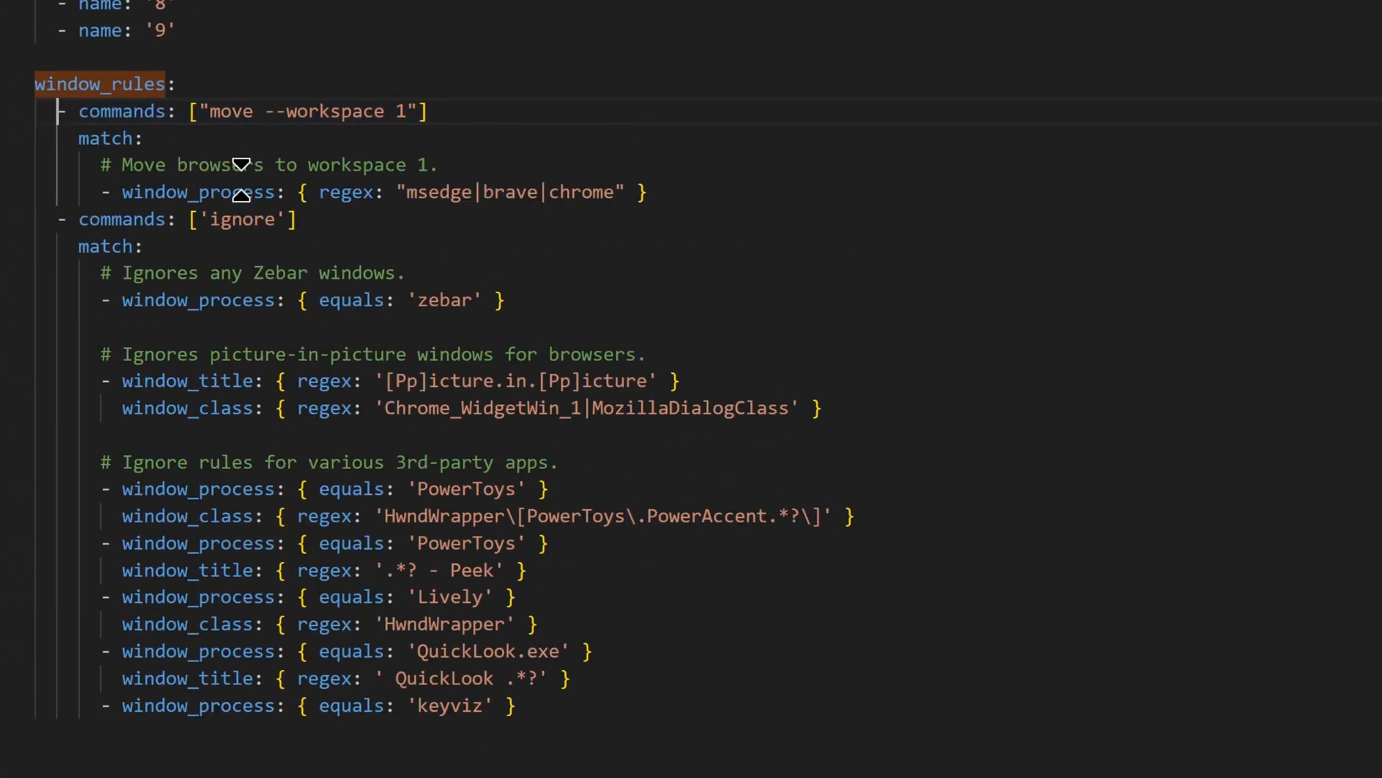
# Change the rule's regex to "notion|msedge|chrome" and save the config
pyautogui.doubleClick(435, 191)
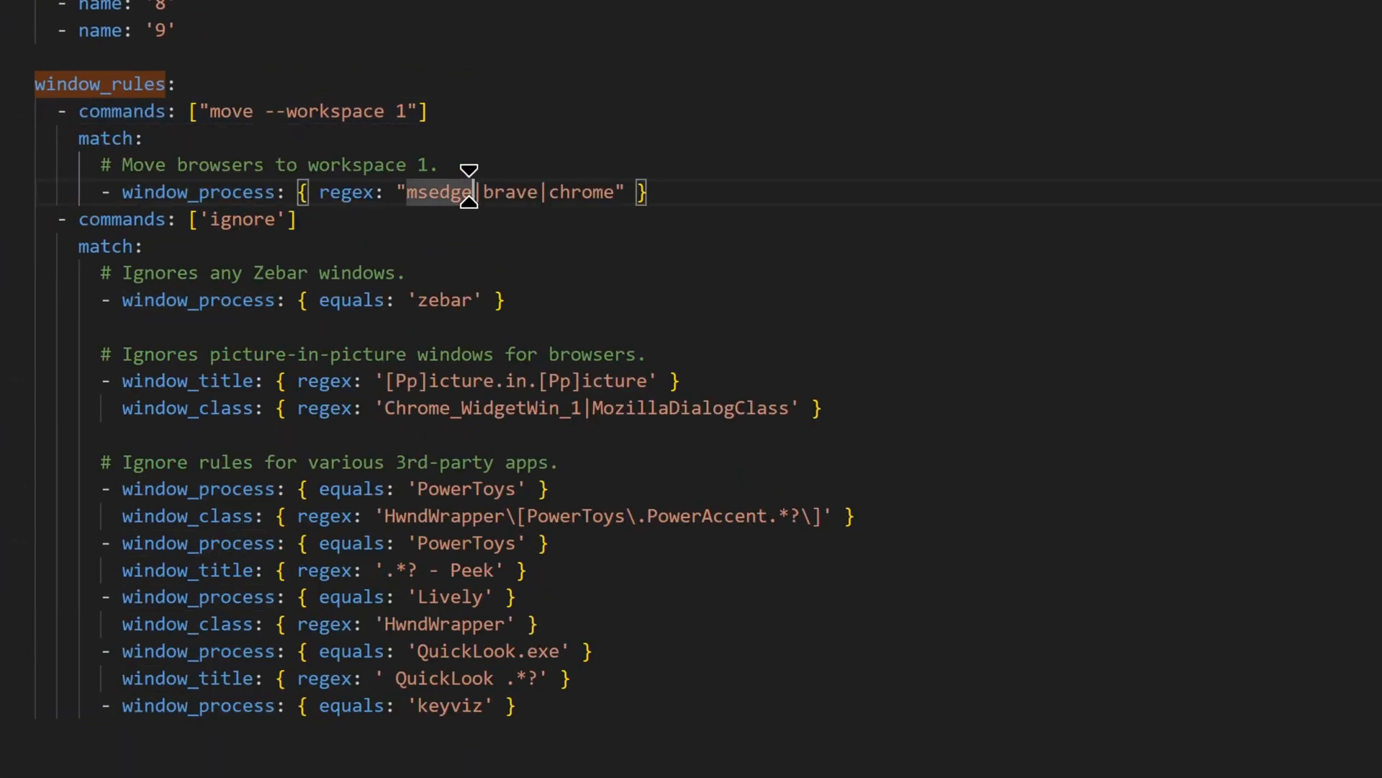
pyautogui.write('notion')
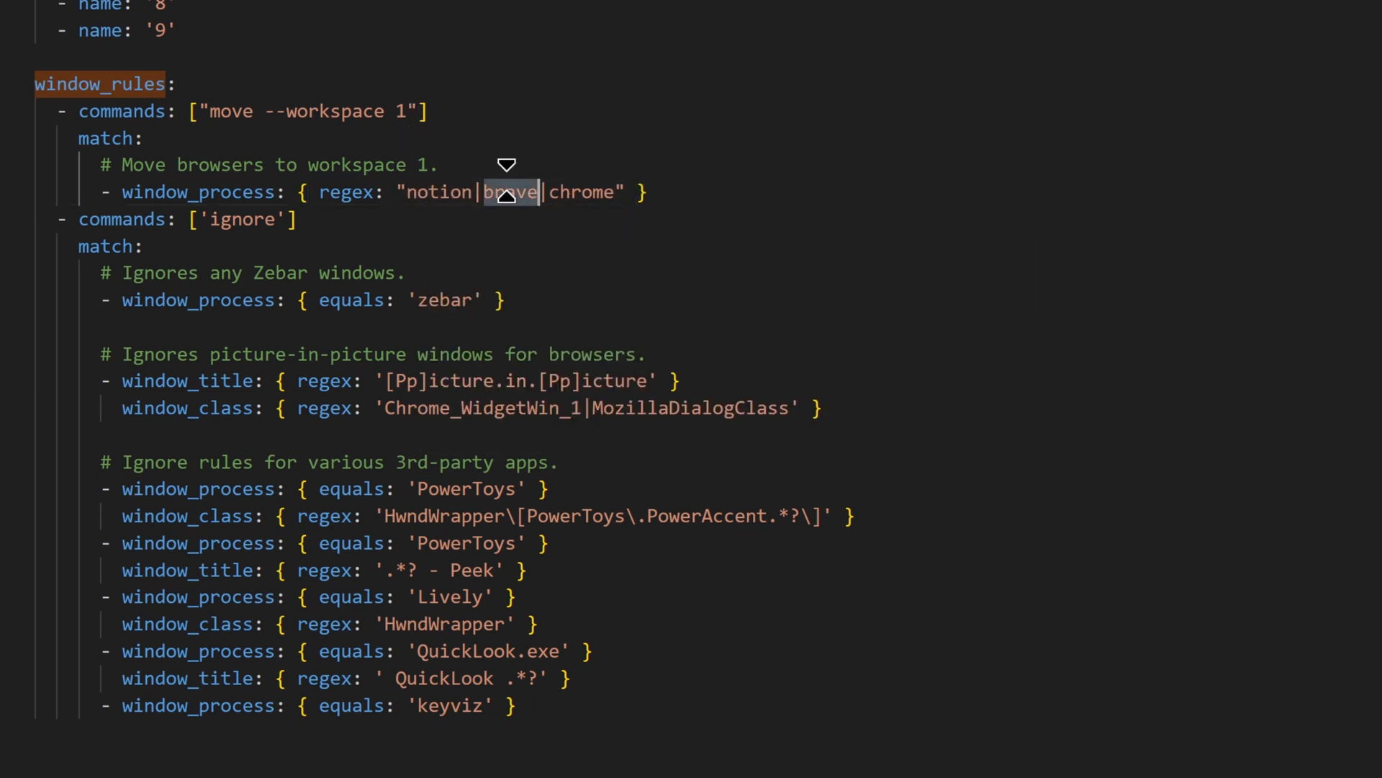
pyautogui.write('msedge')
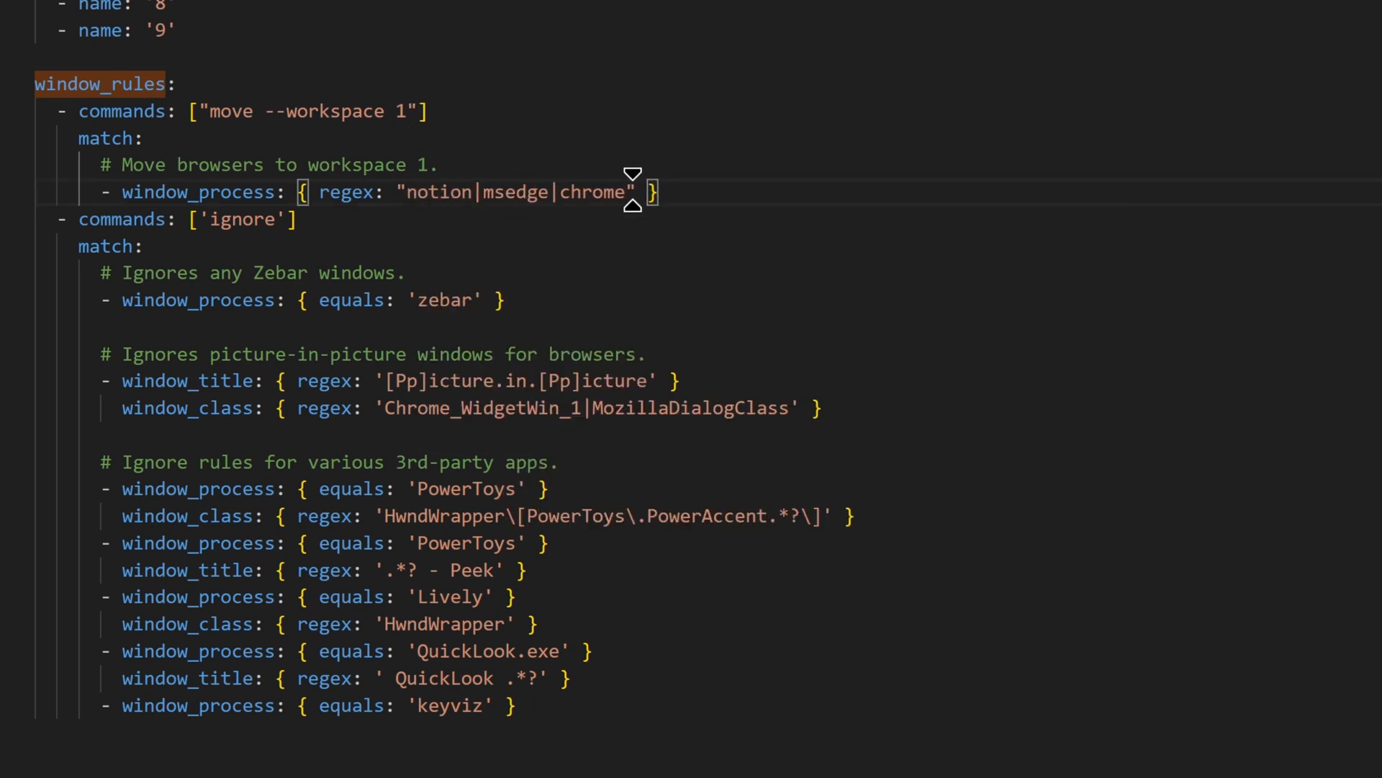
pyautogui.press('Backspace')
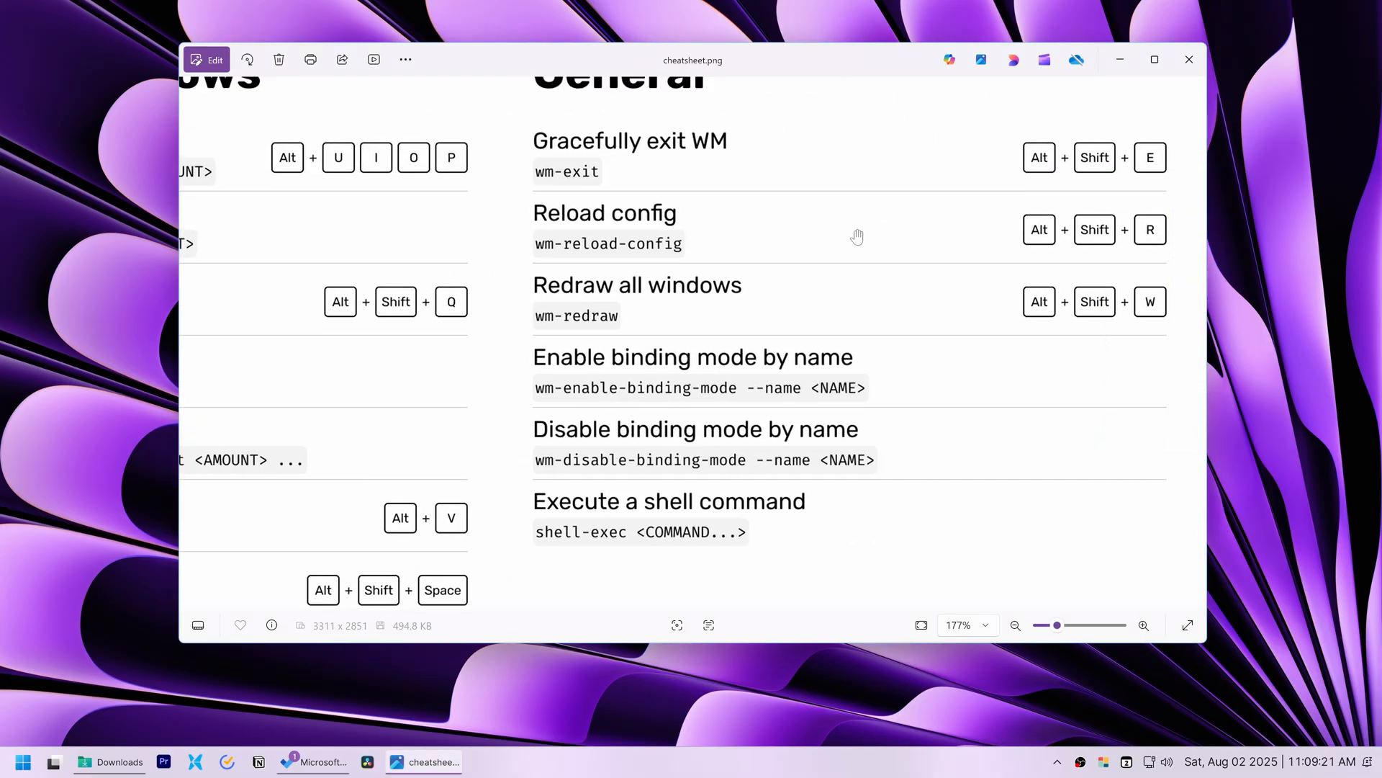
# Reload GlazeWM and try Alt workspace shortcuts until the error that workspace 2 doesn't exist appears
pyautogui.press('alt+shift+r')
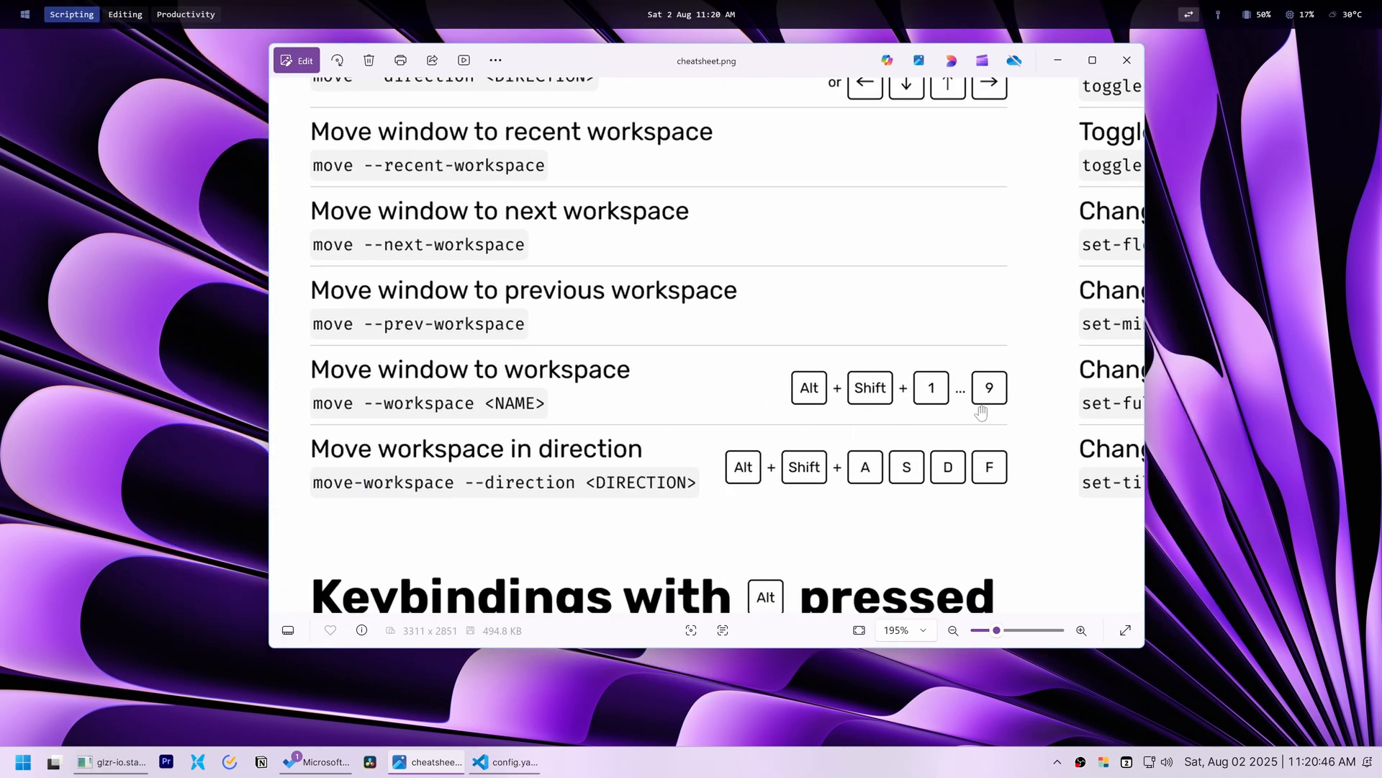
pyautogui.press('alt+shift+1')
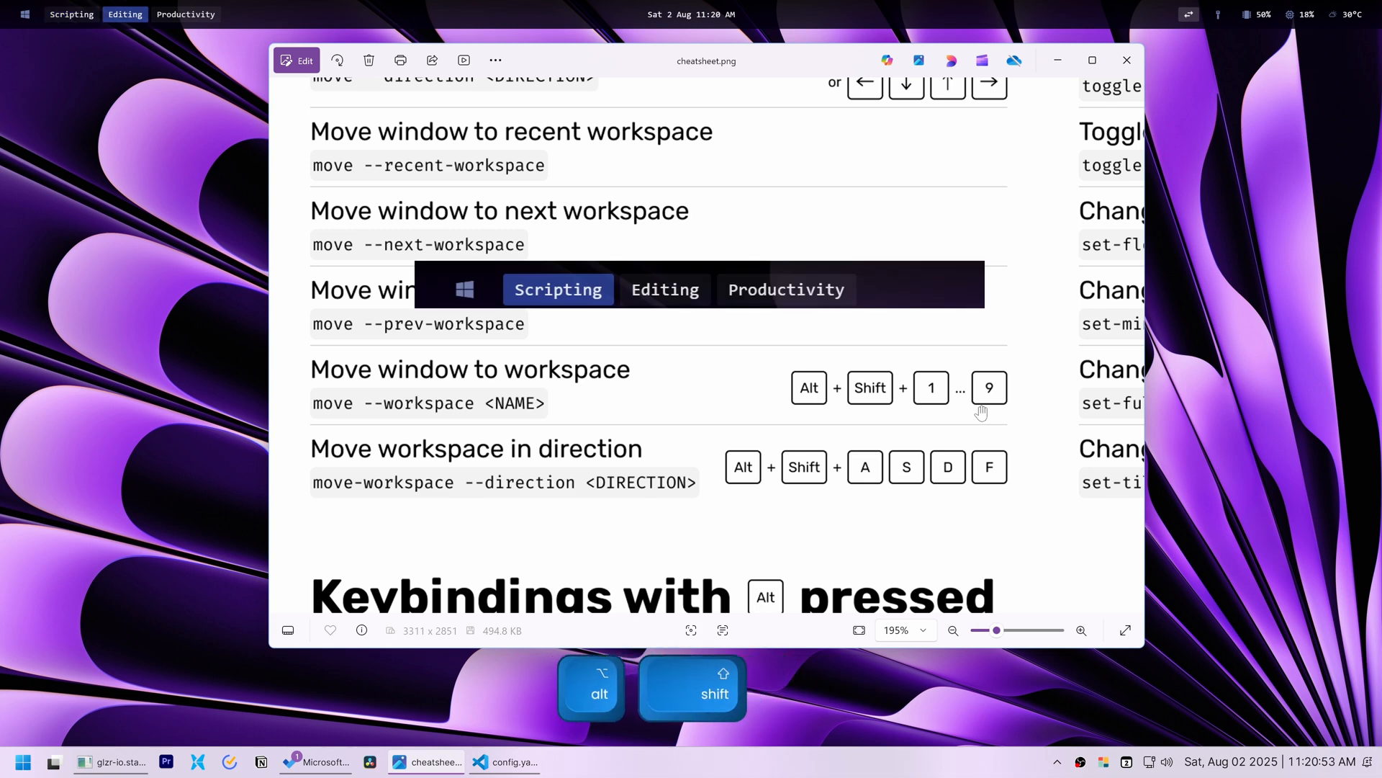
pyautogui.press('4')
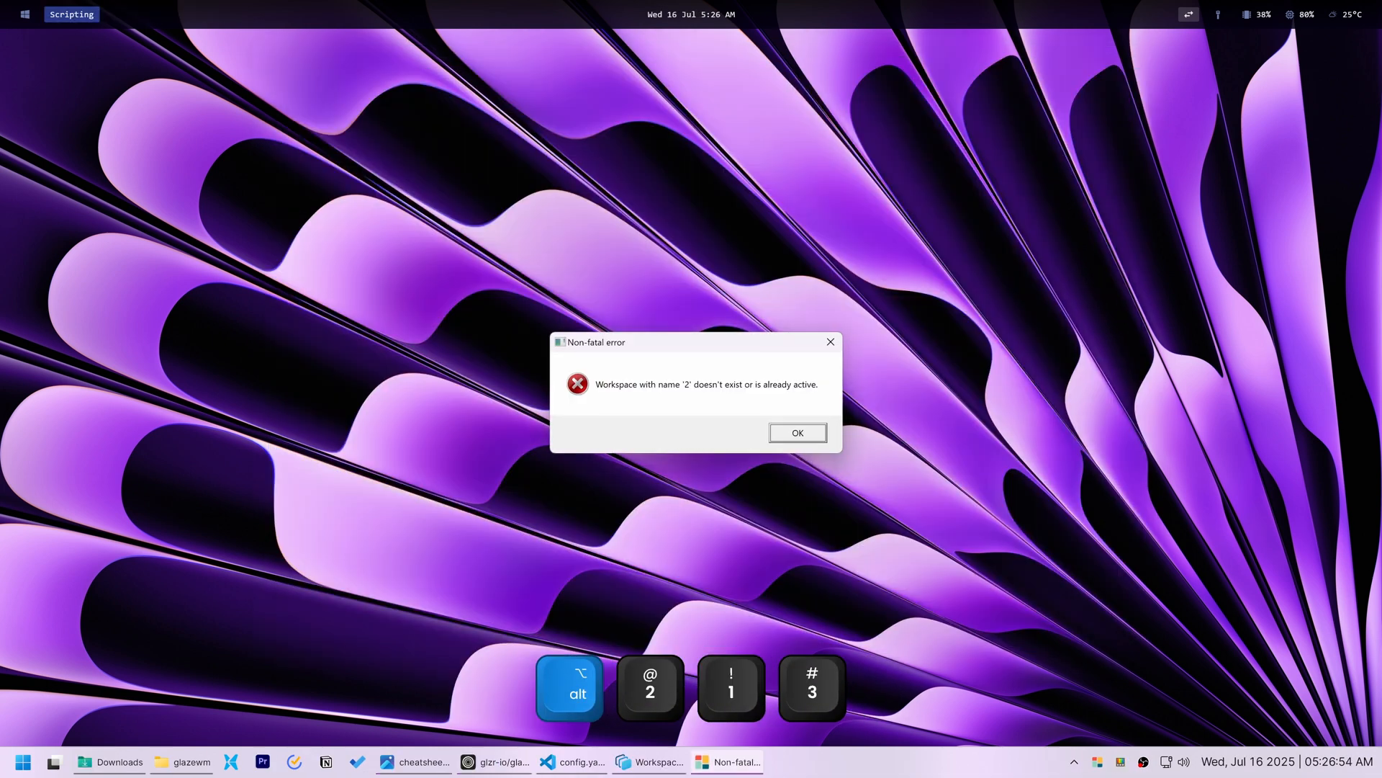
# Add display_name: "Scripting" to the first workspace in config.yaml's workspaces list
pyautogui.click(797, 432)
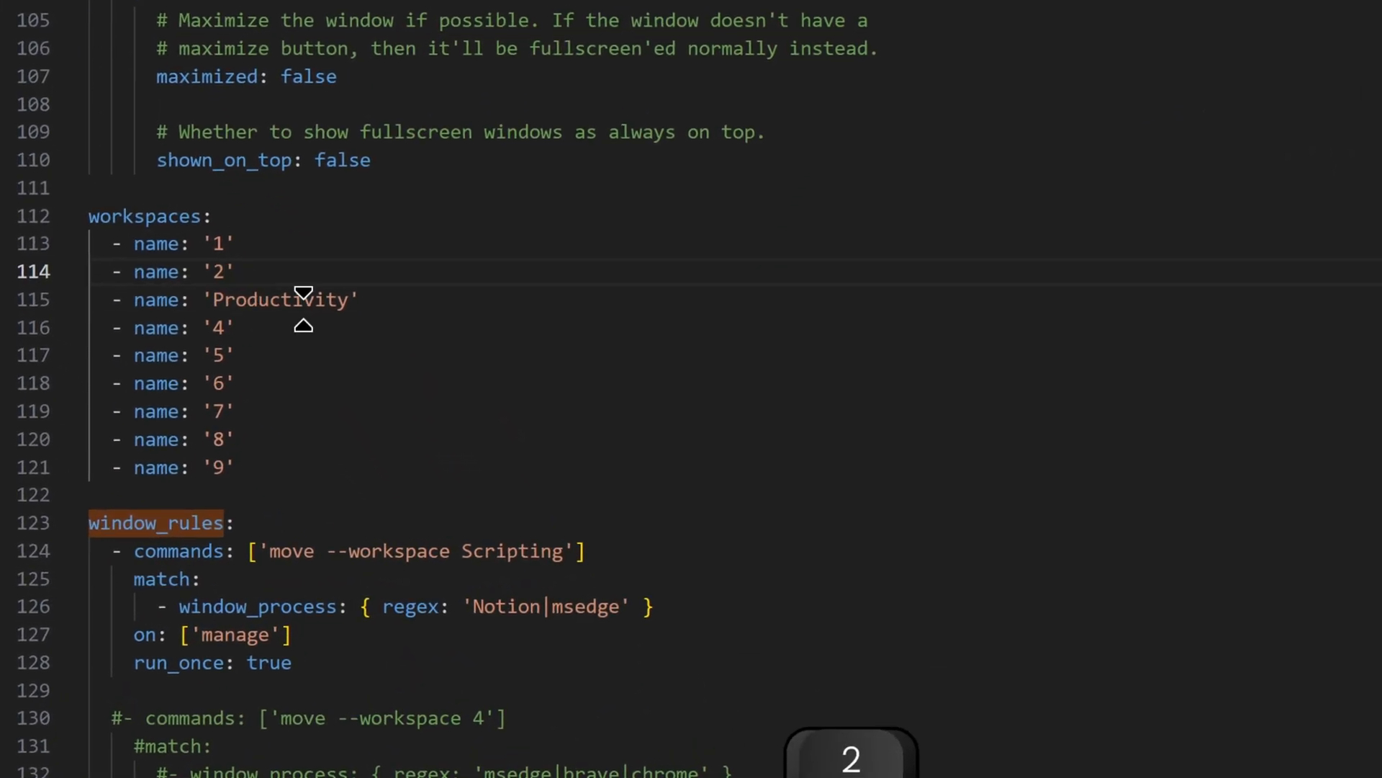
pyautogui.write('display_name:')
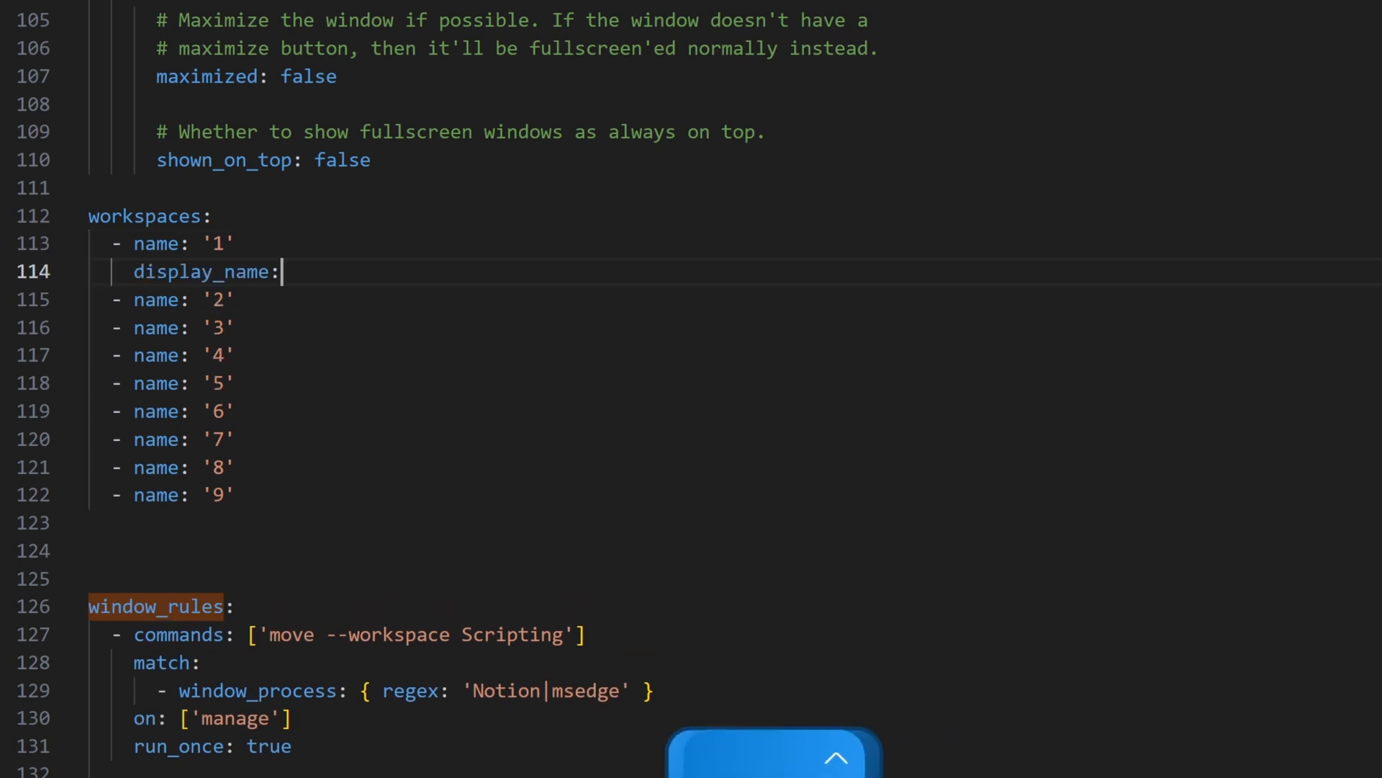
pyautogui.write('"Scripting"')
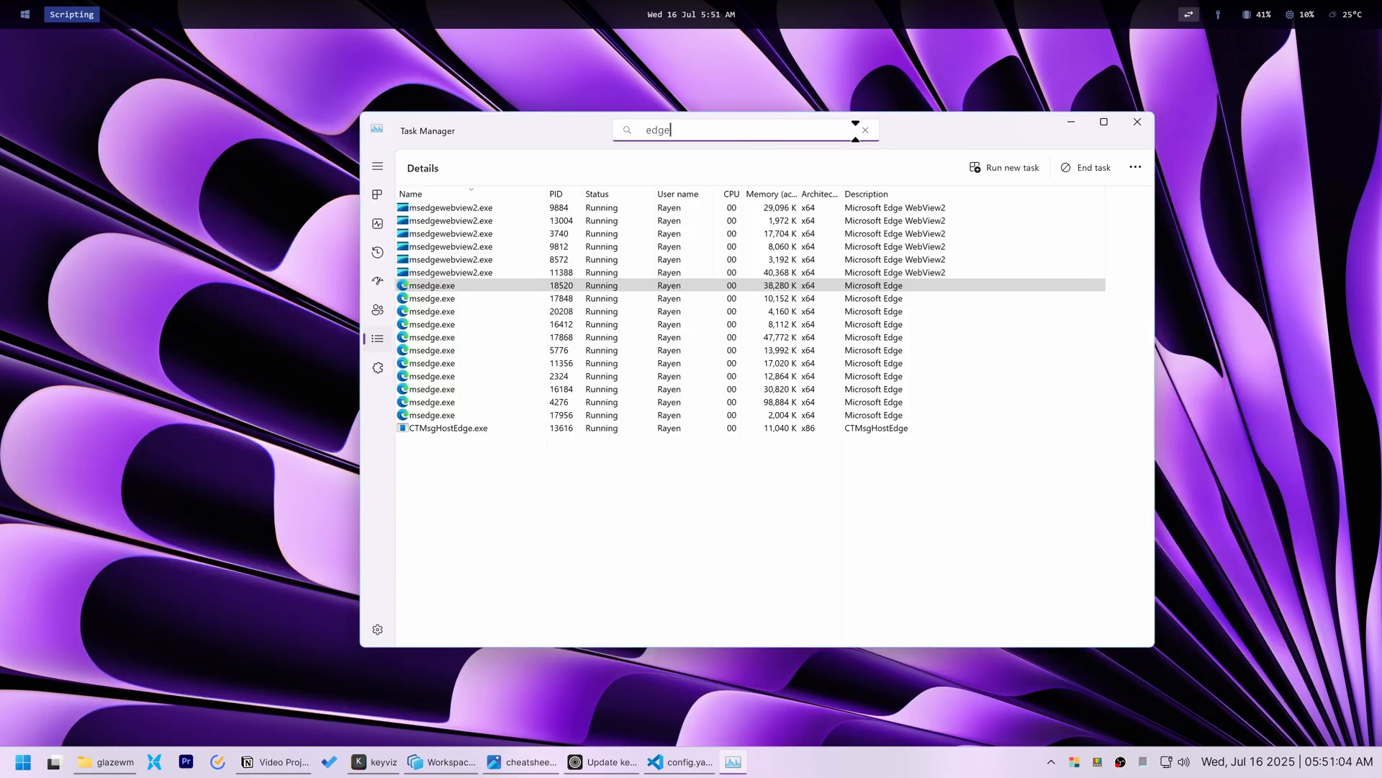
# Search Task Manager for notion to read its exact process name for the window rule
pyautogui.write("notion|' }")
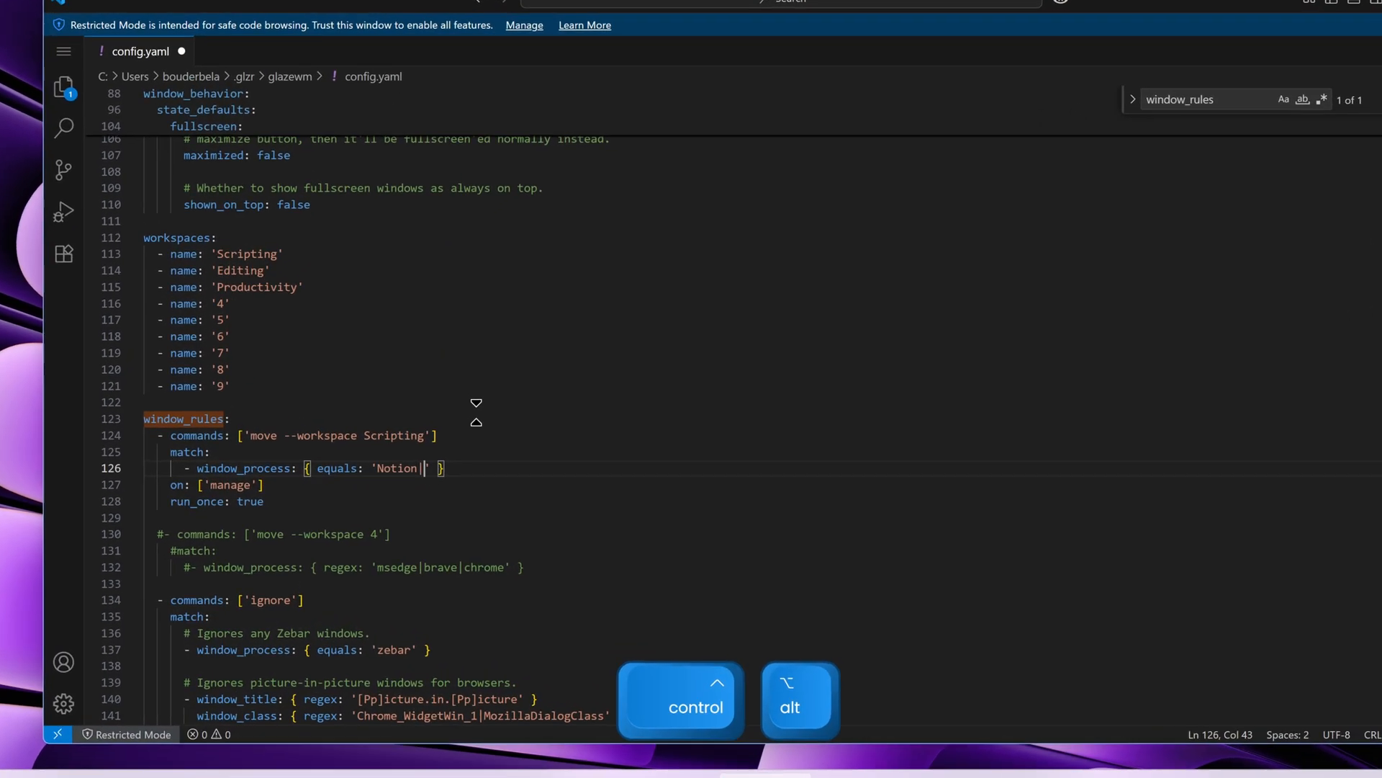
# Set the rule to regex 'Notion|msedge' and look up Microsoft To Do for the workspace 3 rule
pyautogui.write('msedge')
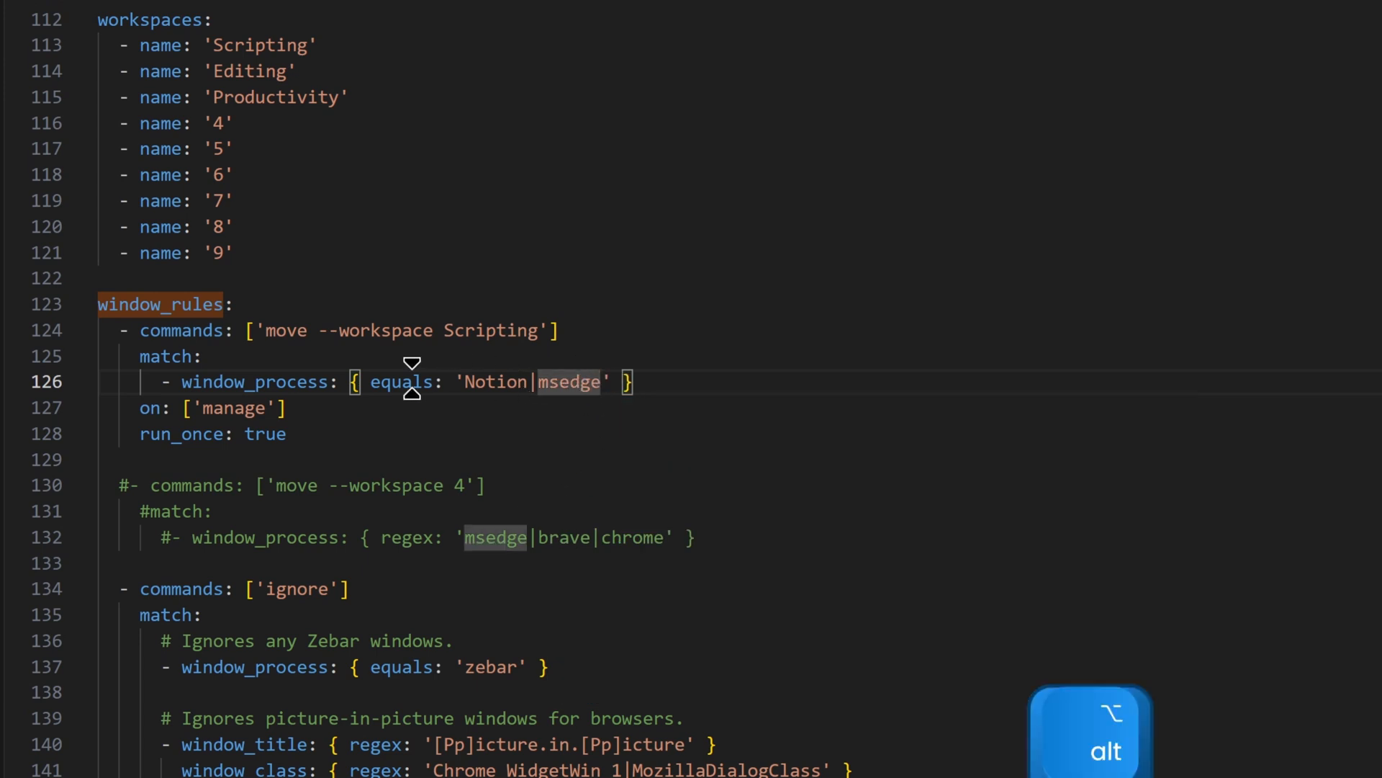
pyautogui.write('regex')
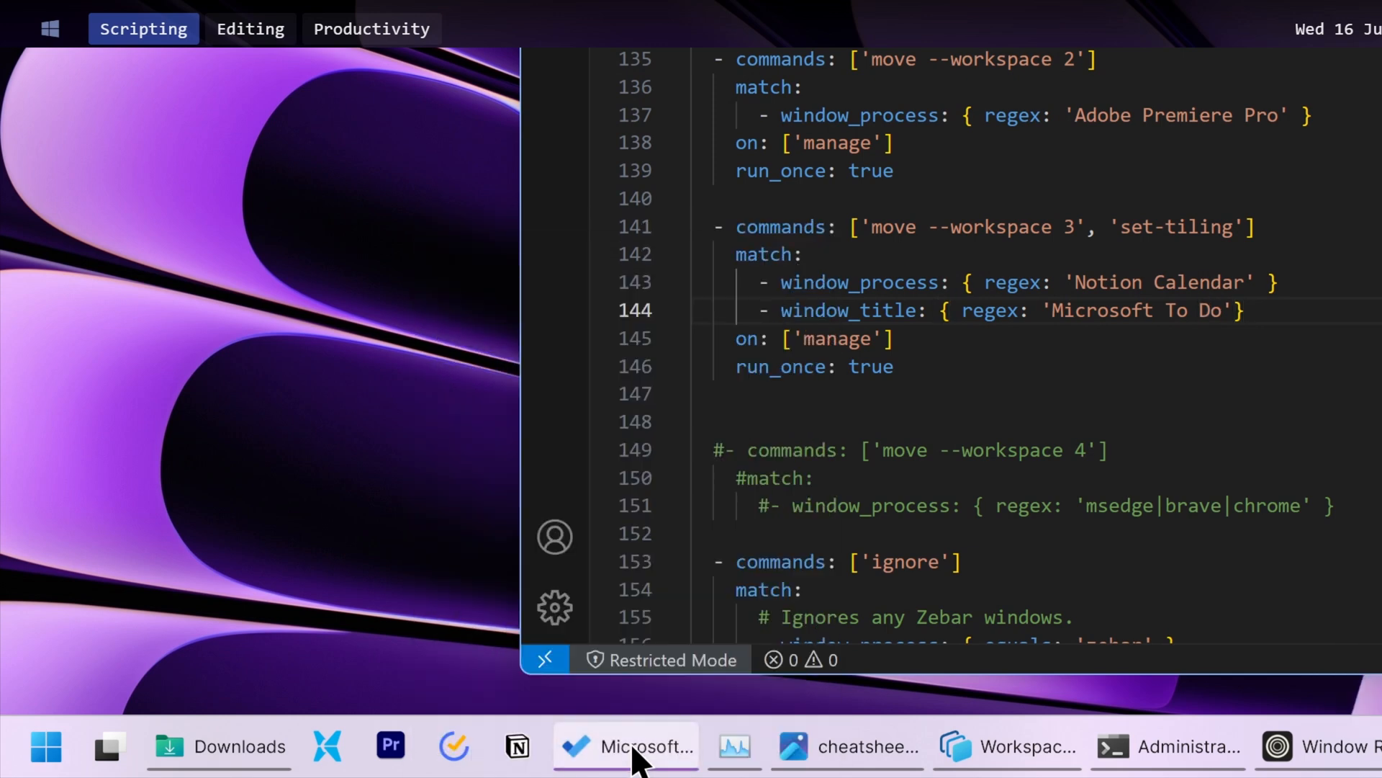
pyautogui.rightClick(626, 746)
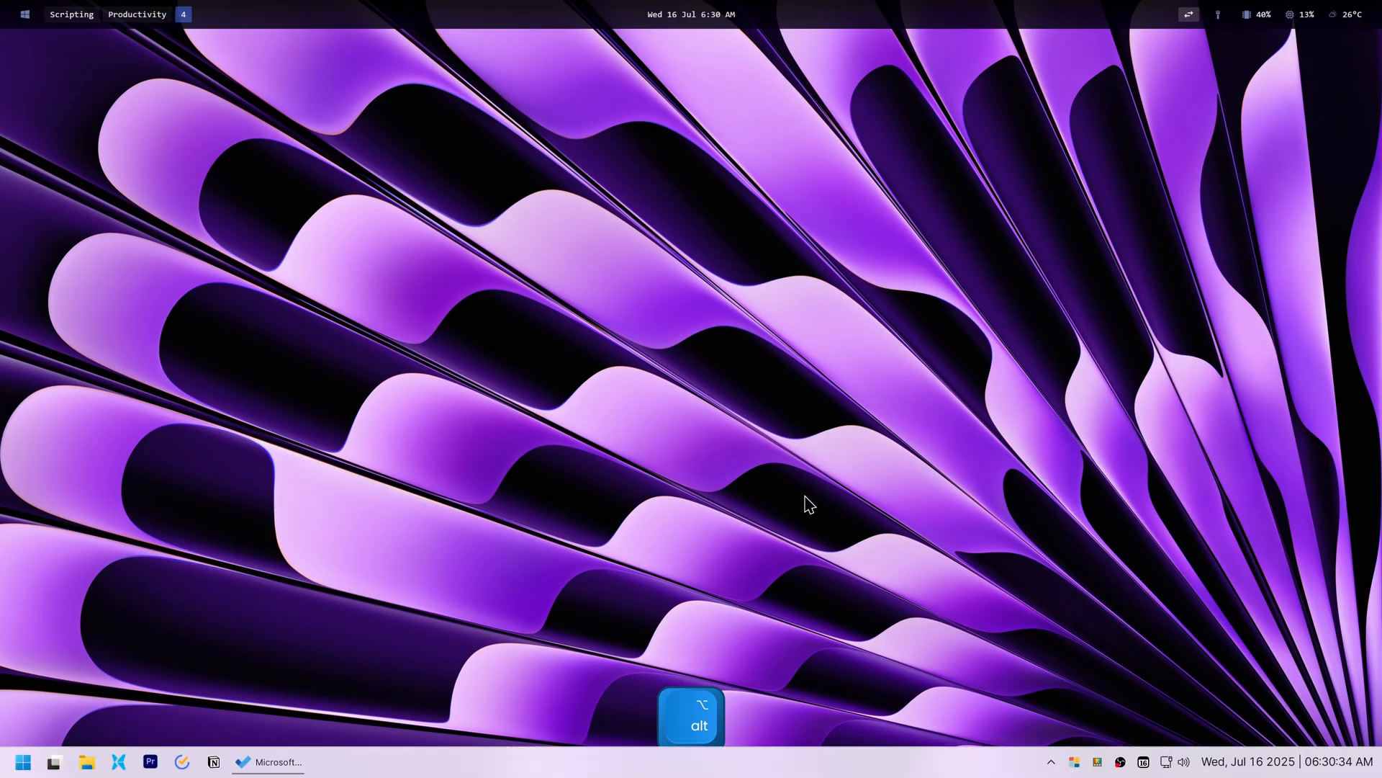
# Create desktop shortcuts for the Editing, Productivity and Scripting workspaces from Workspaces Editor
pyautogui.click(136, 14)
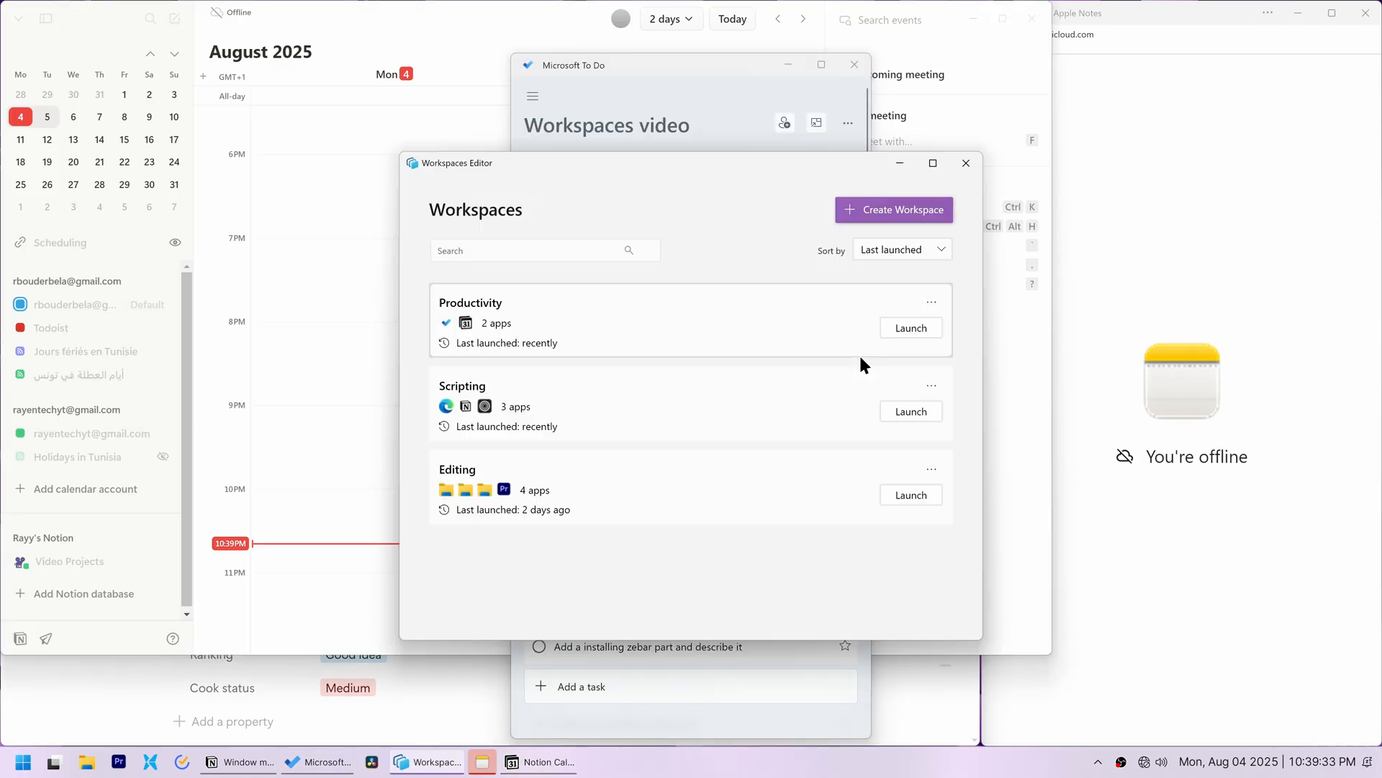
pyautogui.click(910, 494)
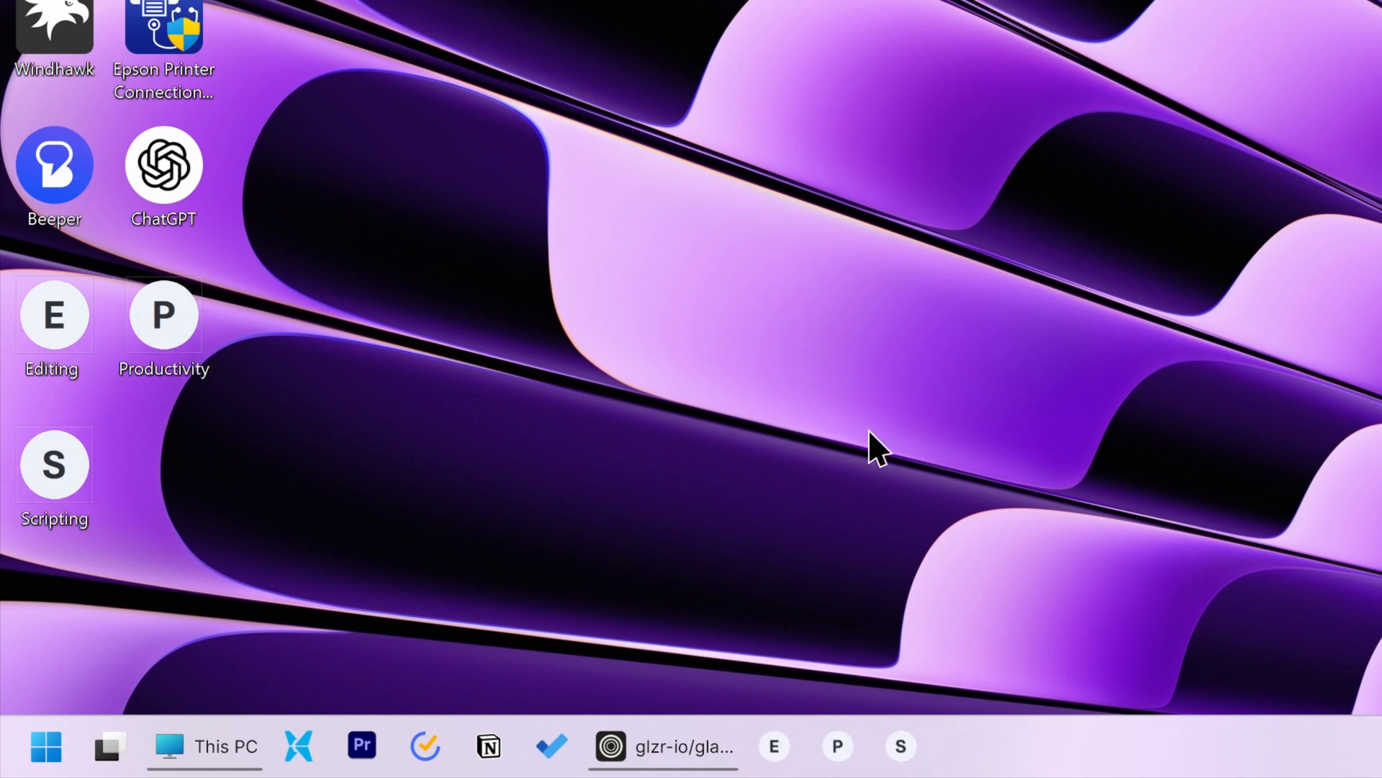
# Move the workspace shortcuts into shell:startup, replacing the existing Productivity shortcut
pyautogui.click(835, 746)
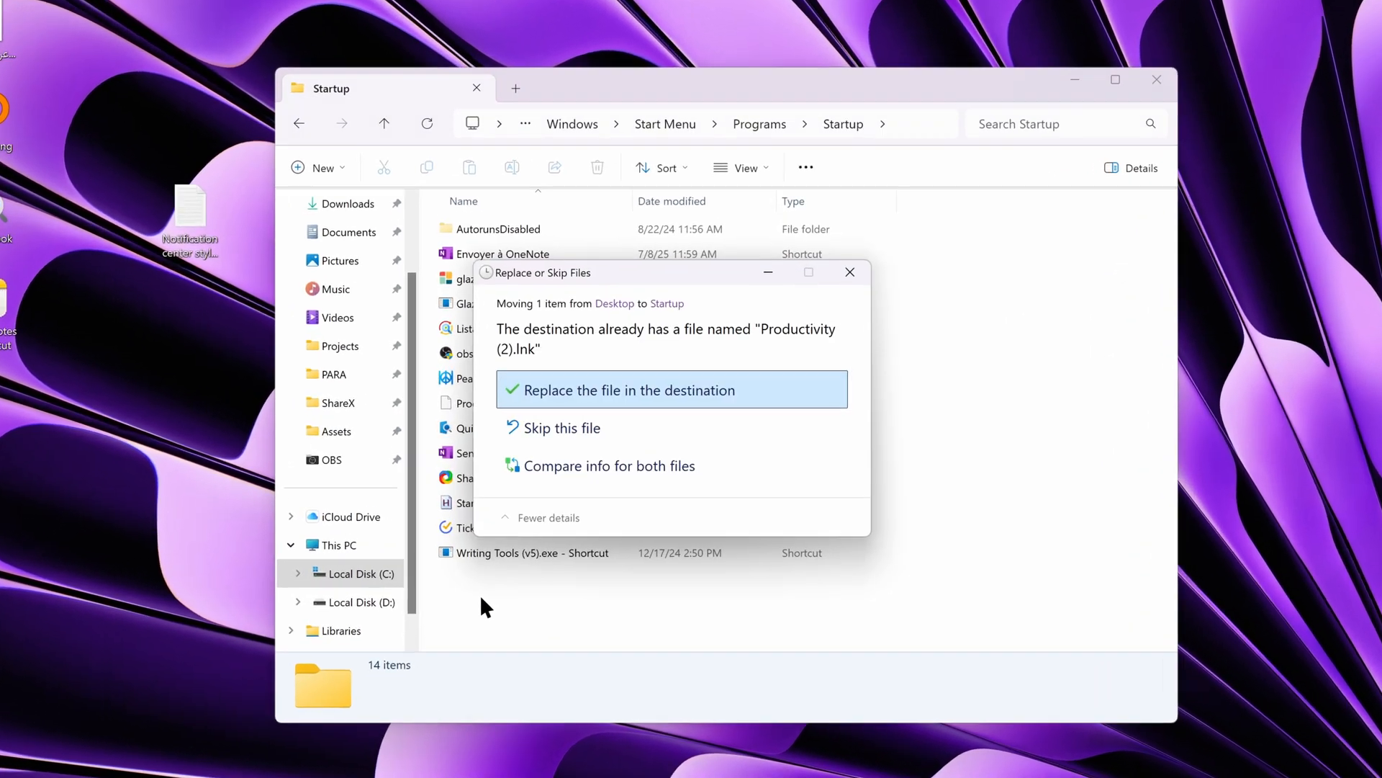
pyautogui.click(669, 390)
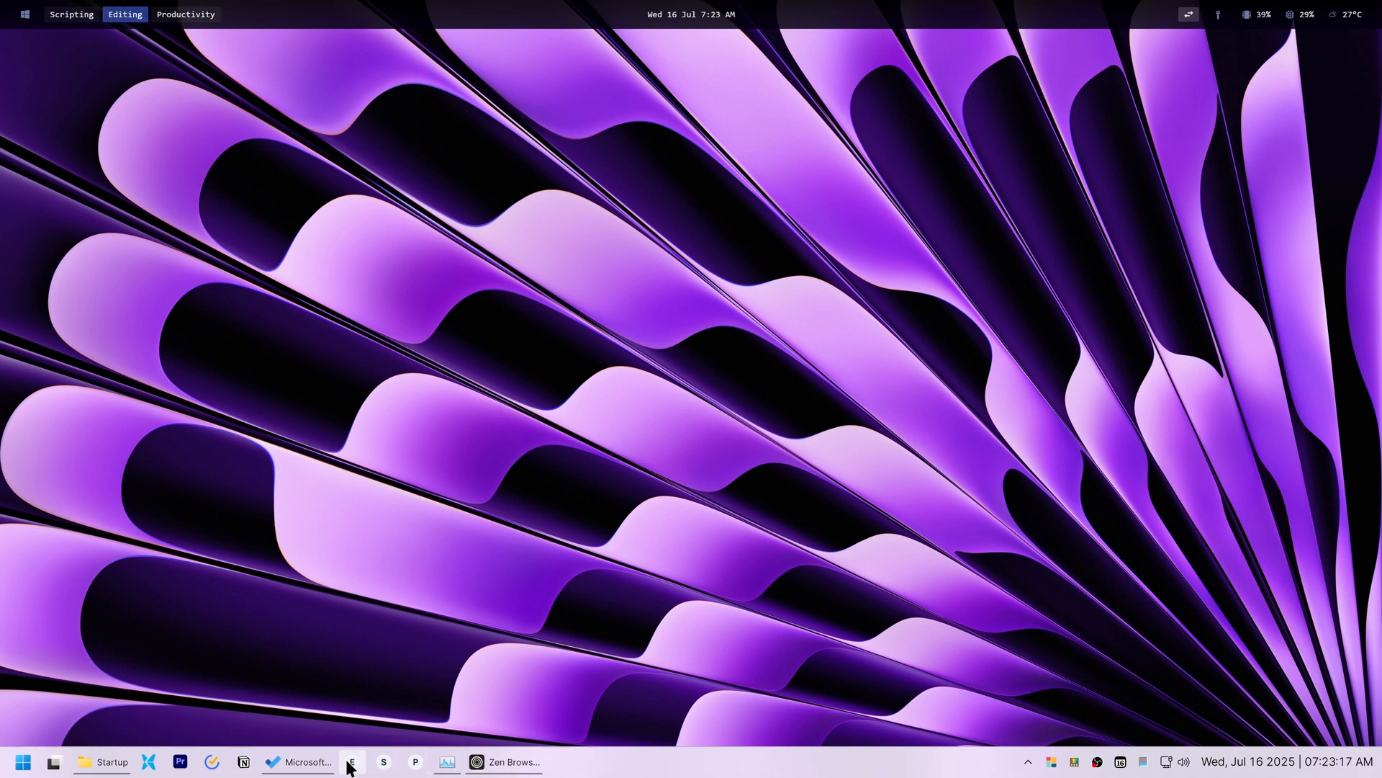
# Launch the Editing workspace from its taskbar shortcut and dismiss the launch progress window
pyautogui.click(351, 761)
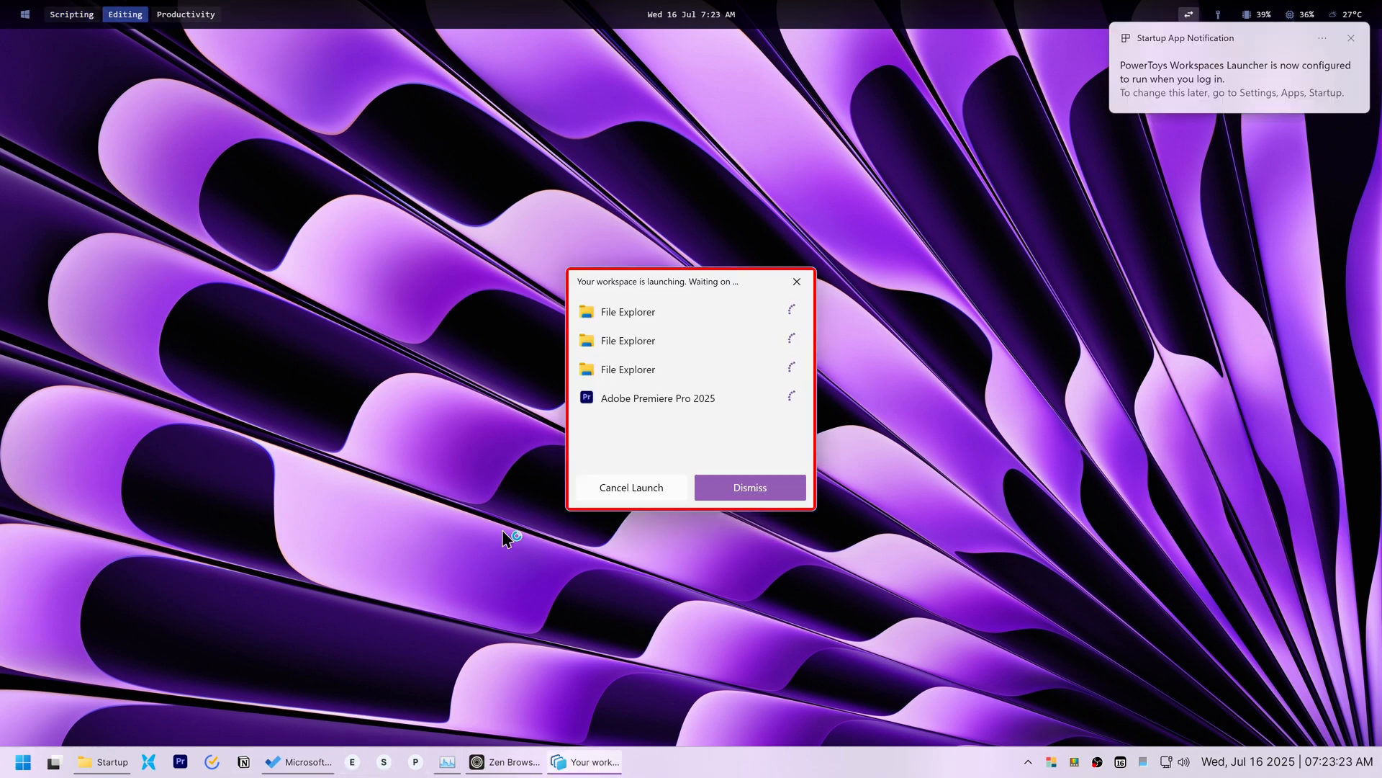
pyautogui.click(749, 486)
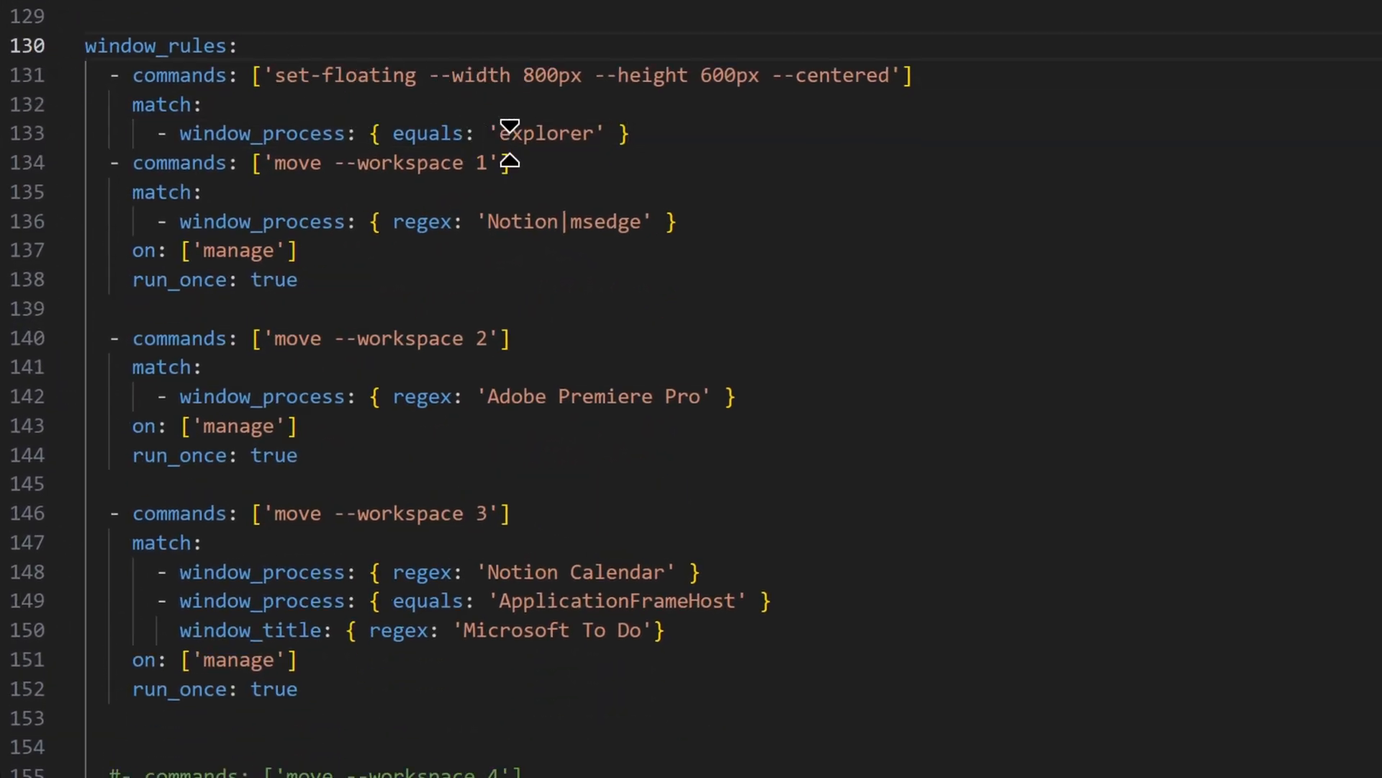
# Add a set-floating 800px by 600px centered rule for explorer and a title rule for Microsoft To Do
pyautogui.doubleClick(547, 132)
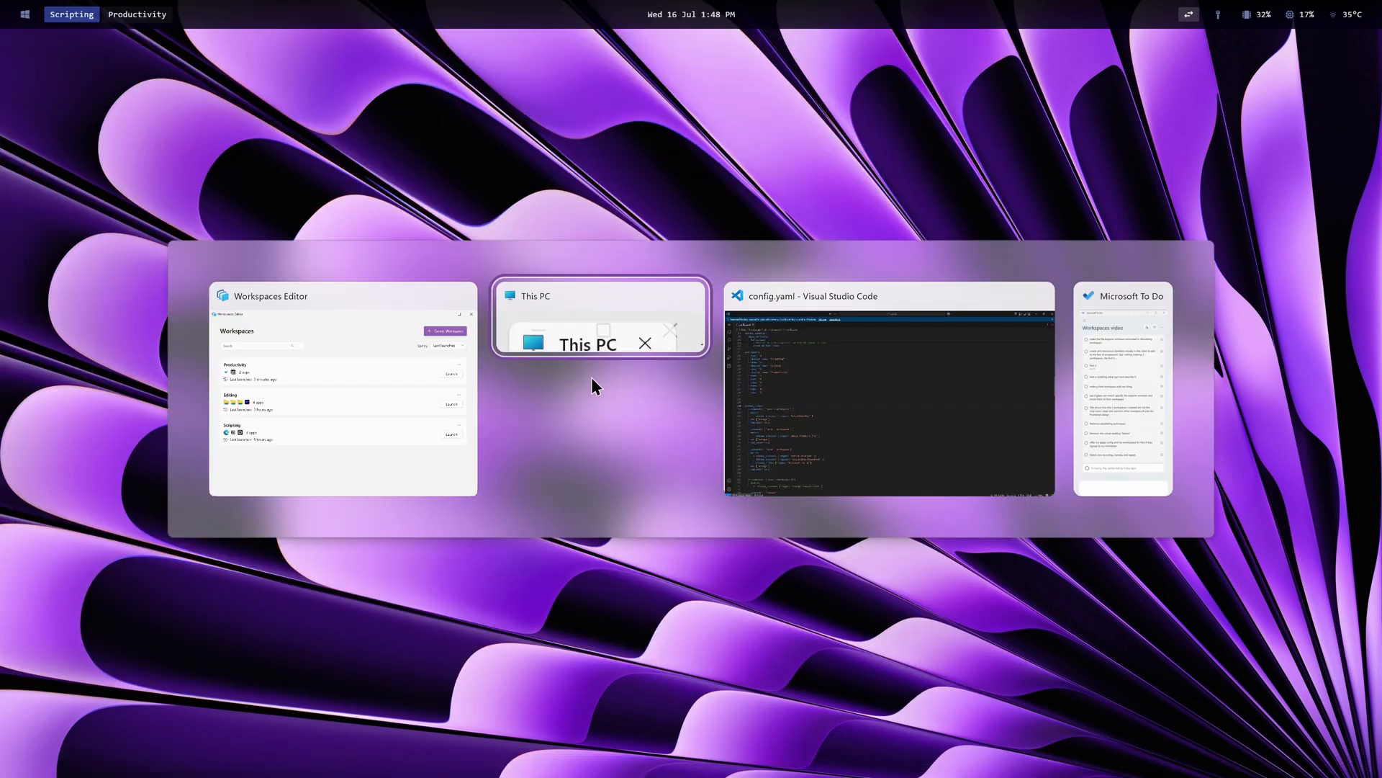
pyautogui.moveTo(618, 332)
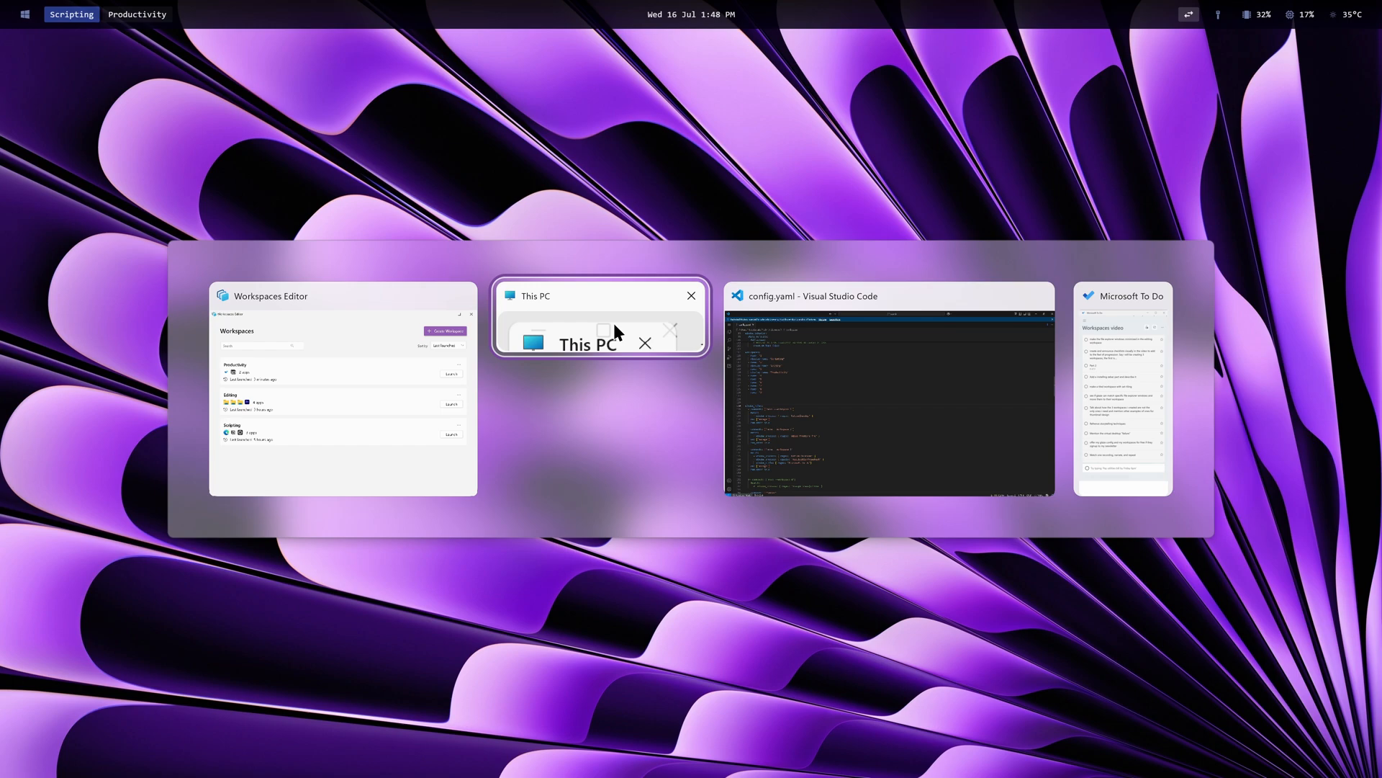
# Close the This PC window, review the Notion, explorer and Code ignore rules, then start entering an email on the newsletter subscribe page
pyautogui.click(889, 295)
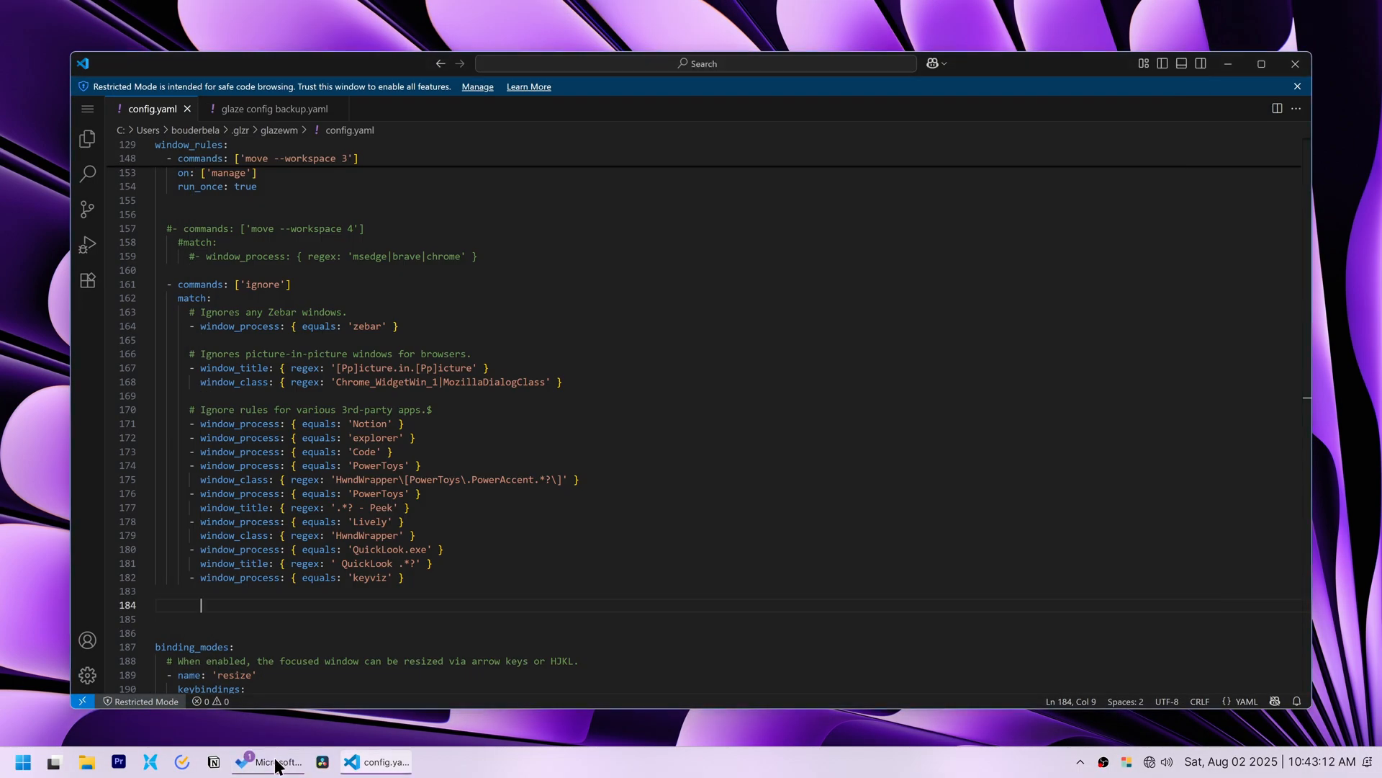
pyautogui.click(276, 760)
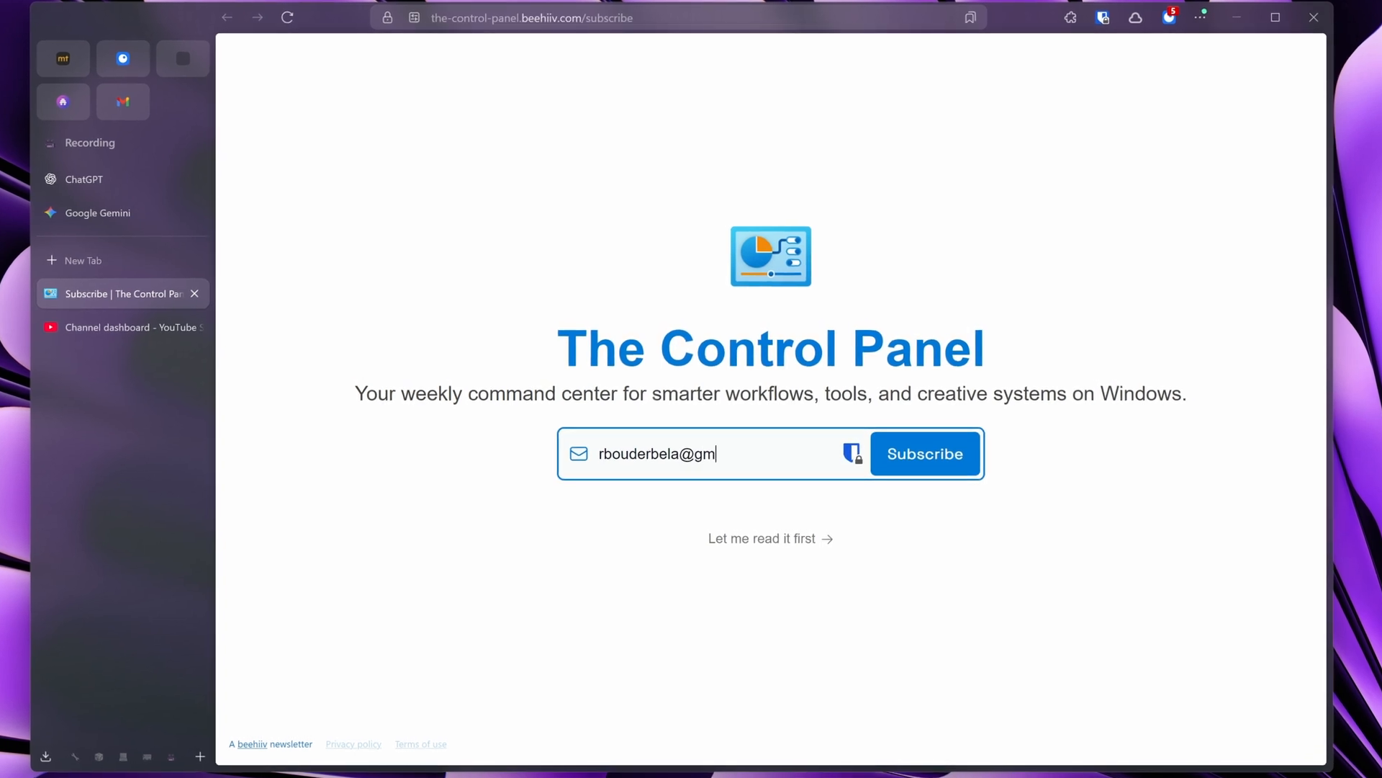
pyautogui.write('ail.')
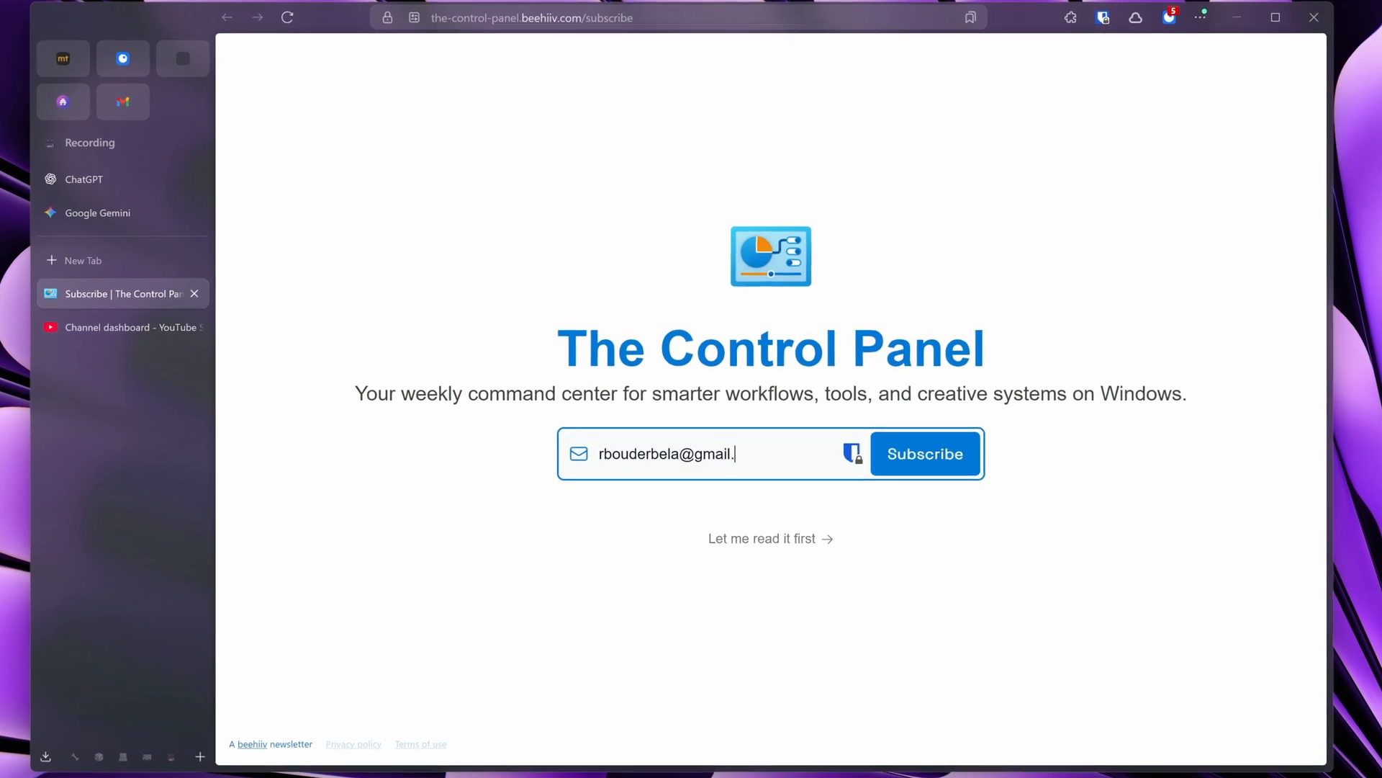